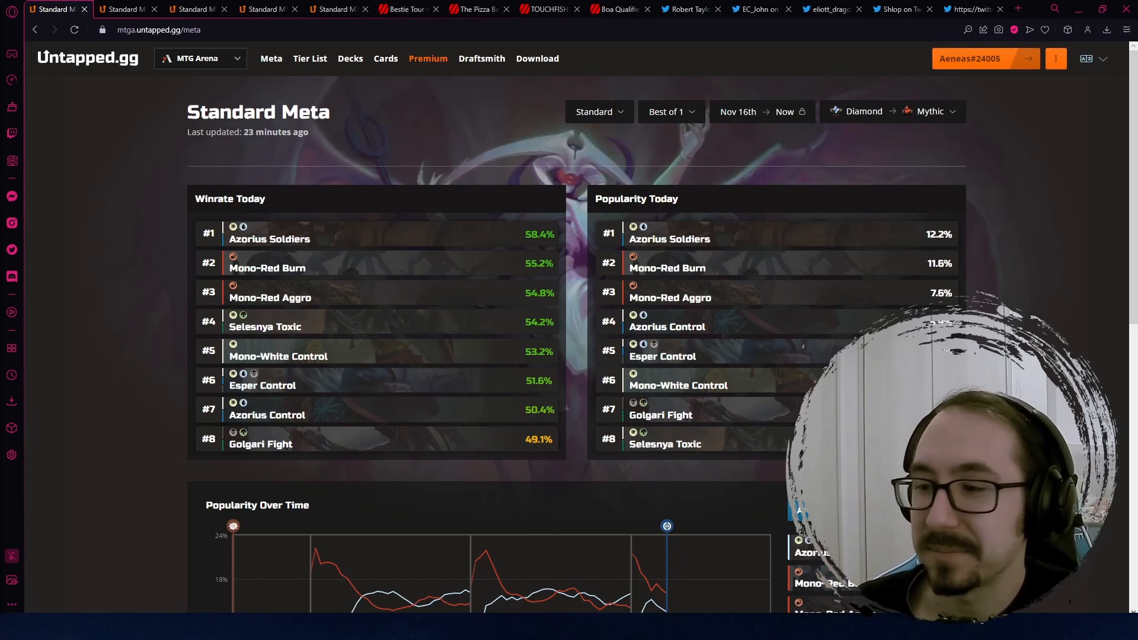
mouse_move(413, 257)
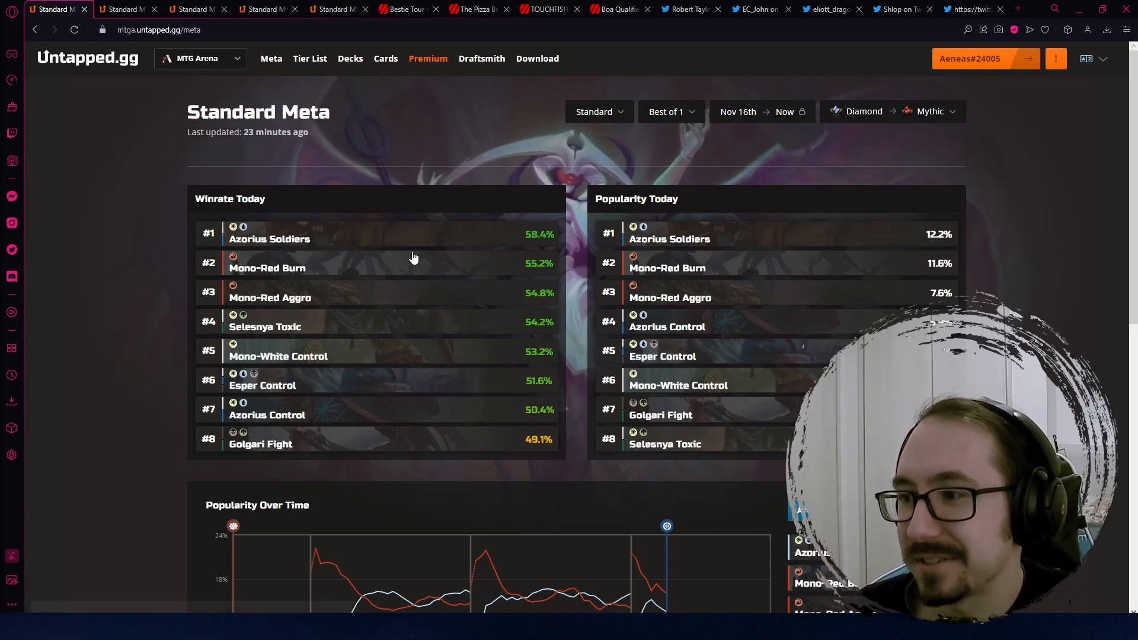
mouse_move(548, 243)
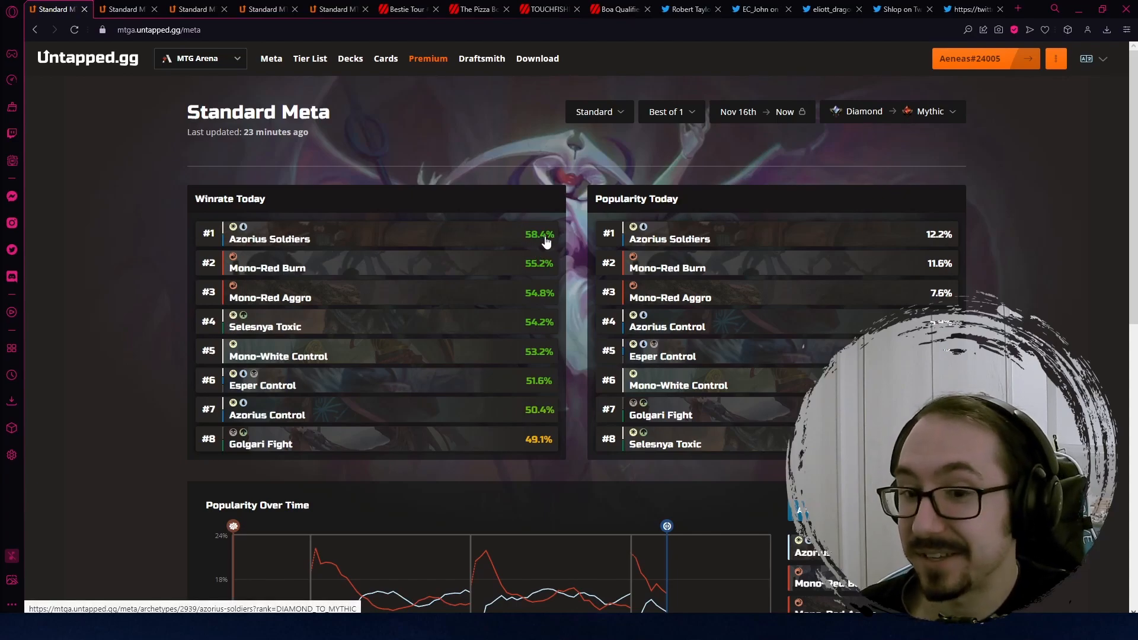
mouse_move(408, 275)
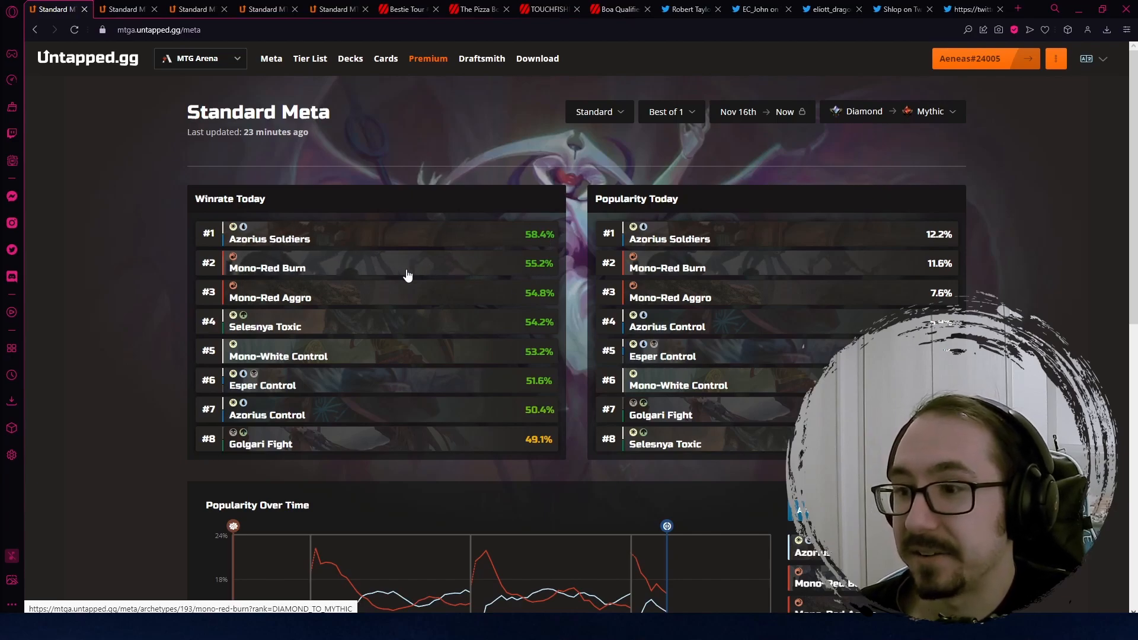
mouse_move(425, 344)
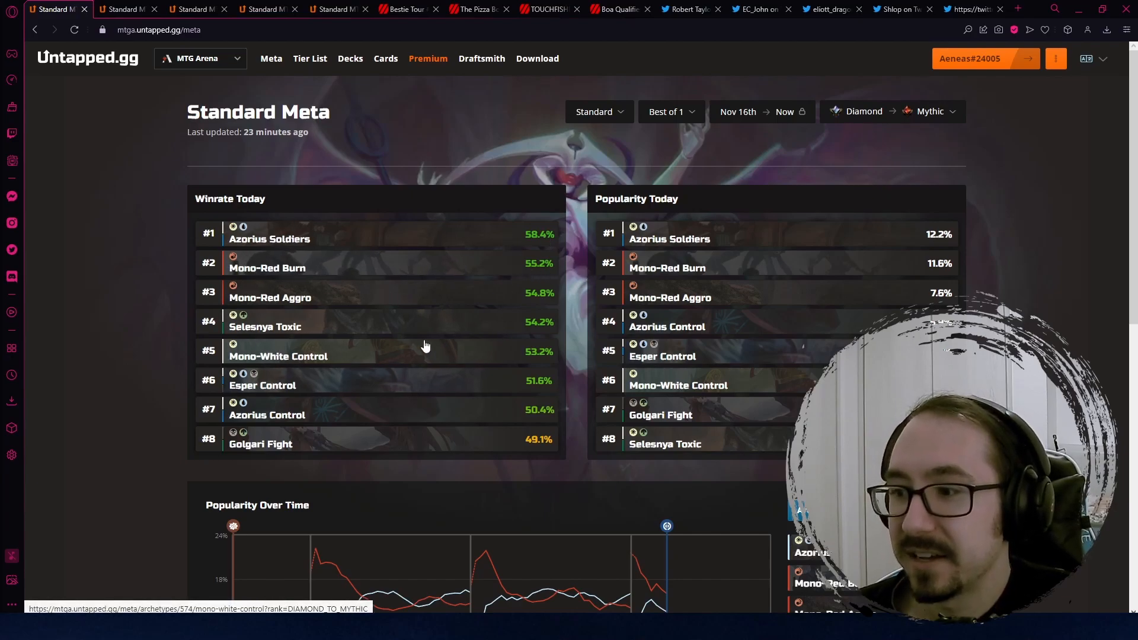
mouse_move(538, 339)
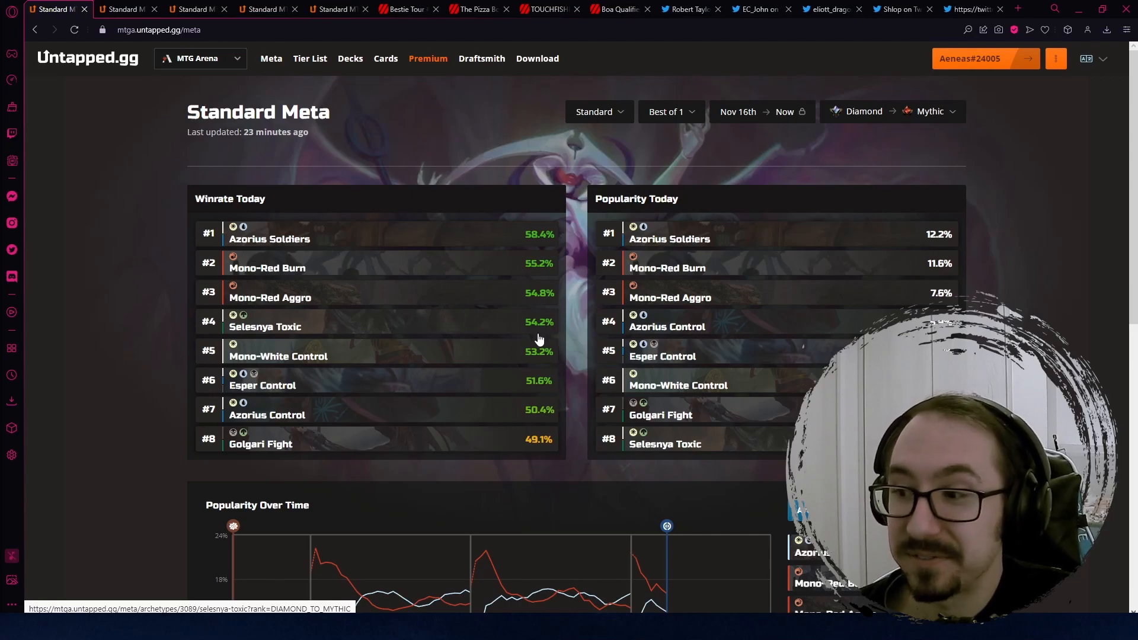
mouse_move(557, 364)
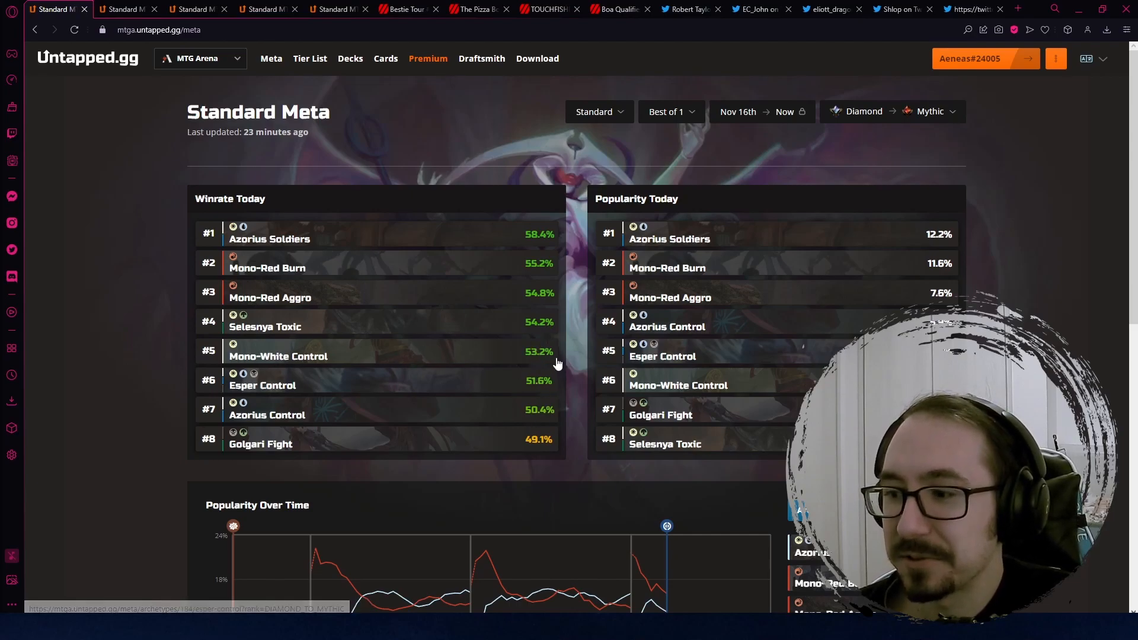
mouse_move(557, 363)
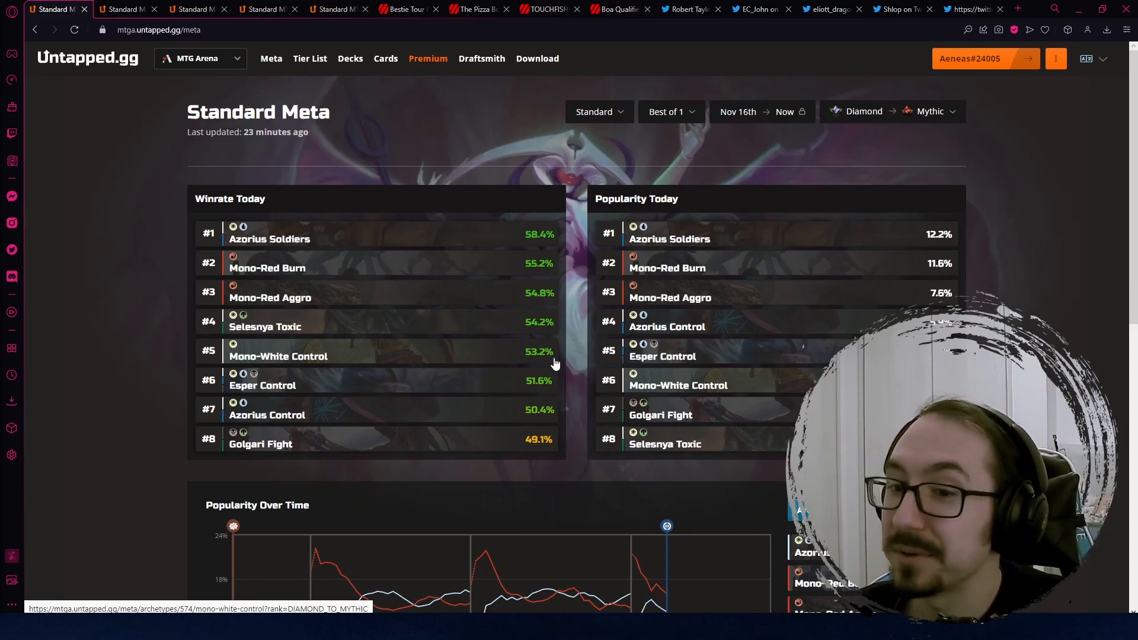
mouse_move(561, 358)
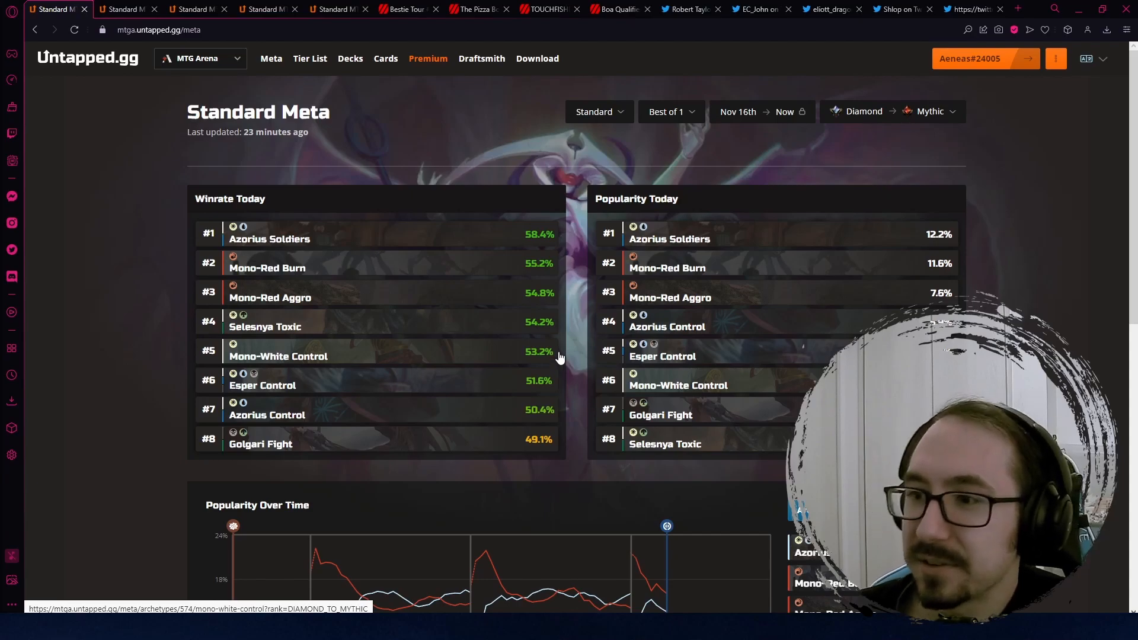
Show the Untapped.gg tier list's Tier 1 decks: Azorius Soldiers, Naya Humans, Mono-White Soldiers and Aggro.
click(124, 9)
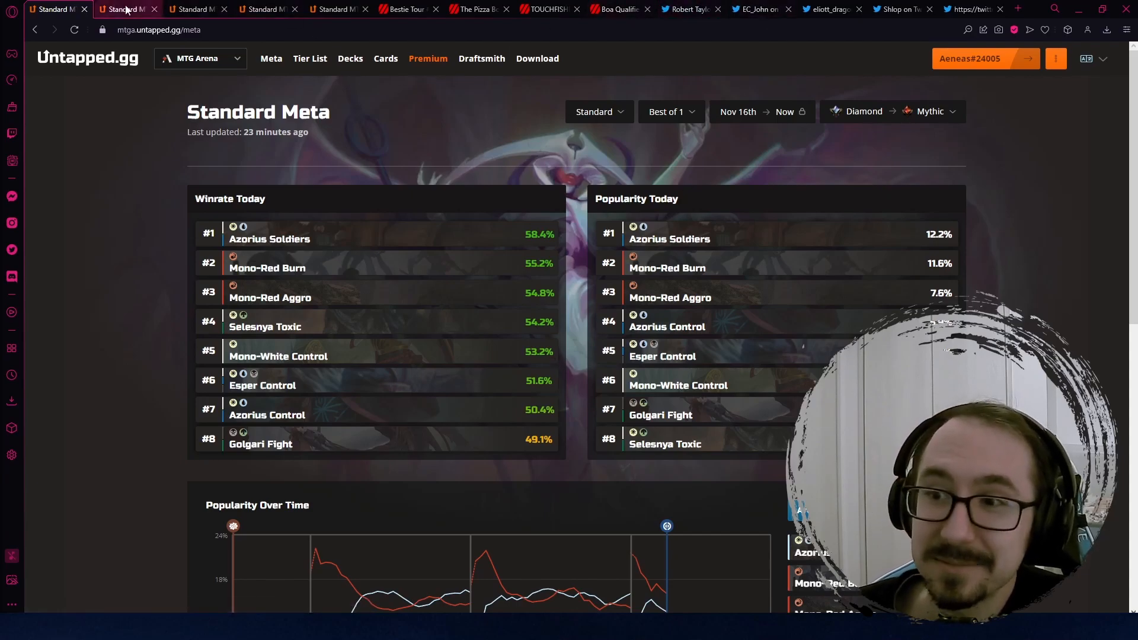
click(124, 10)
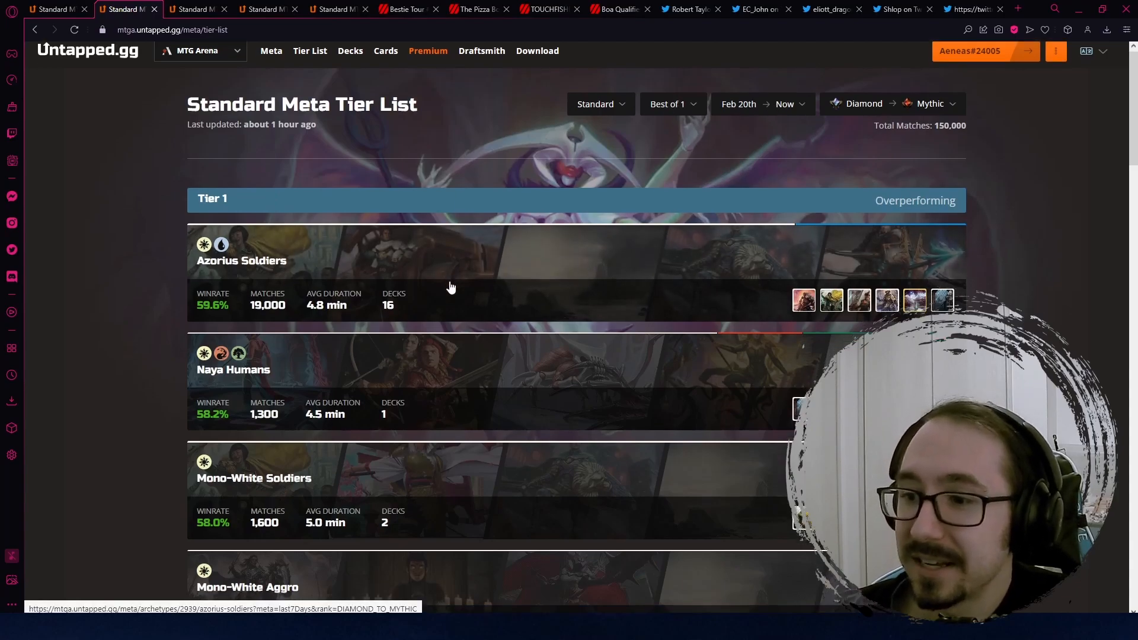
scroll(down, 3)
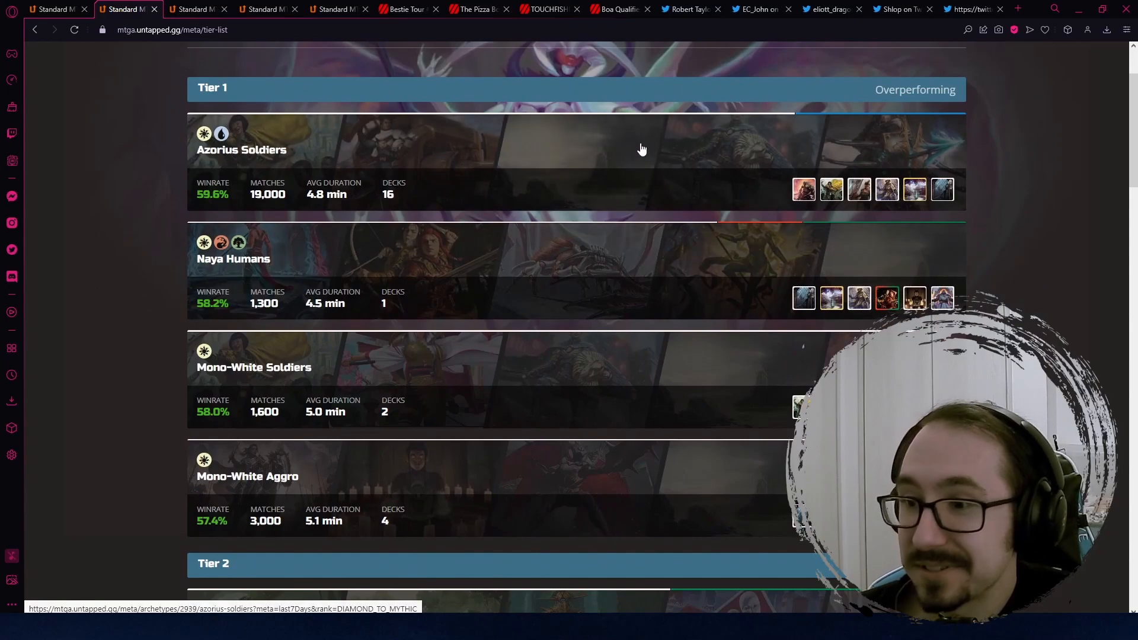
mouse_move(207, 201)
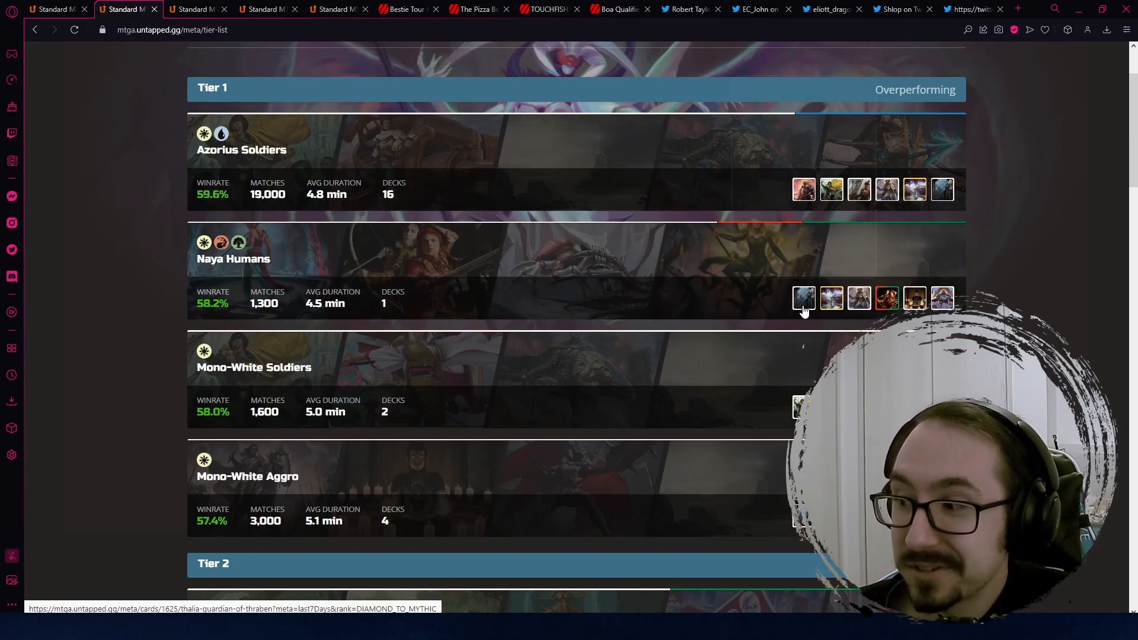
mouse_move(804, 299)
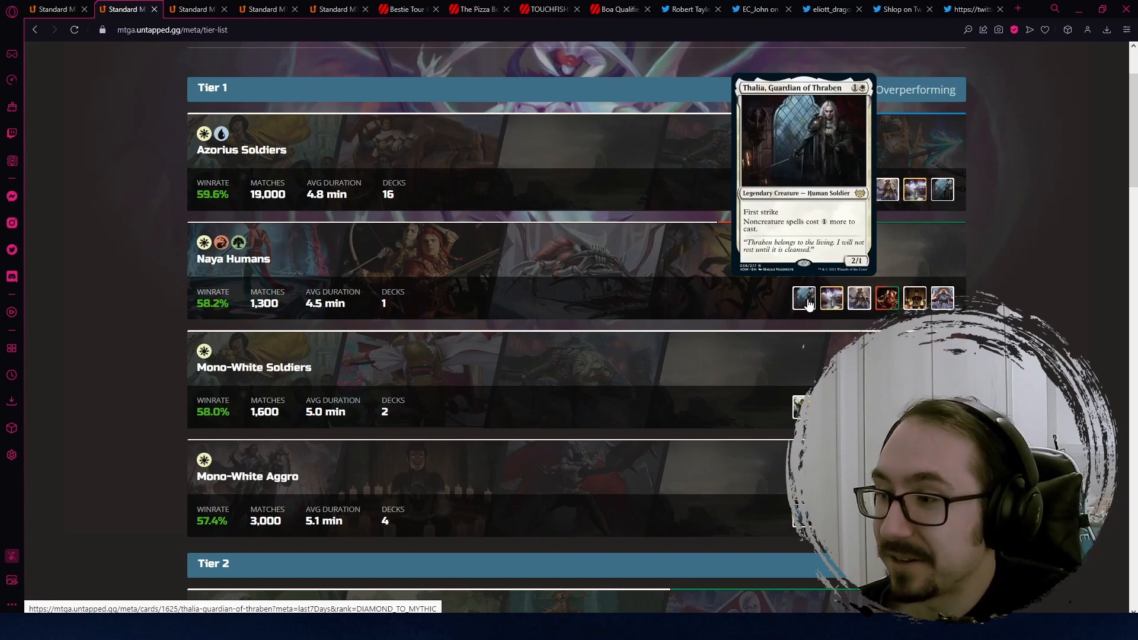
mouse_move(887, 298)
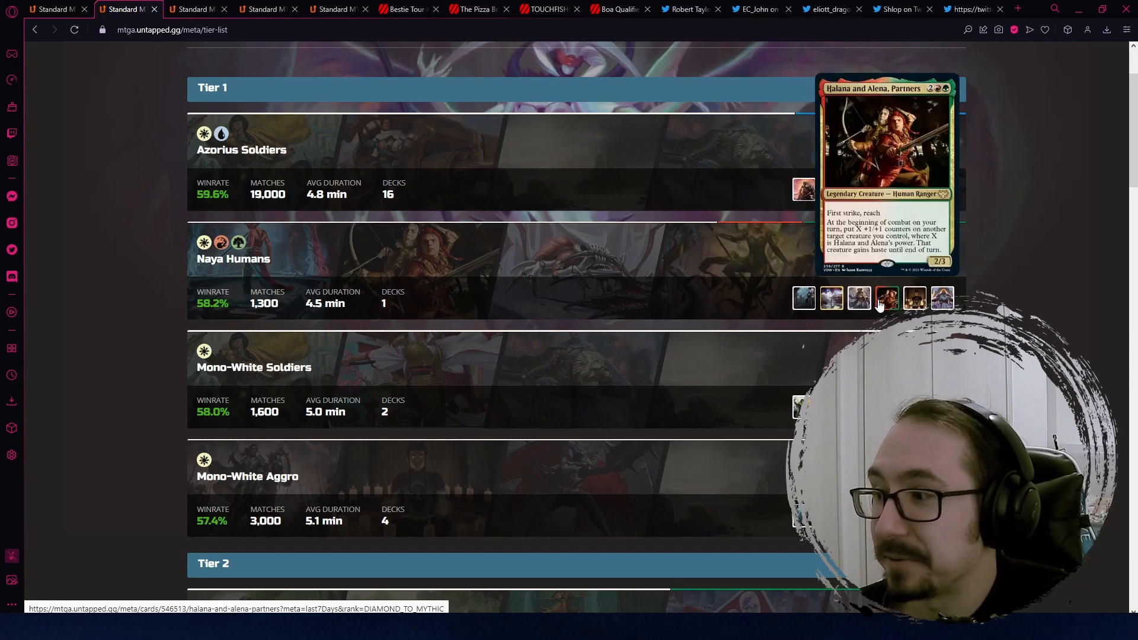
mouse_move(897, 303)
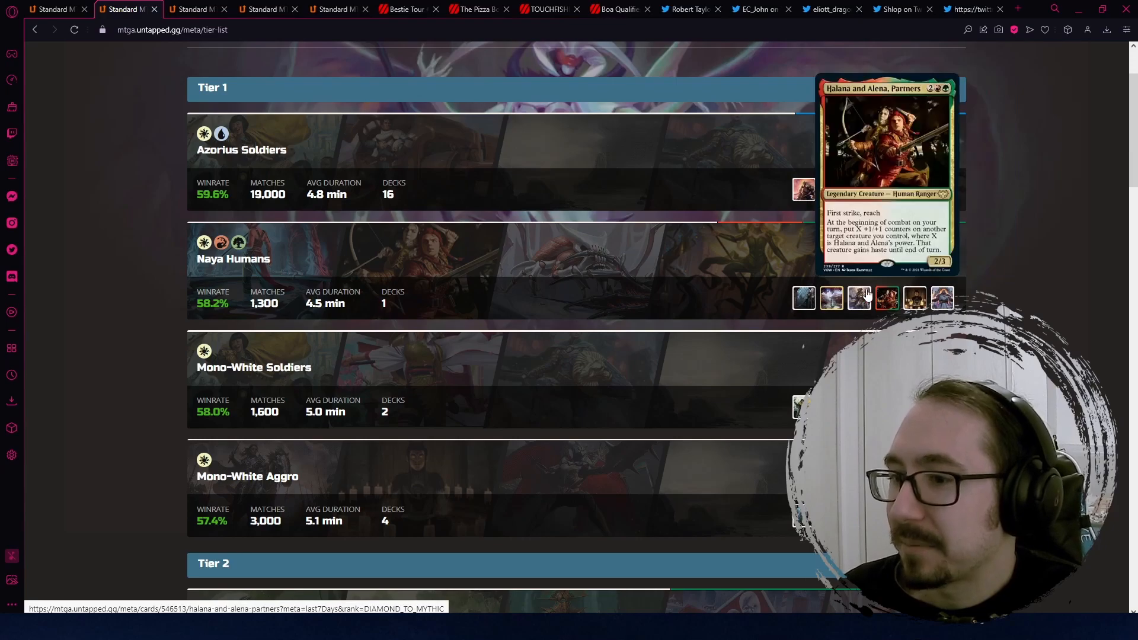
mouse_move(215, 199)
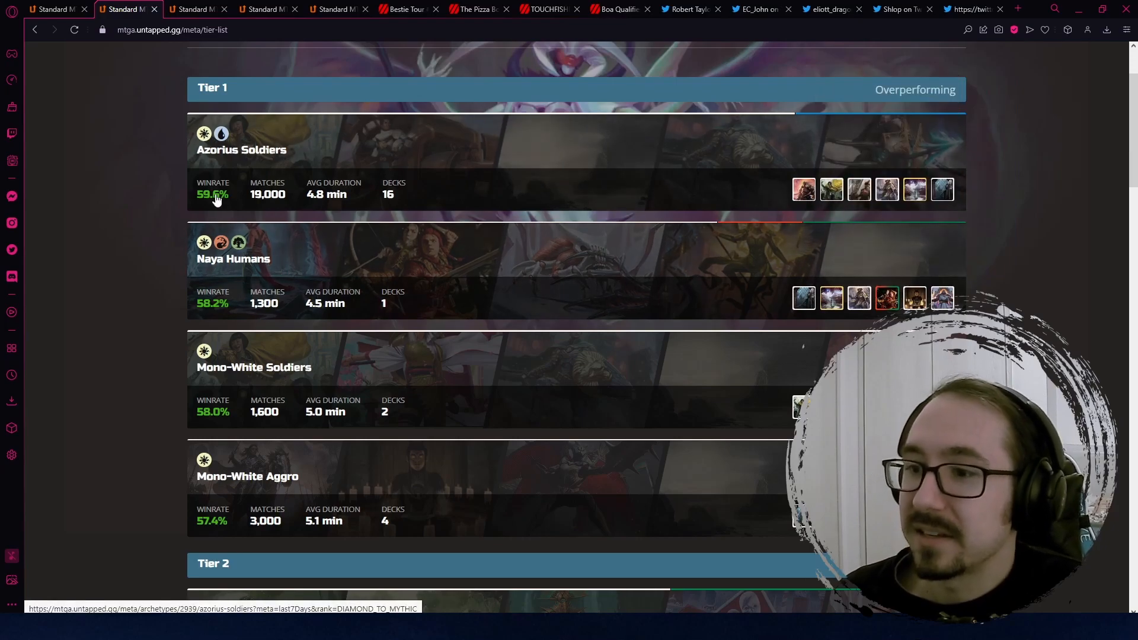
mouse_move(887, 299)
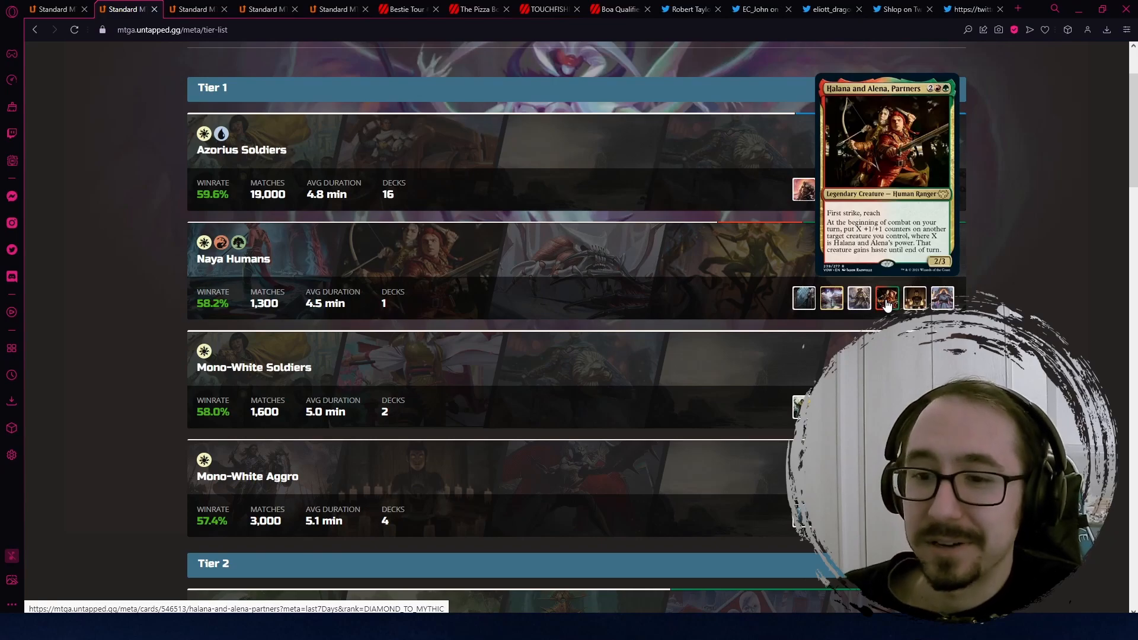
mouse_move(711, 320)
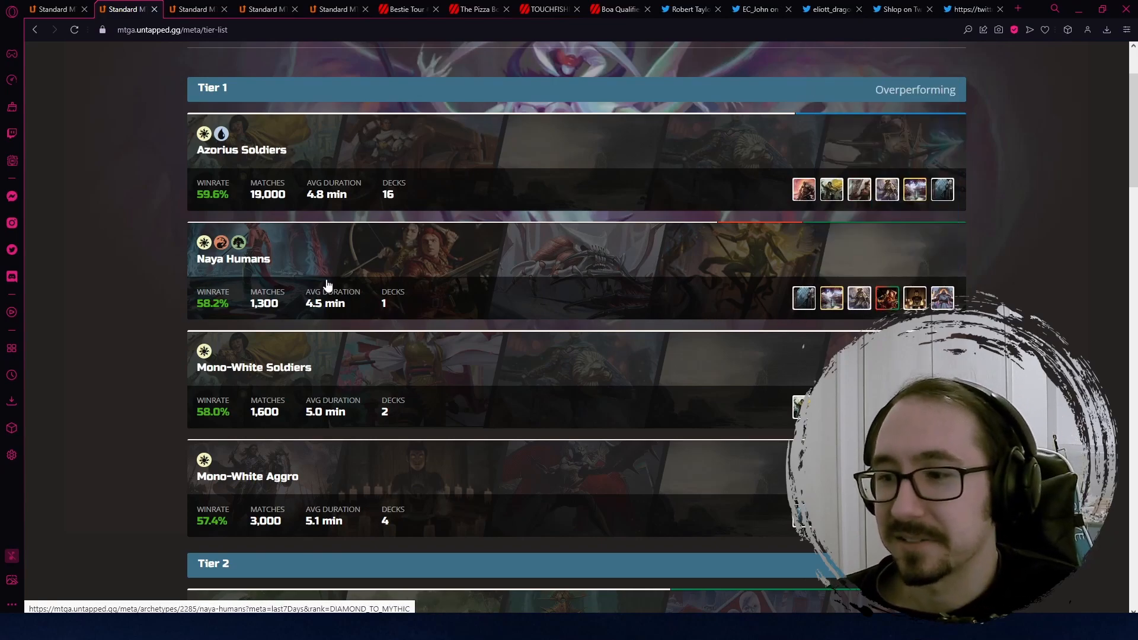
mouse_move(410, 281)
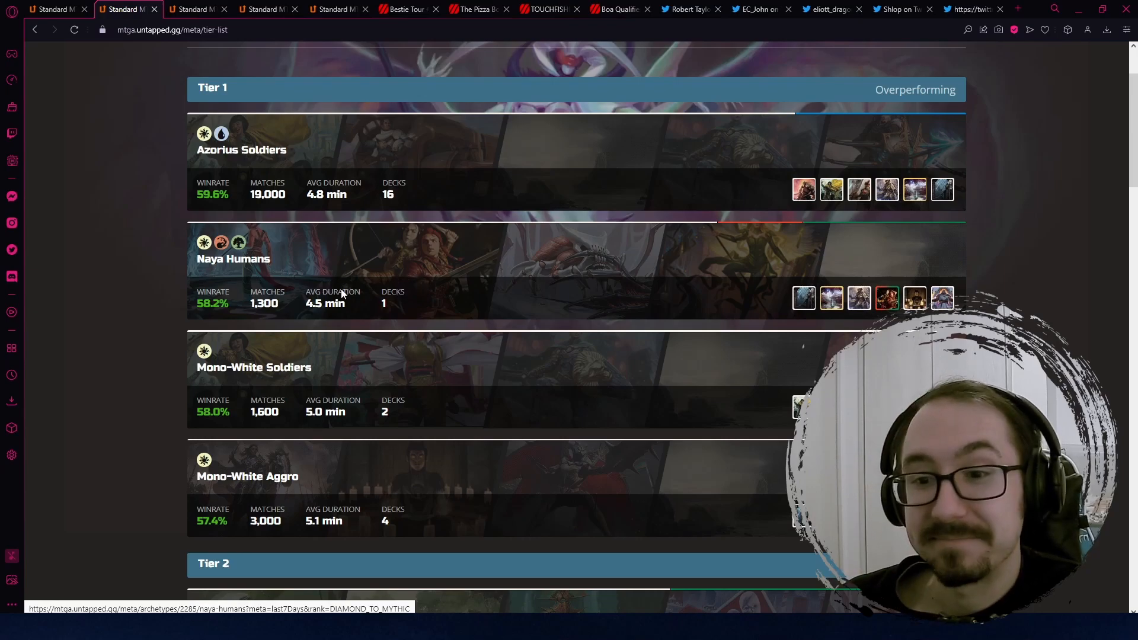
mouse_move(420, 295)
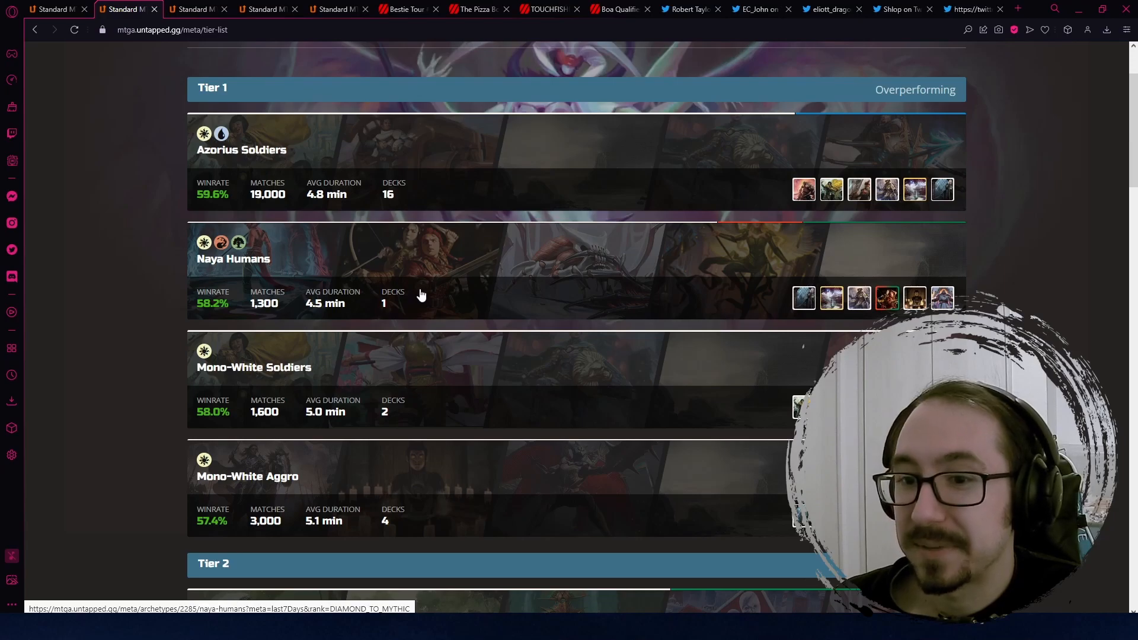
mouse_move(777, 370)
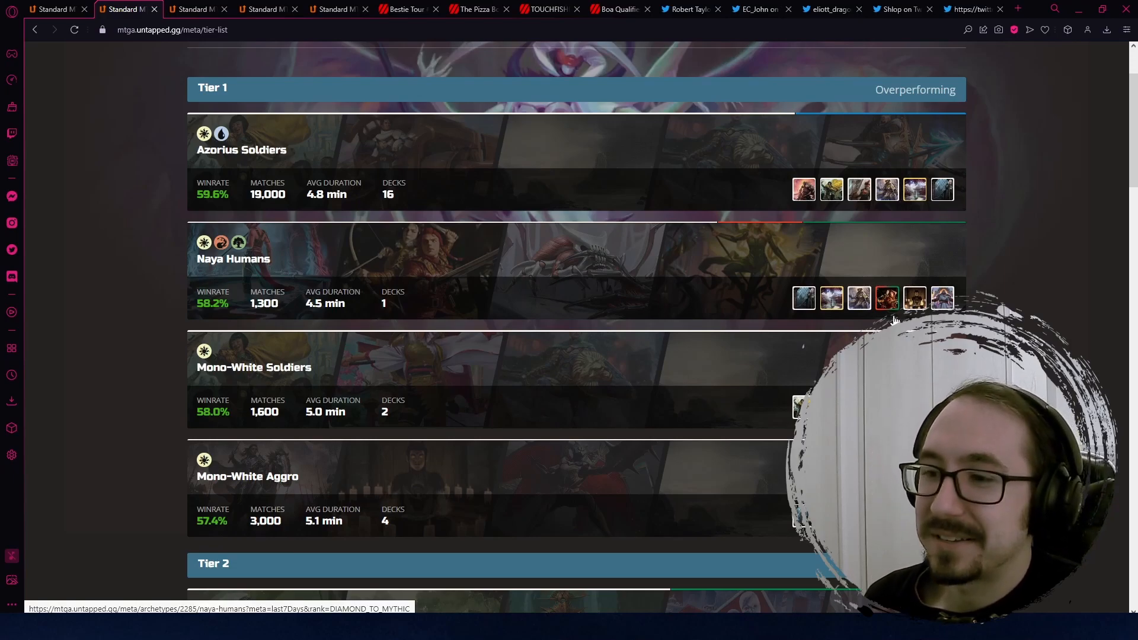
mouse_move(887, 298)
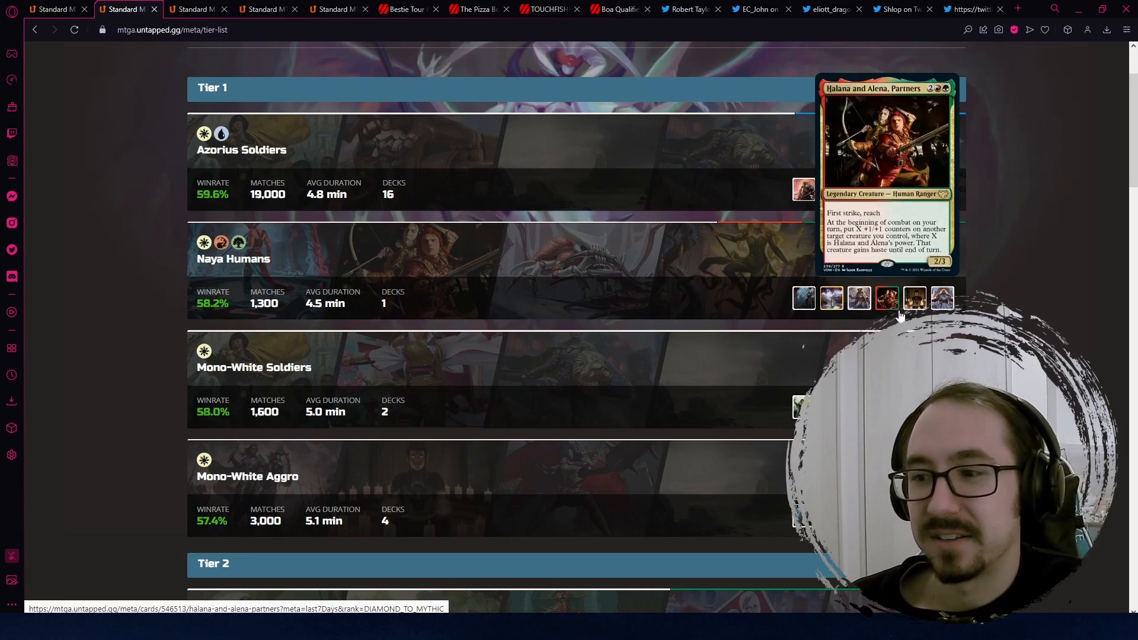
mouse_move(601, 329)
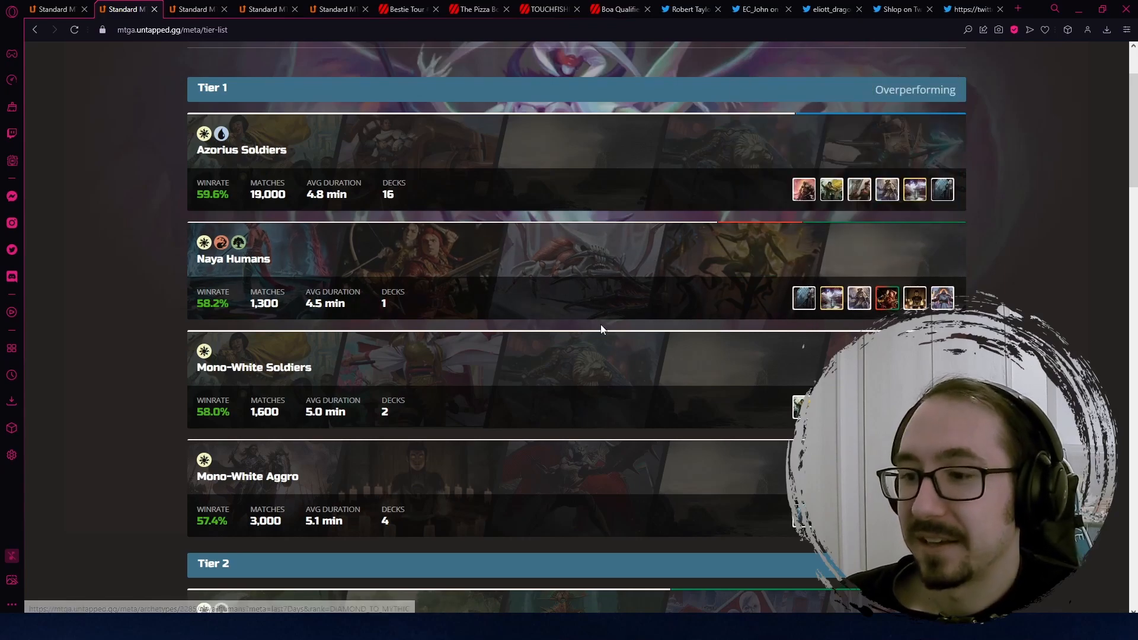
scroll(down, 3)
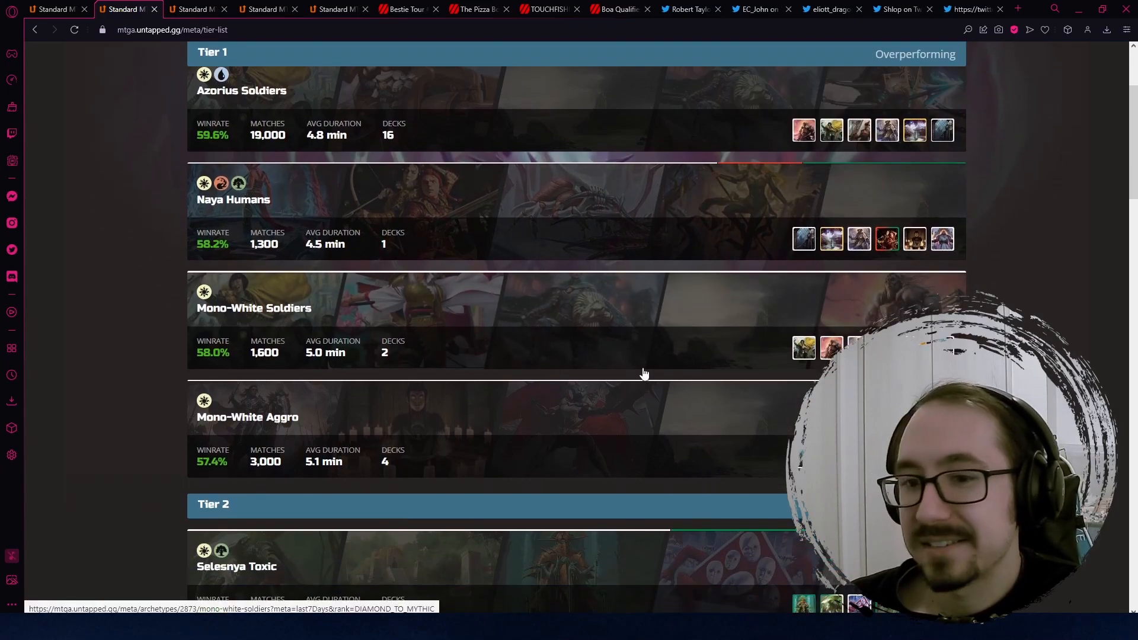
scroll(down, 3)
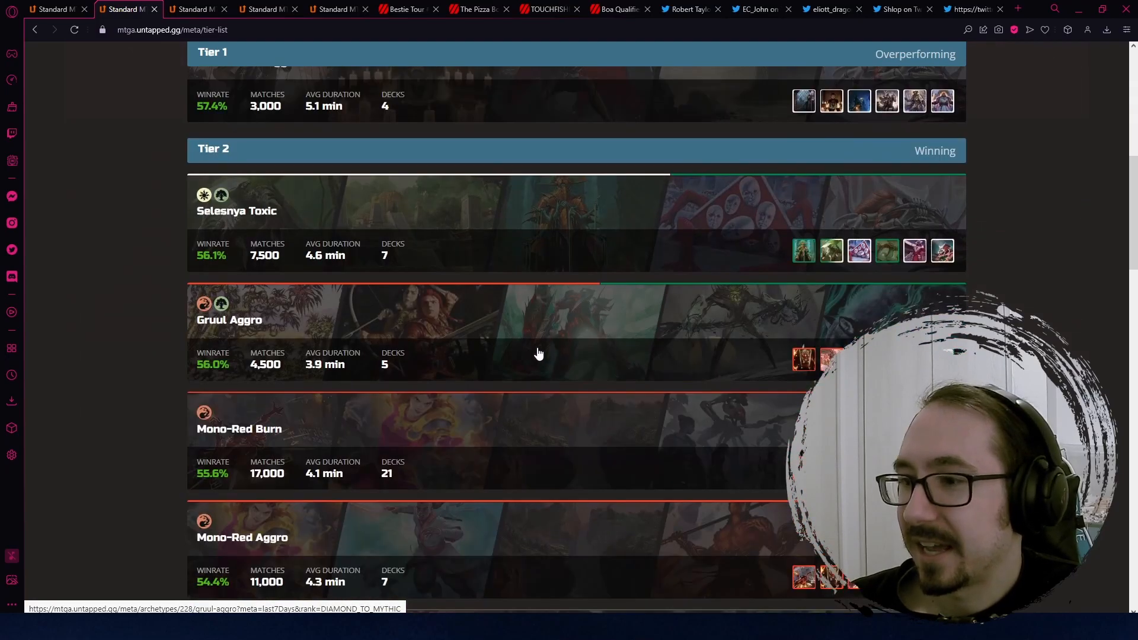
scroll(up, 3)
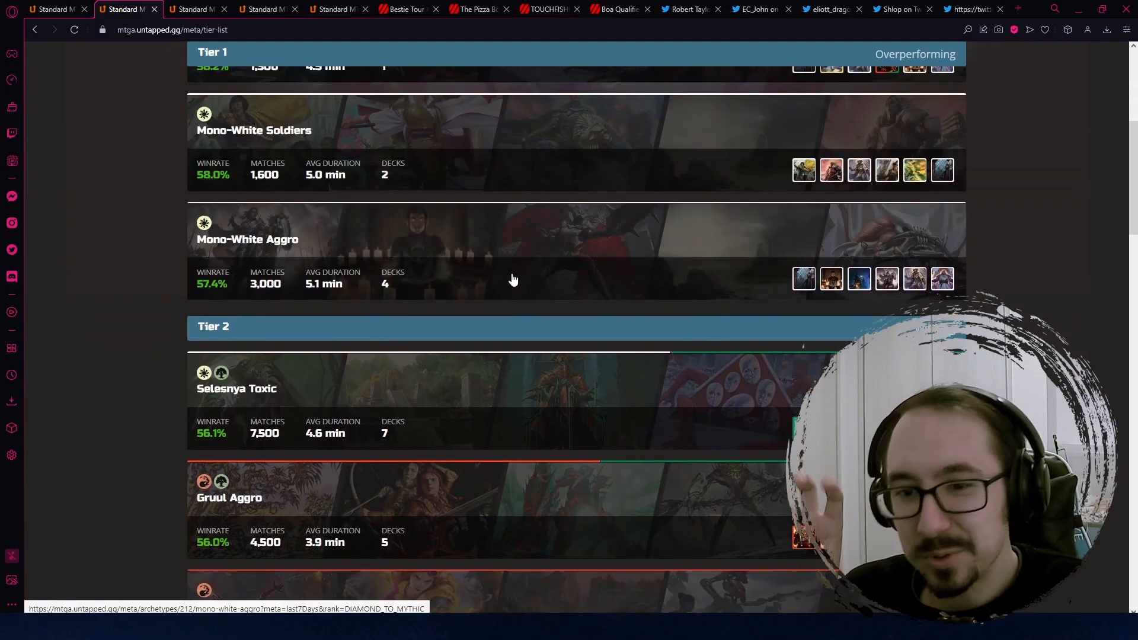
mouse_move(335, 327)
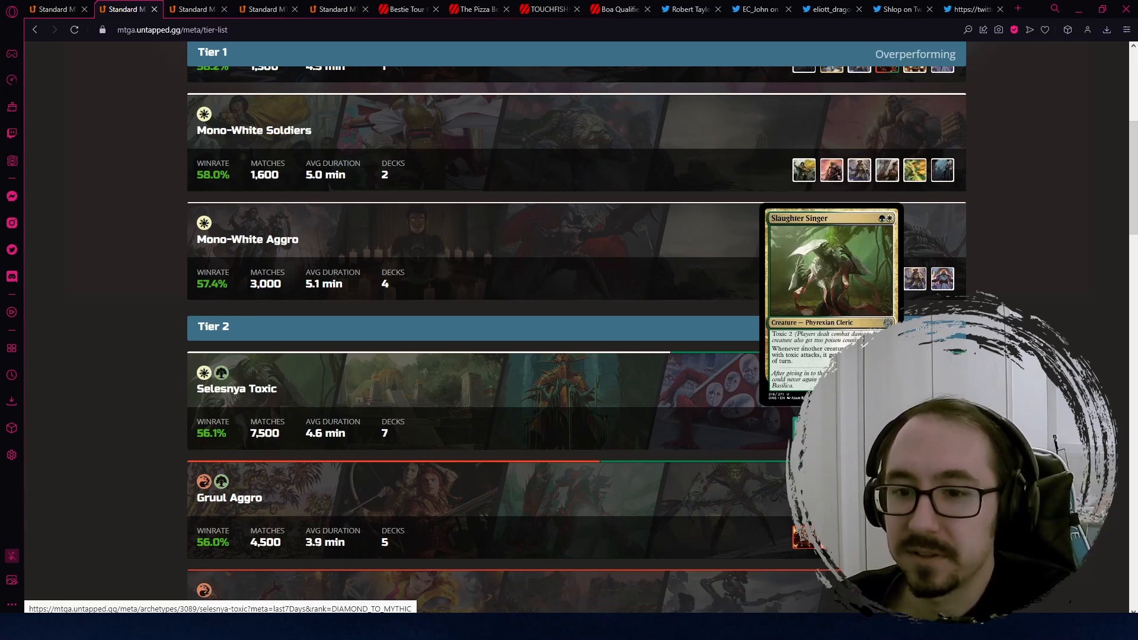
scroll(down, 3)
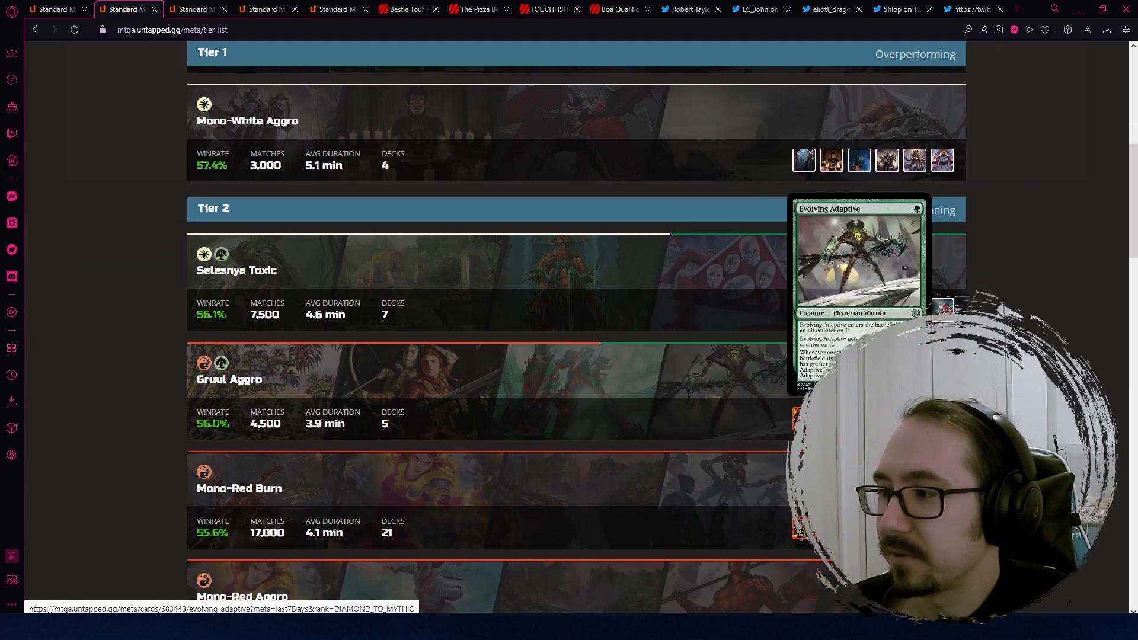
mouse_move(207, 412)
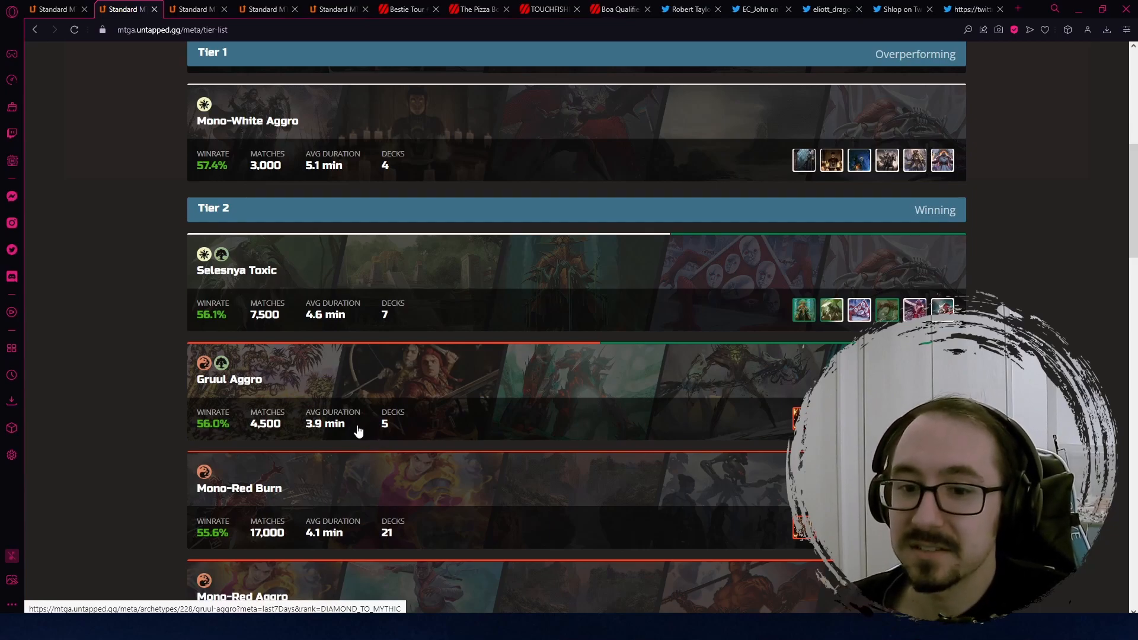
mouse_move(941, 309)
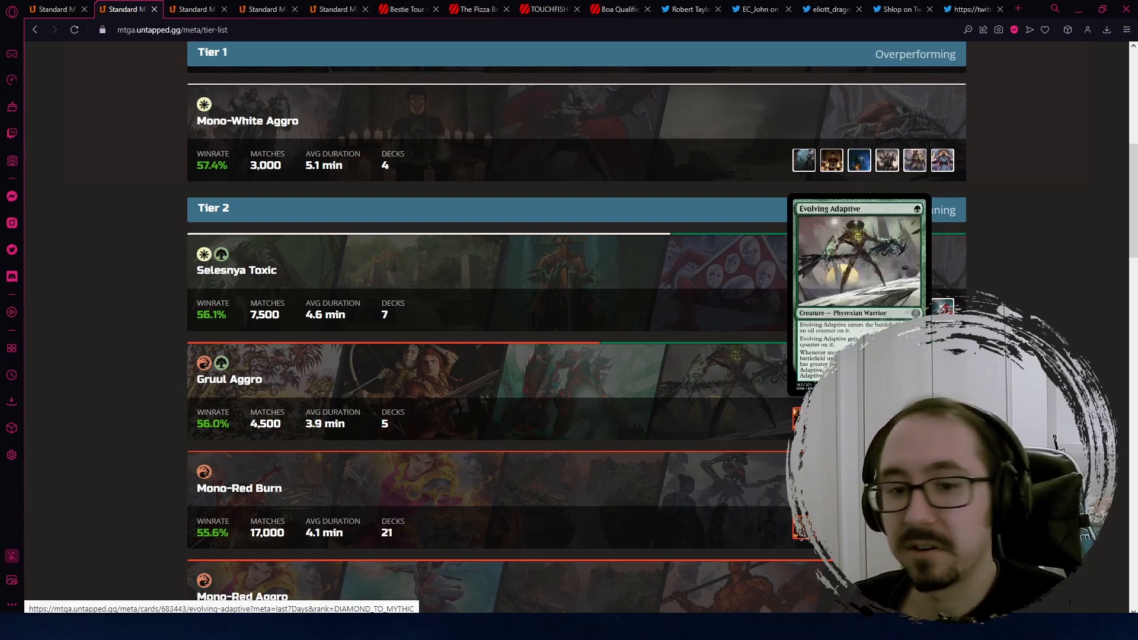
scroll(up, 3)
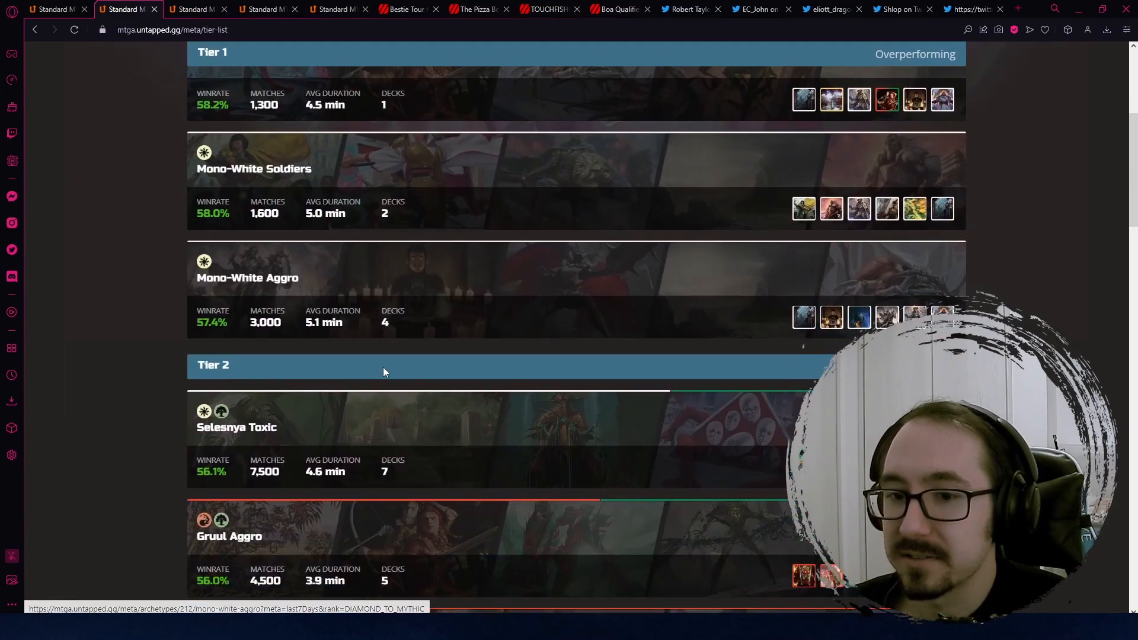
scroll(down, 3)
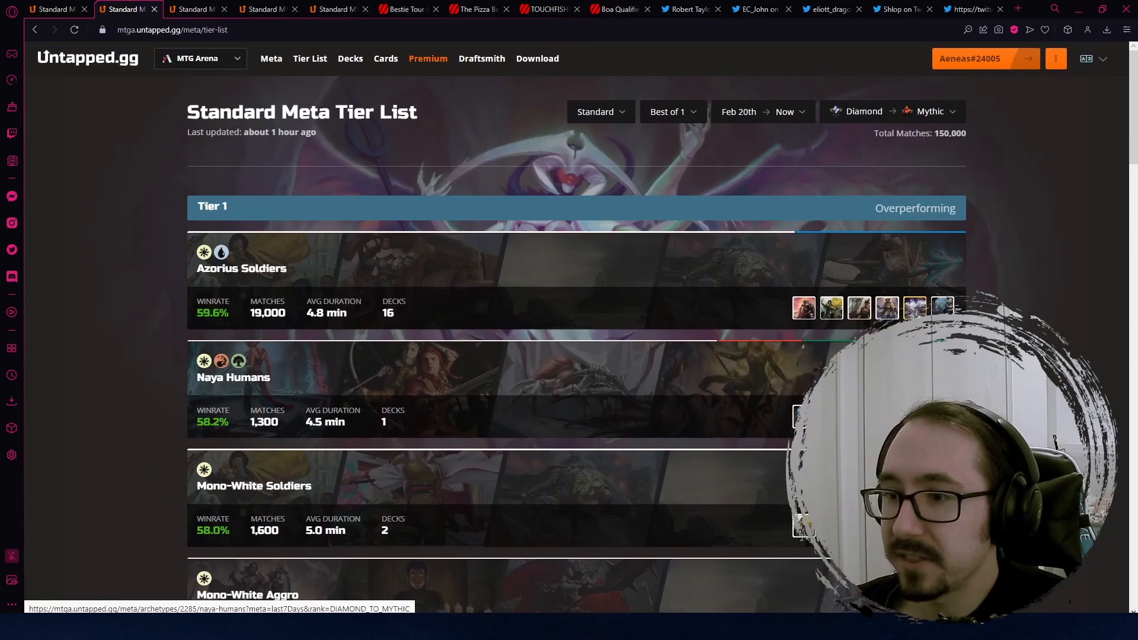
scroll(down, 3)
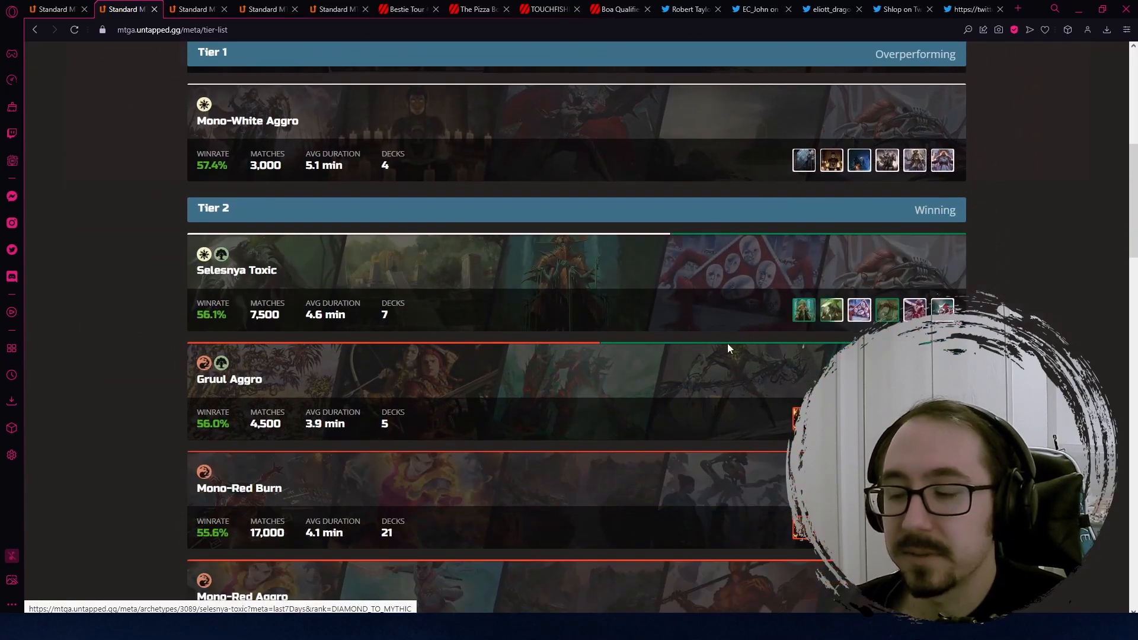
mouse_move(199, 541)
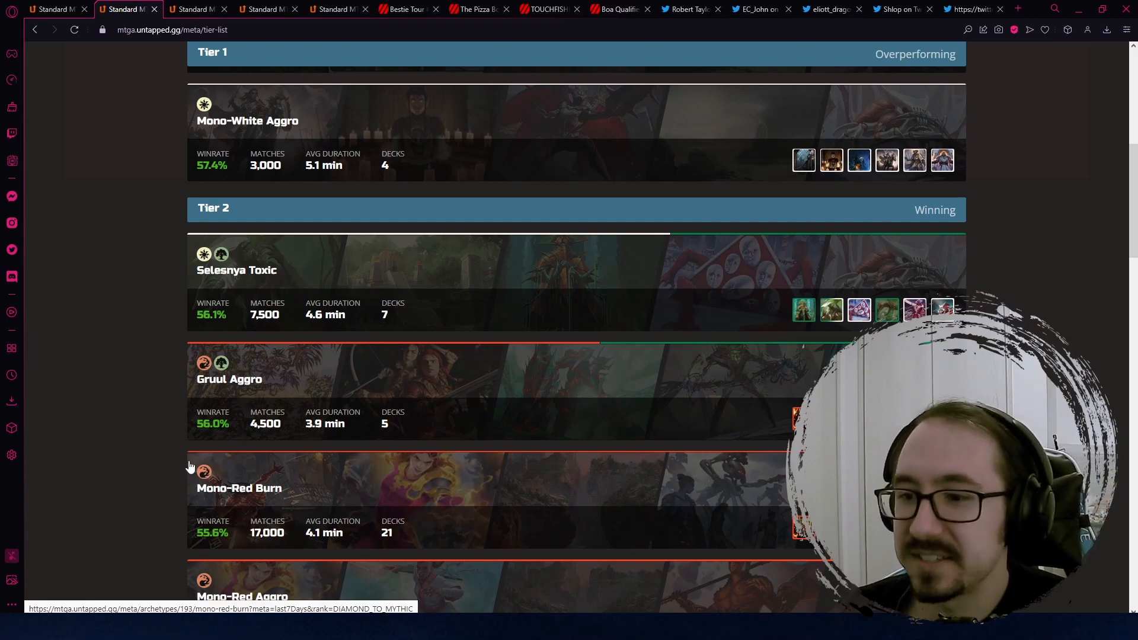
scroll(down, 3)
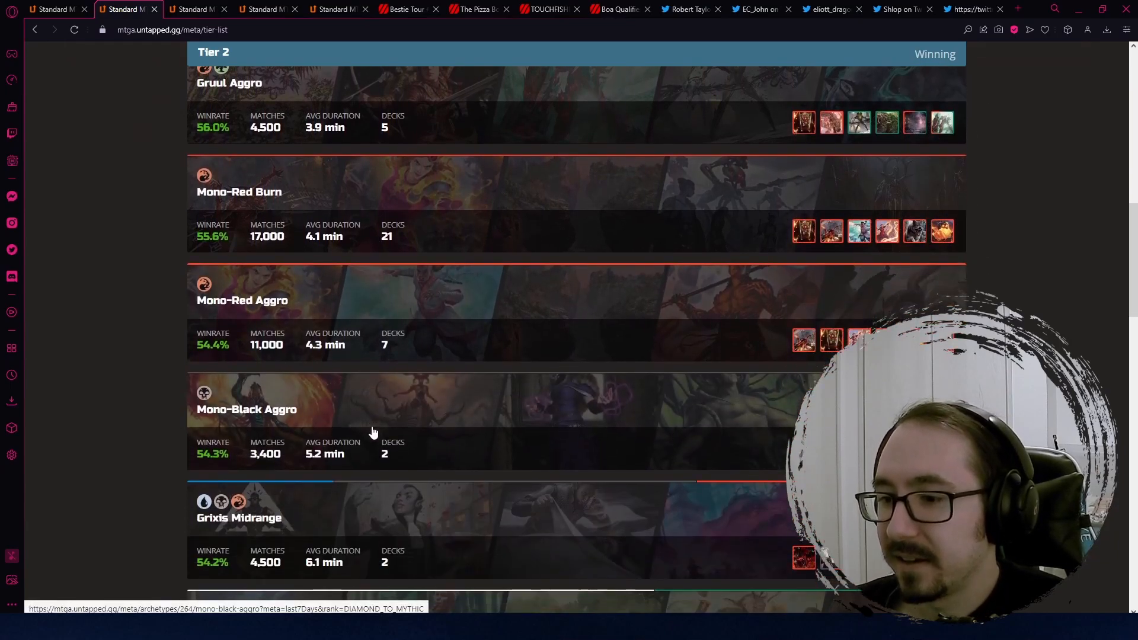
scroll(down, 3)
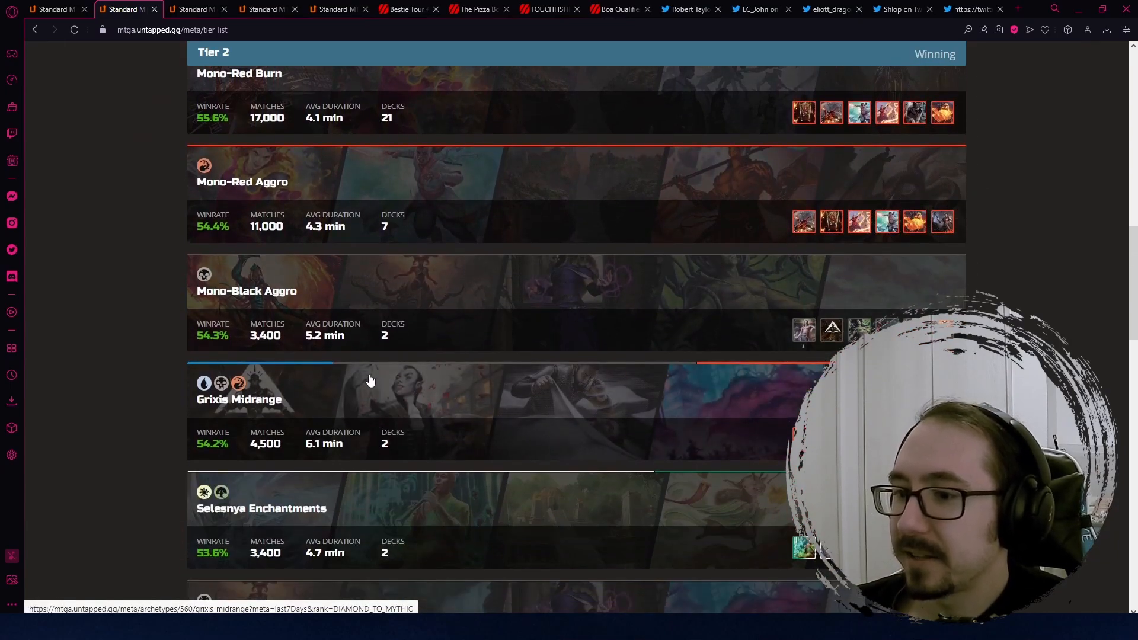
mouse_move(345, 374)
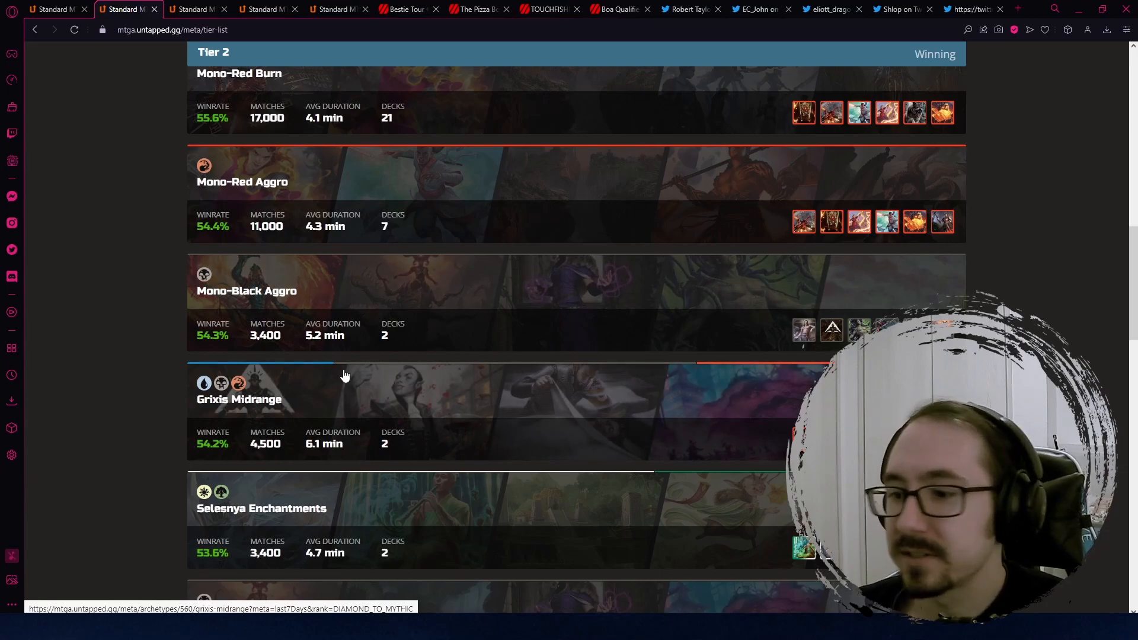
scroll(down, 3)
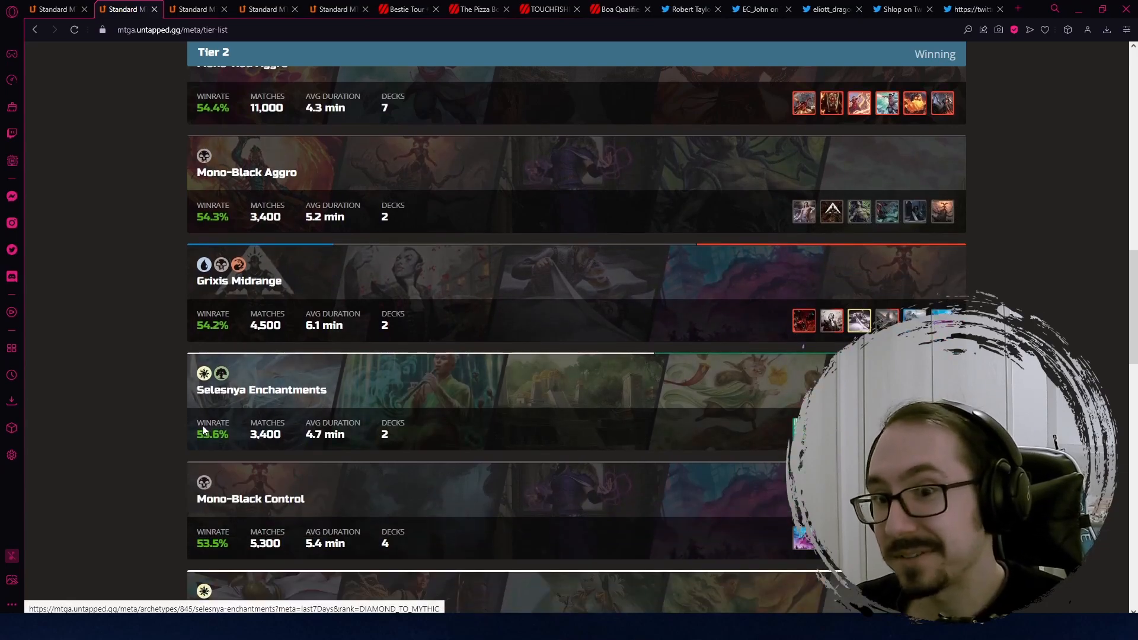
scroll(down, 3)
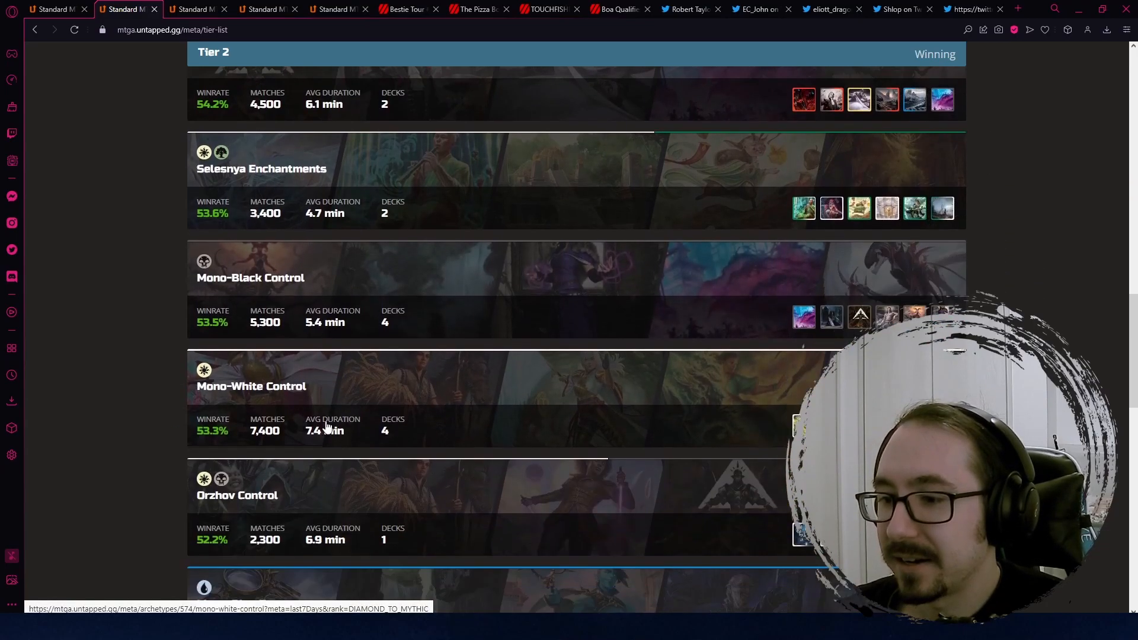
scroll(down, 3)
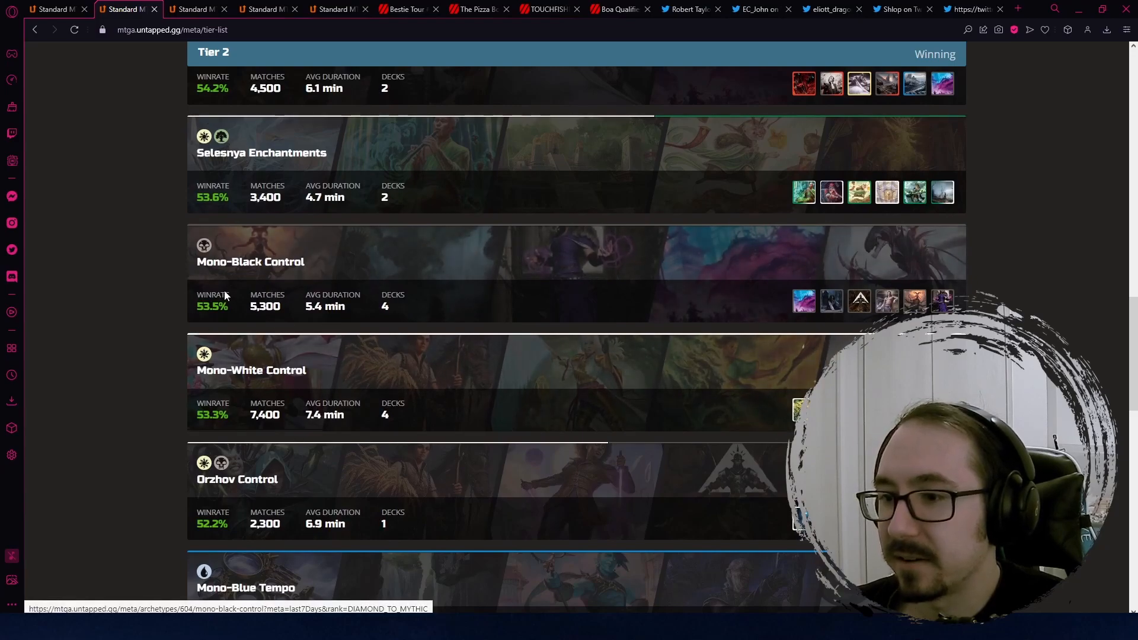
scroll(down, 3)
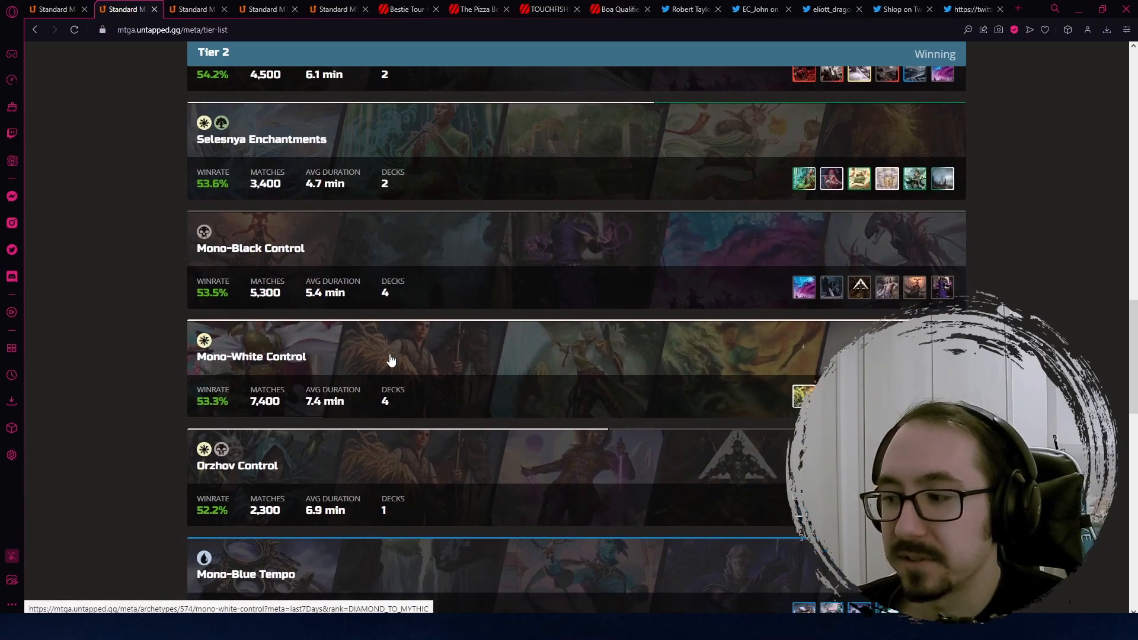
scroll(up, 3)
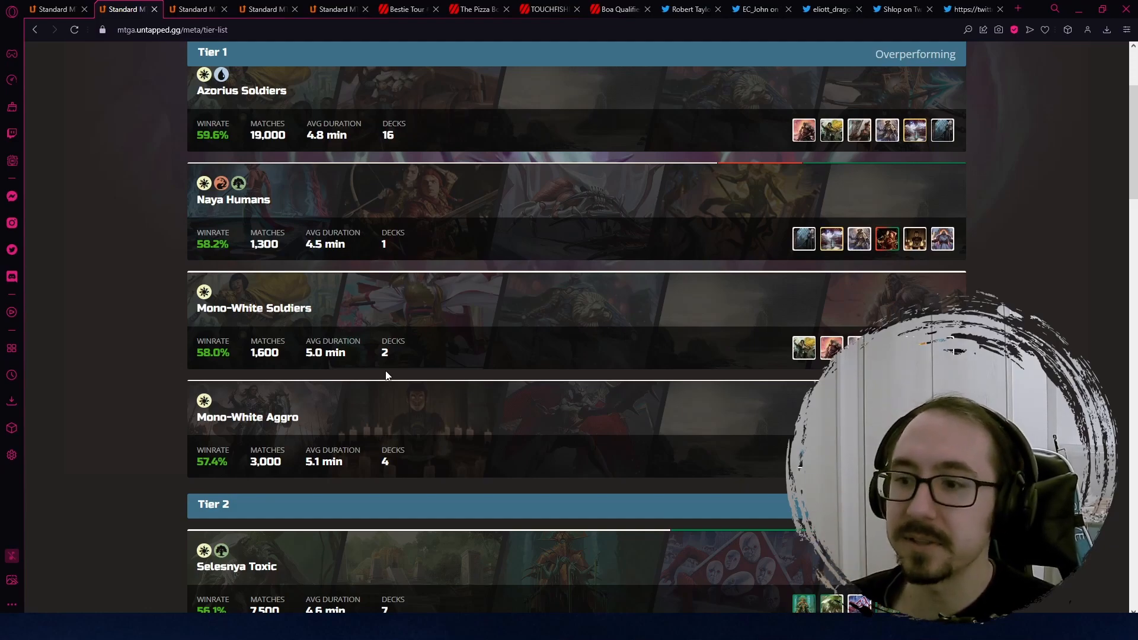
mouse_move(160, 247)
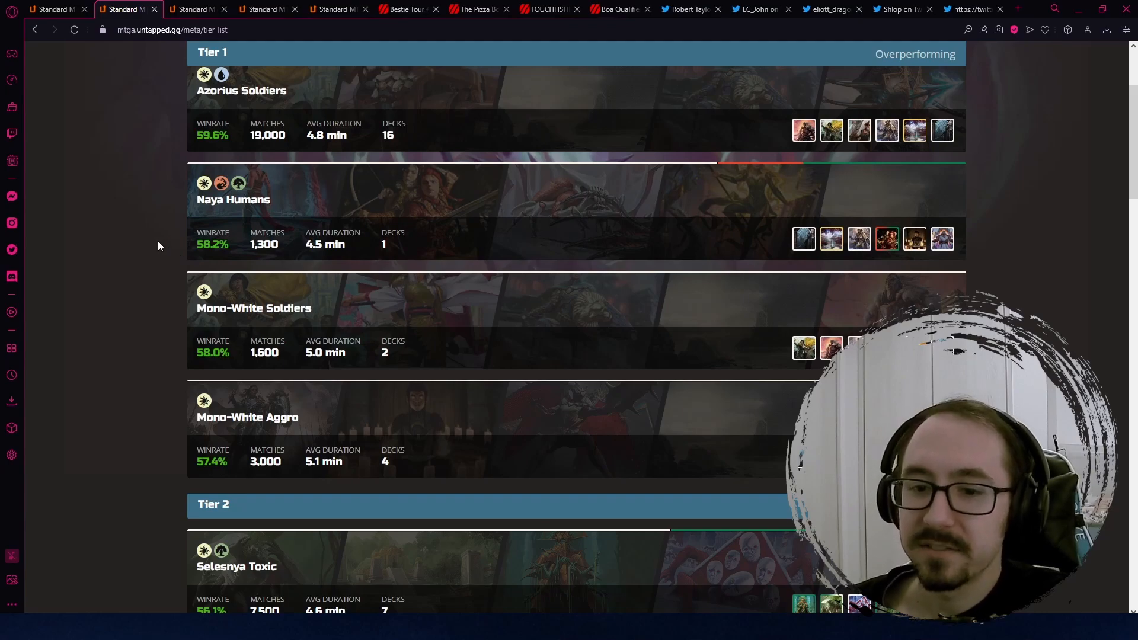
mouse_move(155, 235)
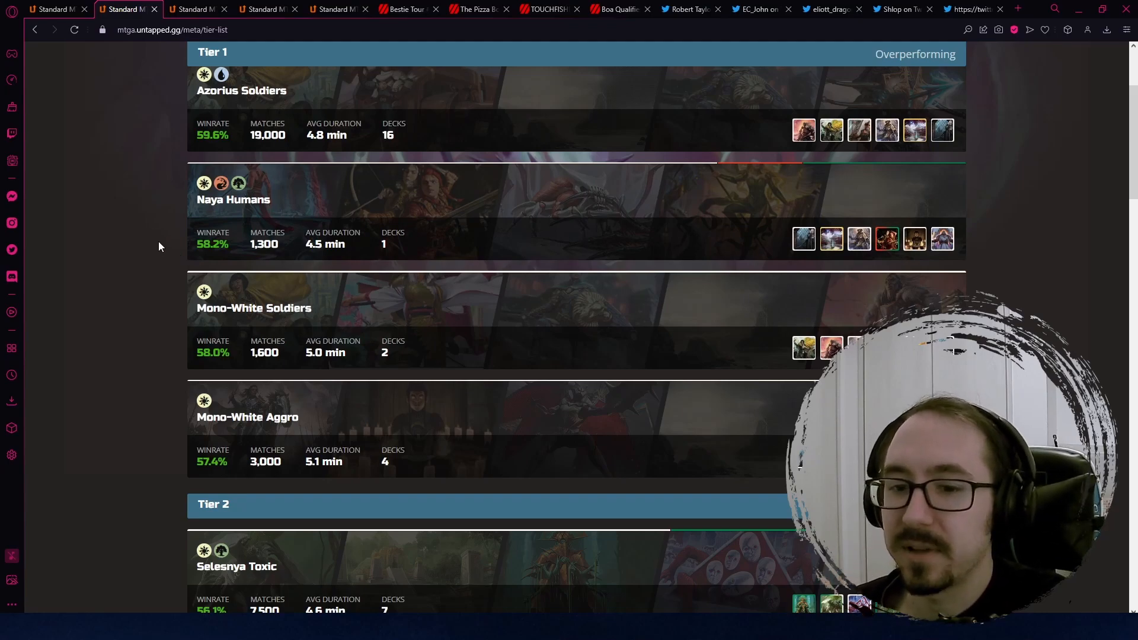
mouse_move(143, 232)
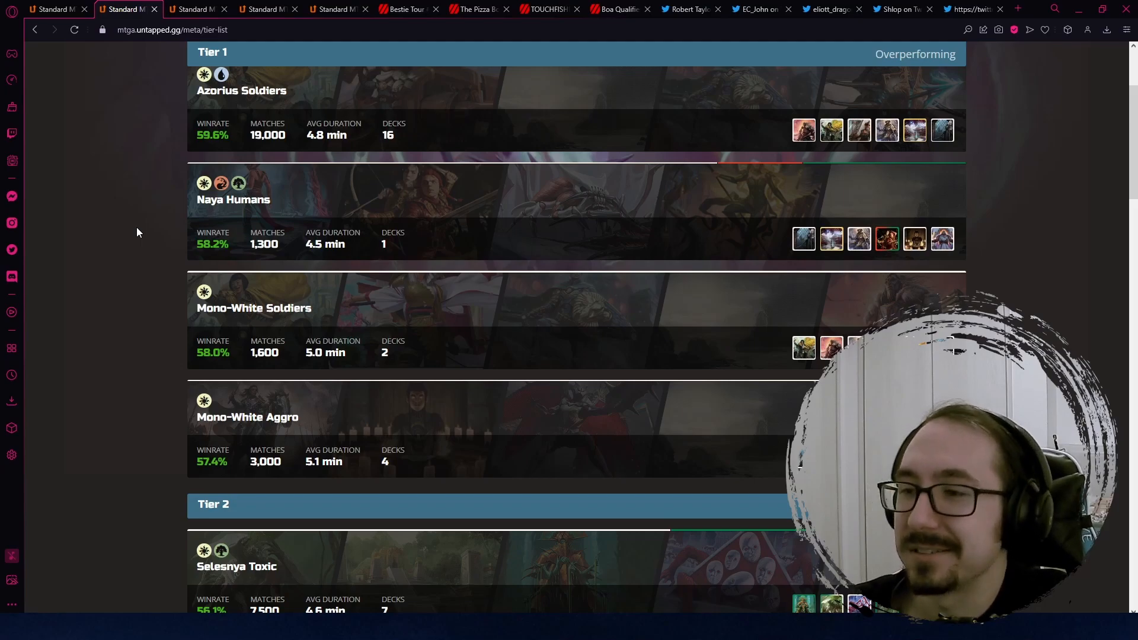
mouse_move(133, 83)
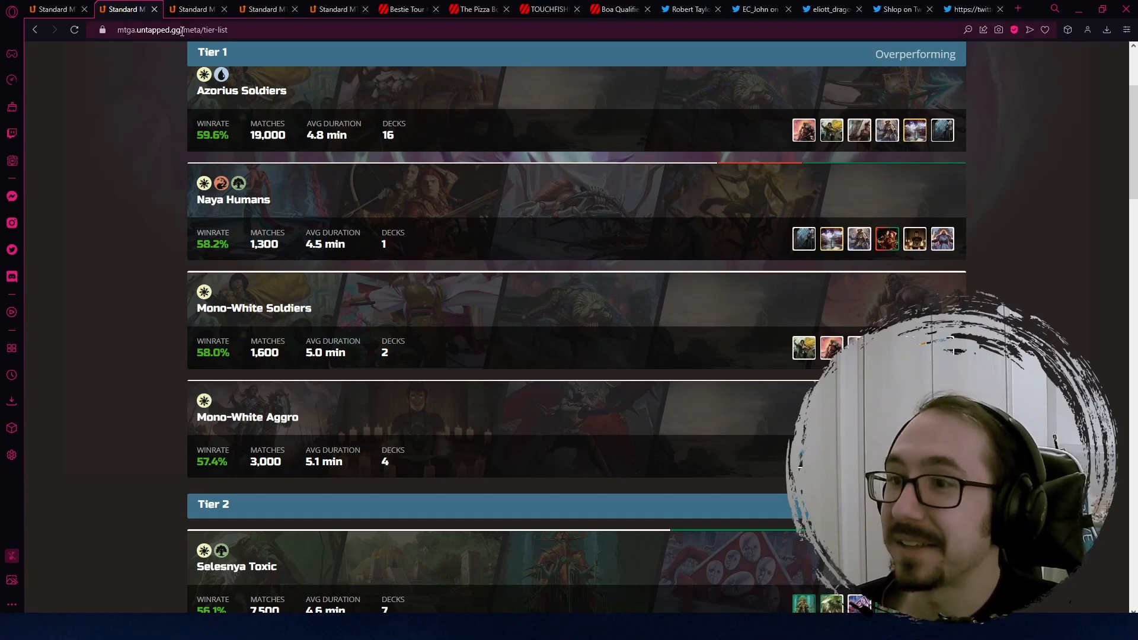
click(196, 10)
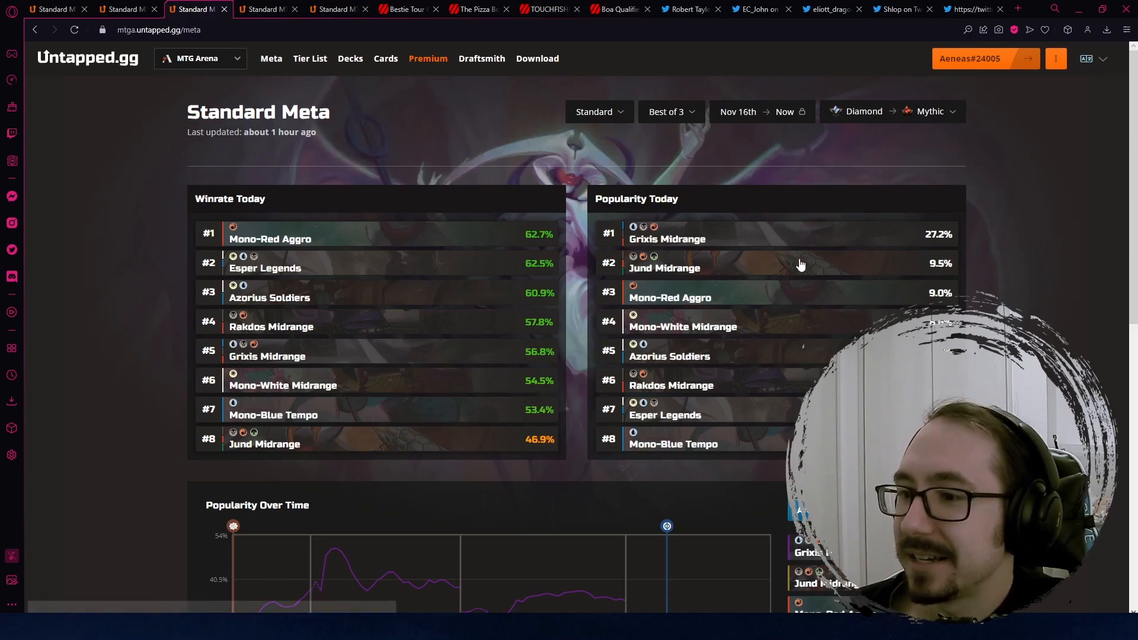
mouse_move(783, 266)
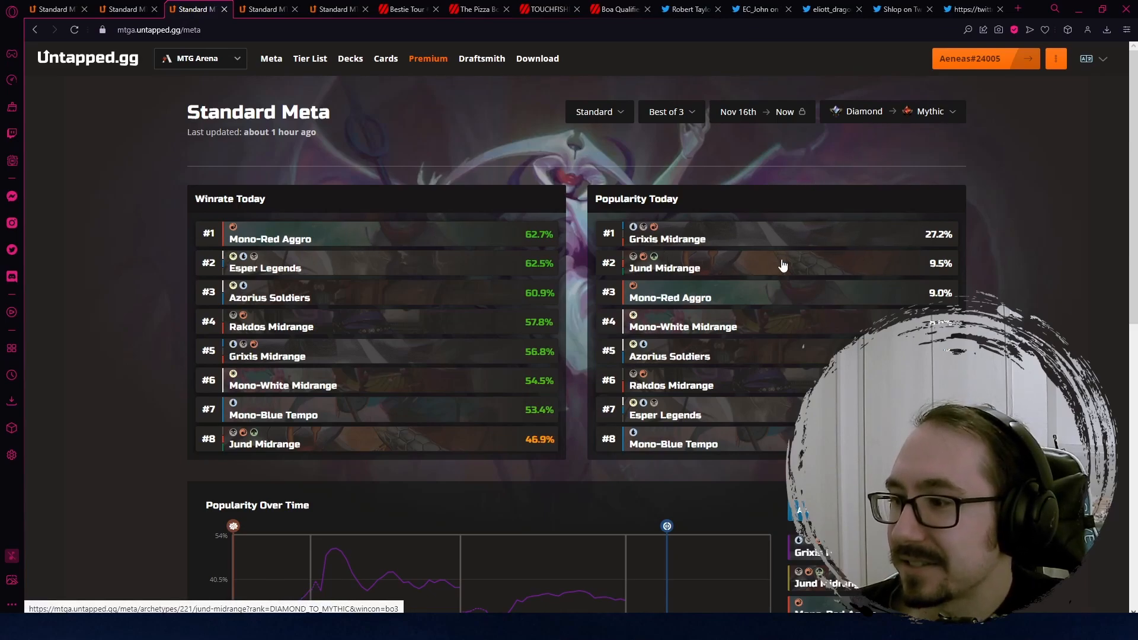
mouse_move(633, 240)
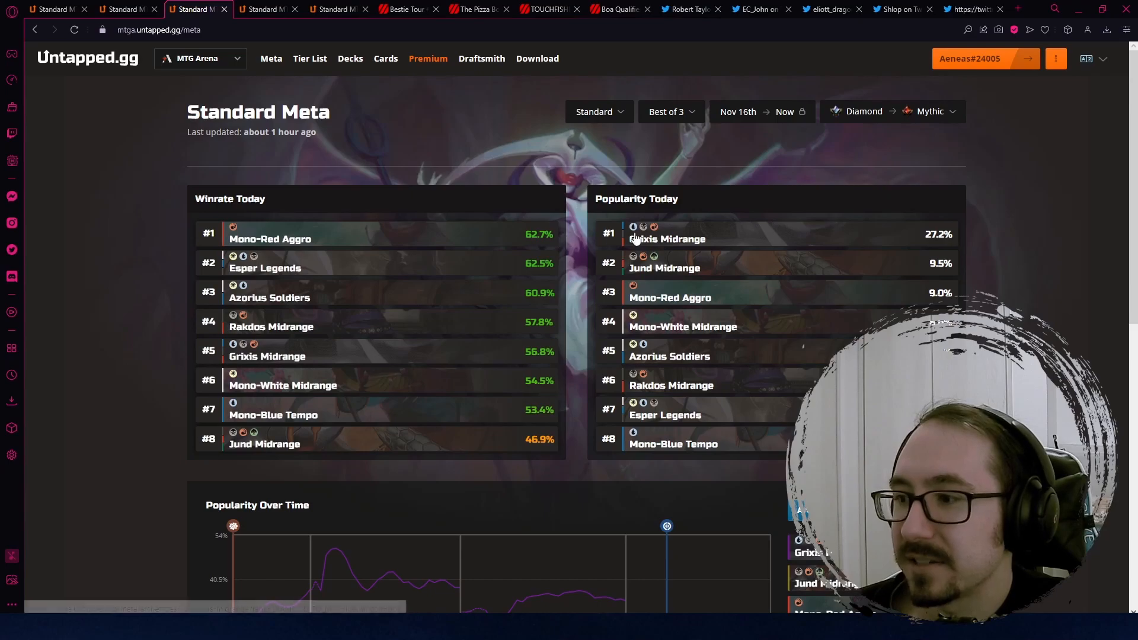
mouse_move(749, 254)
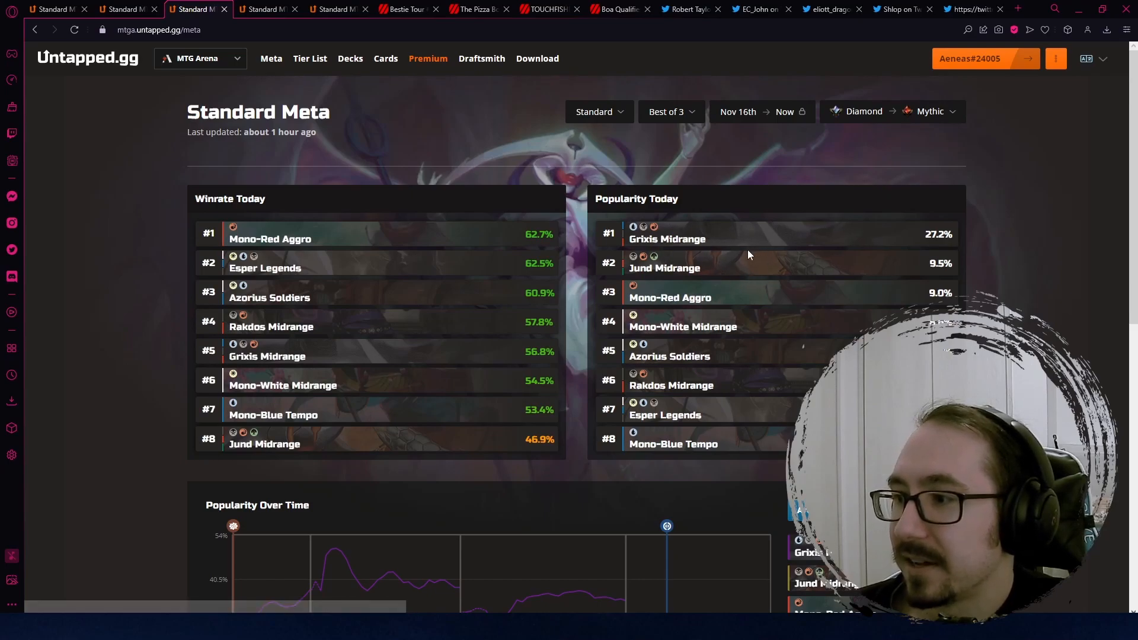
mouse_move(746, 240)
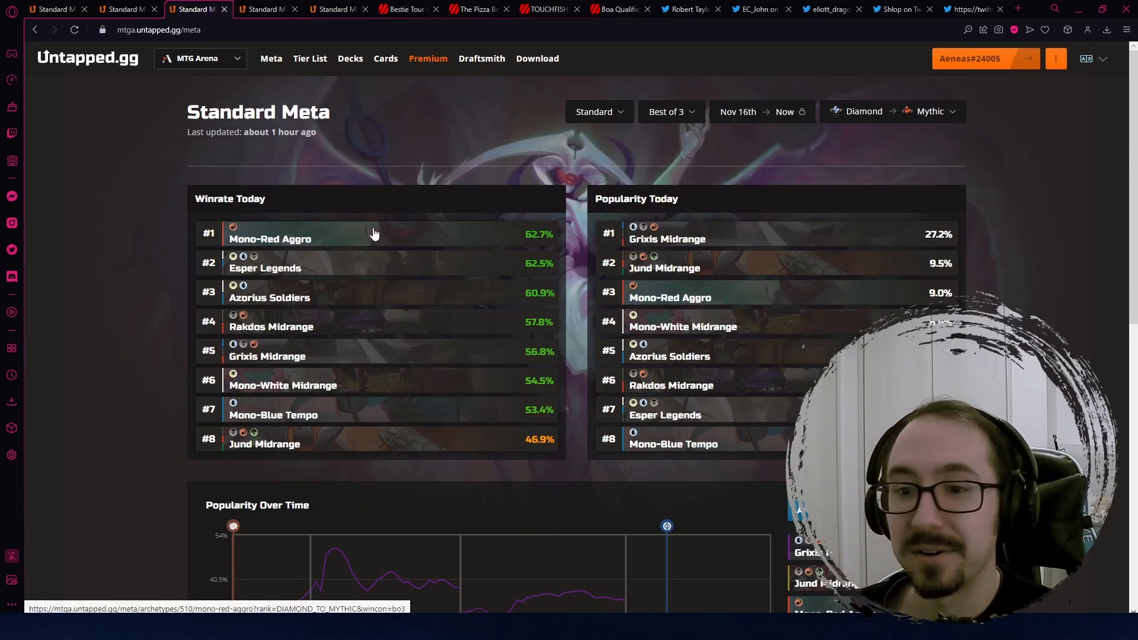
mouse_move(384, 230)
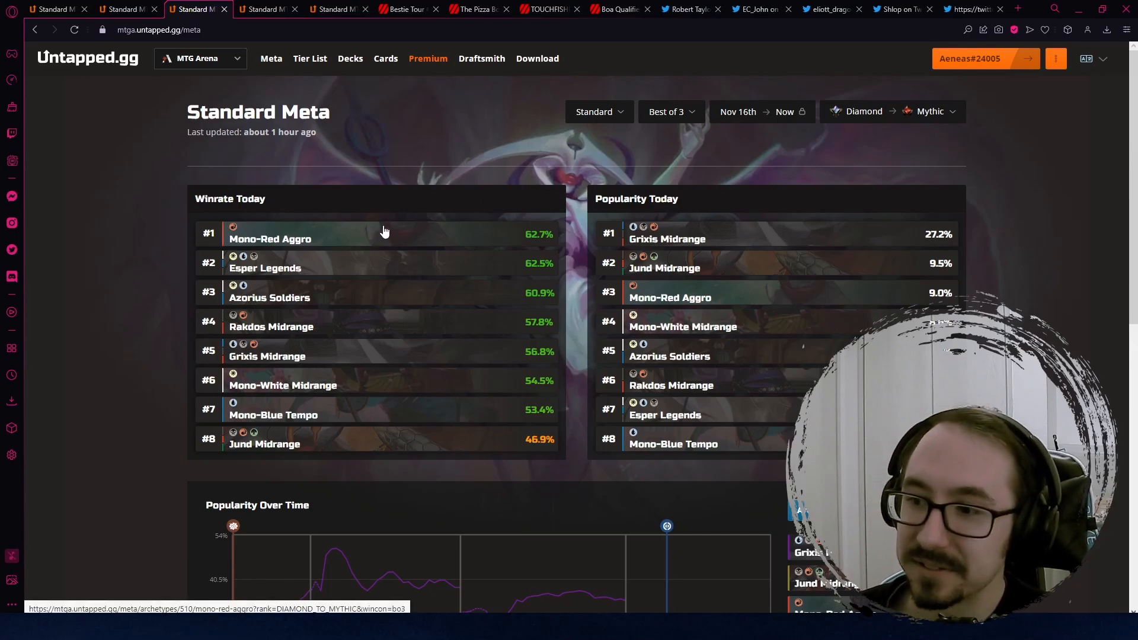
mouse_move(359, 265)
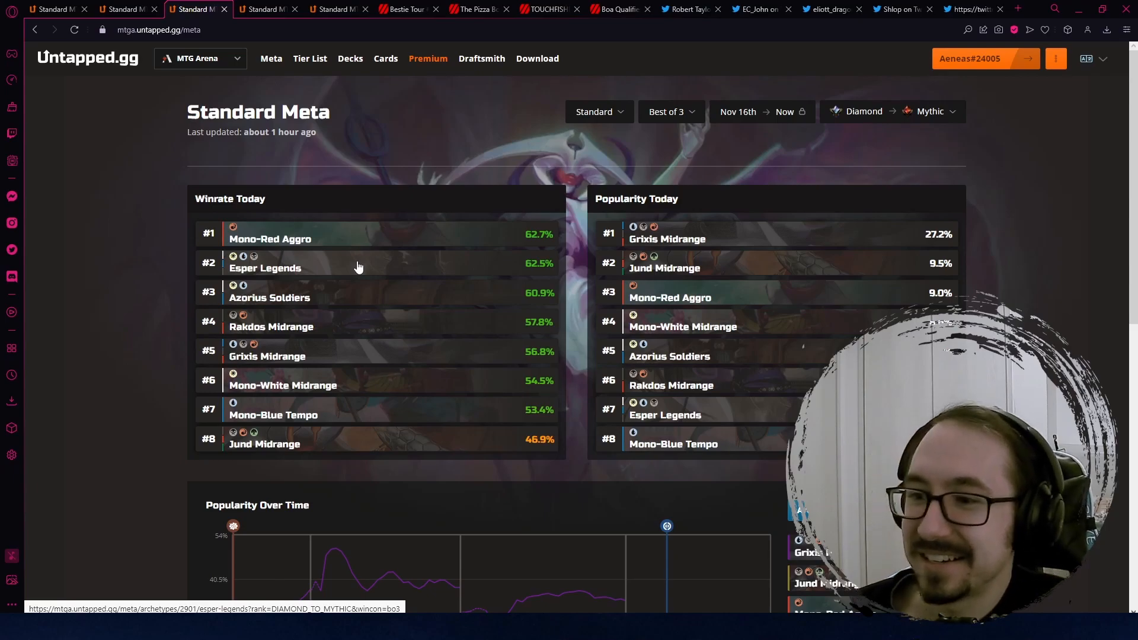
mouse_move(327, 299)
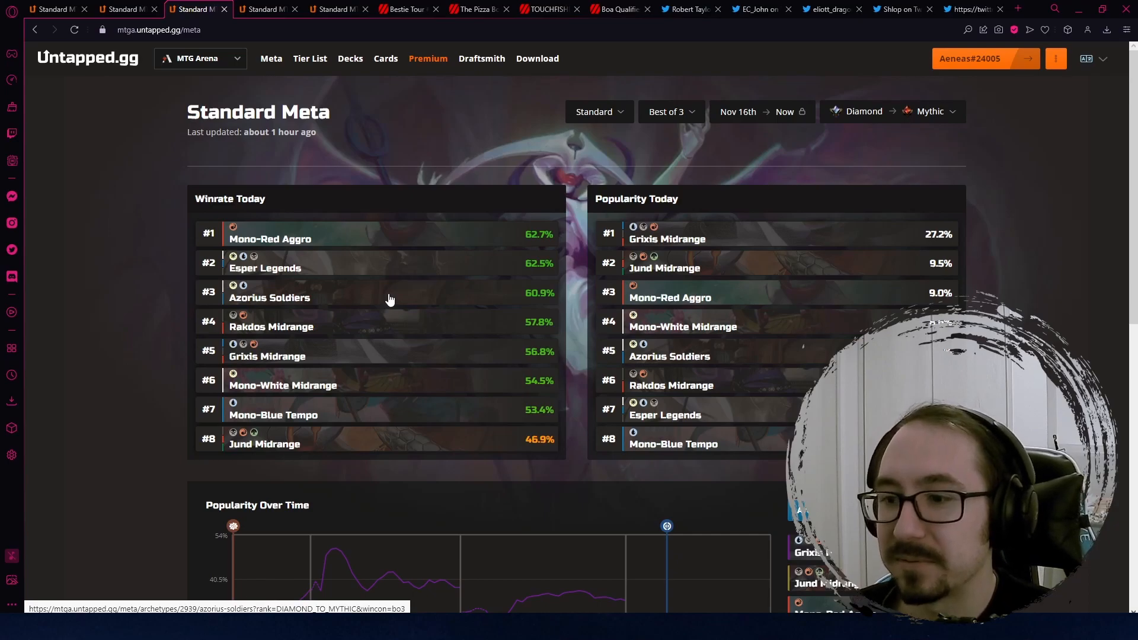
mouse_move(361, 334)
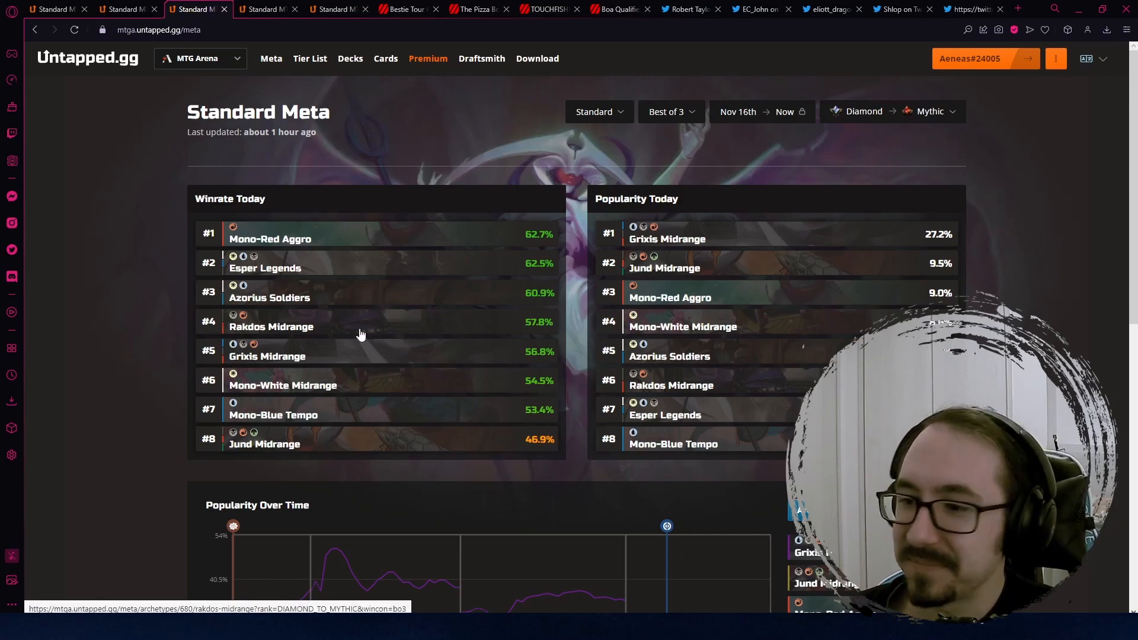
mouse_move(374, 332)
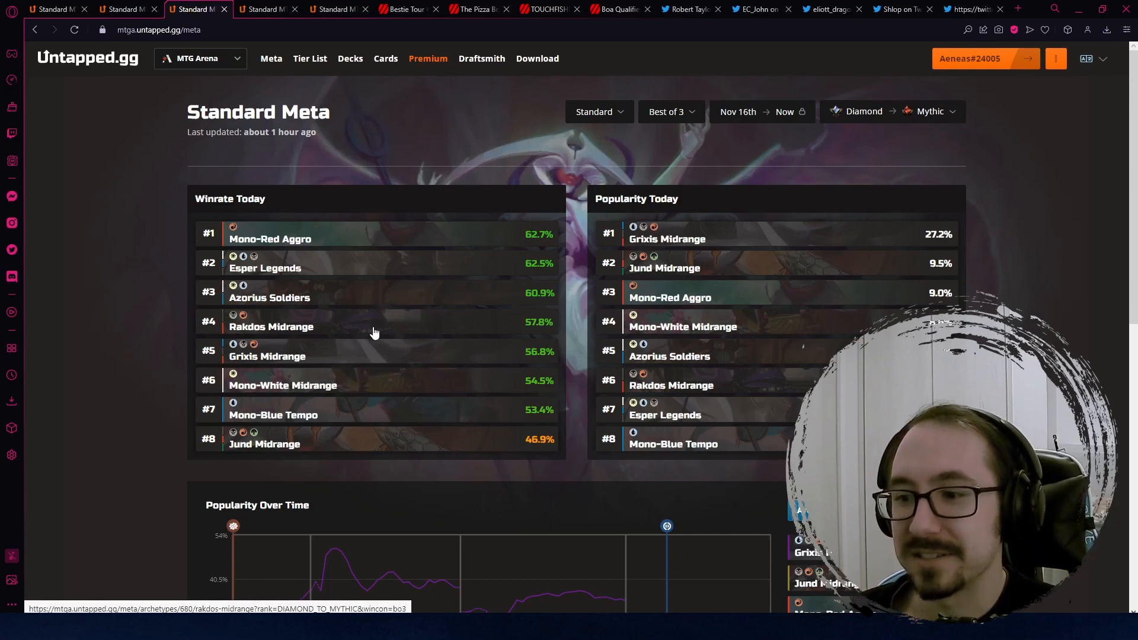
scroll(down, 3)
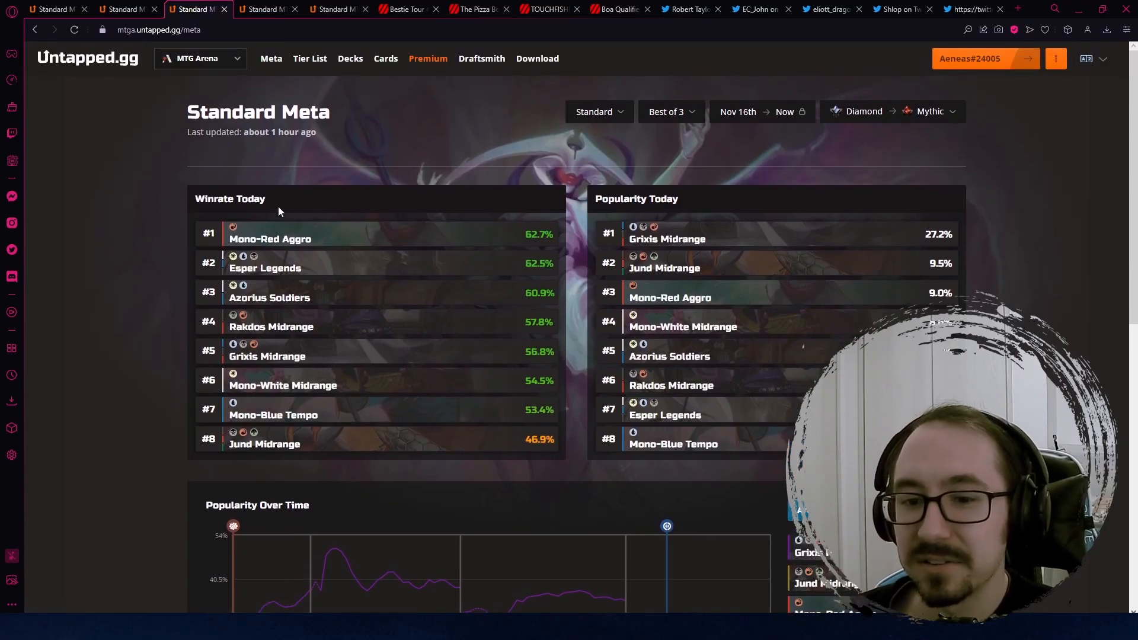
mouse_move(293, 234)
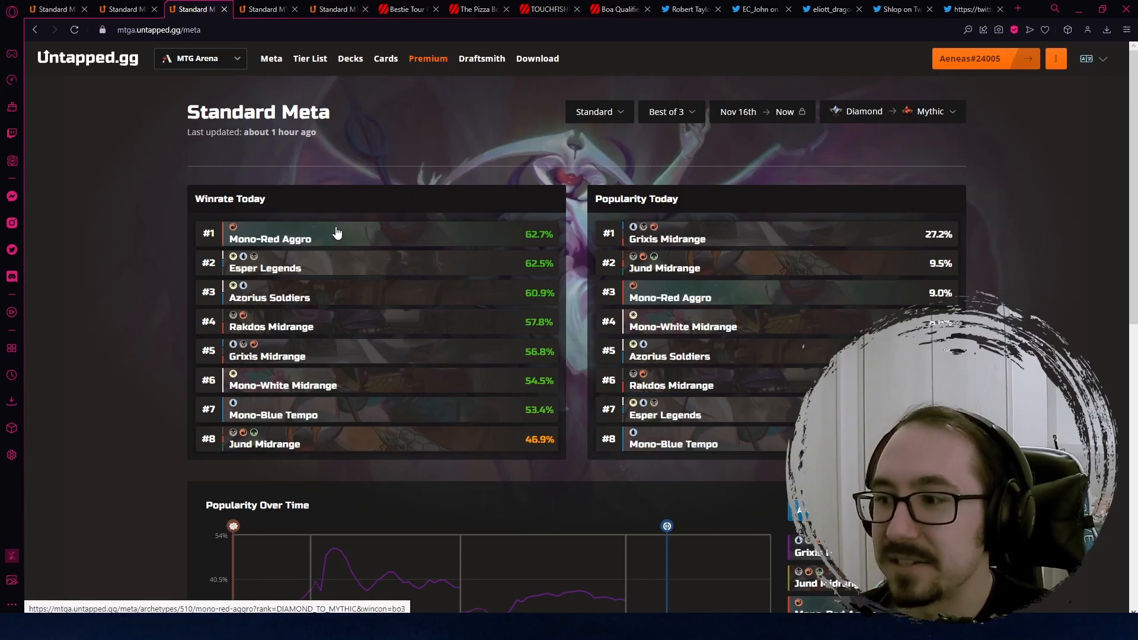
mouse_move(319, 264)
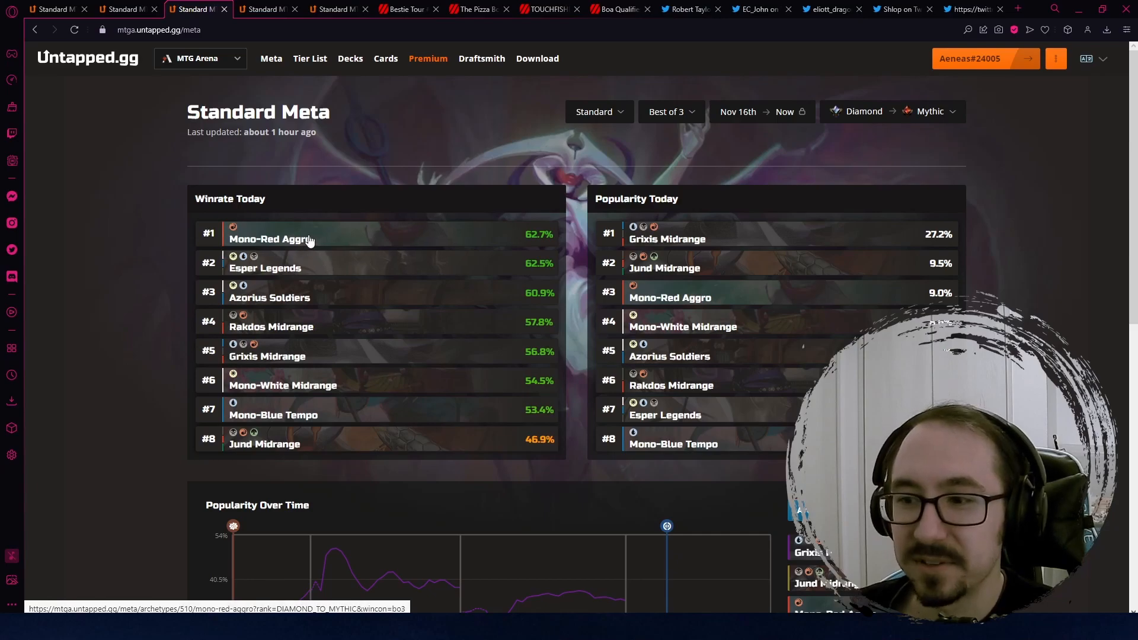
mouse_move(226, 152)
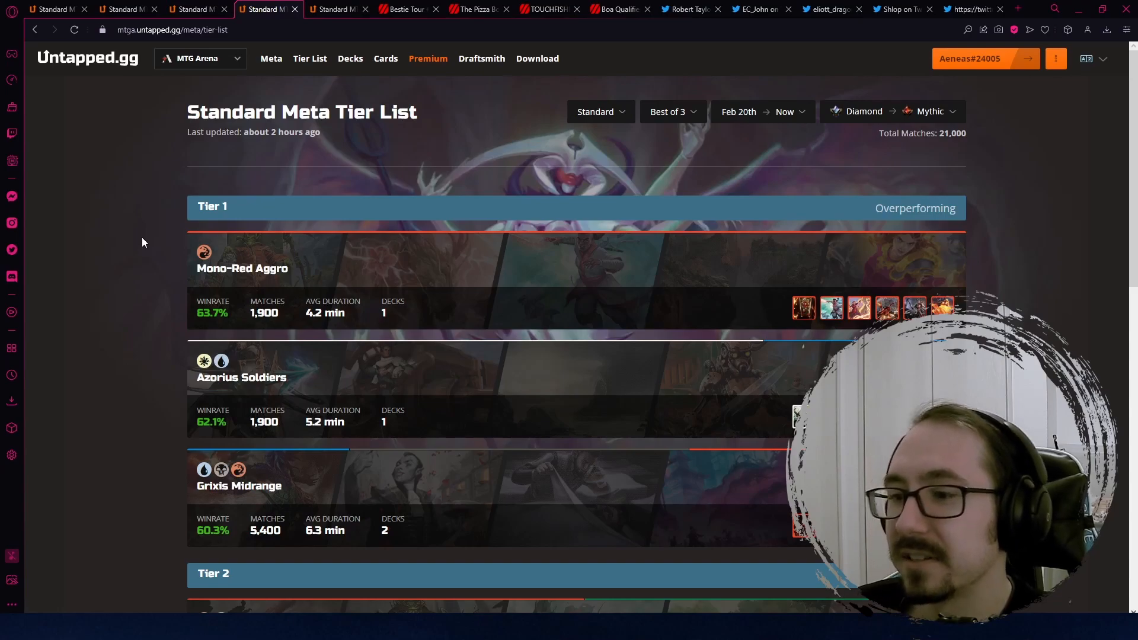
mouse_move(318, 287)
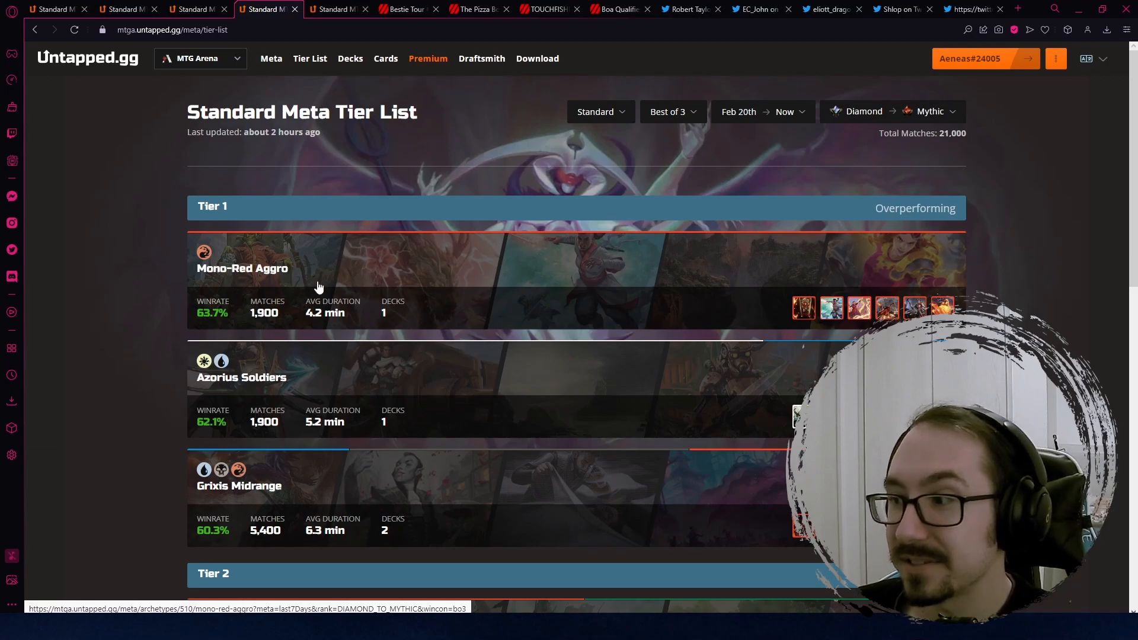
Go through the Best-of-3 tier list from Mono-Red Aggro's Tier 1 down to Tier 4 and back.
scroll(down, 3)
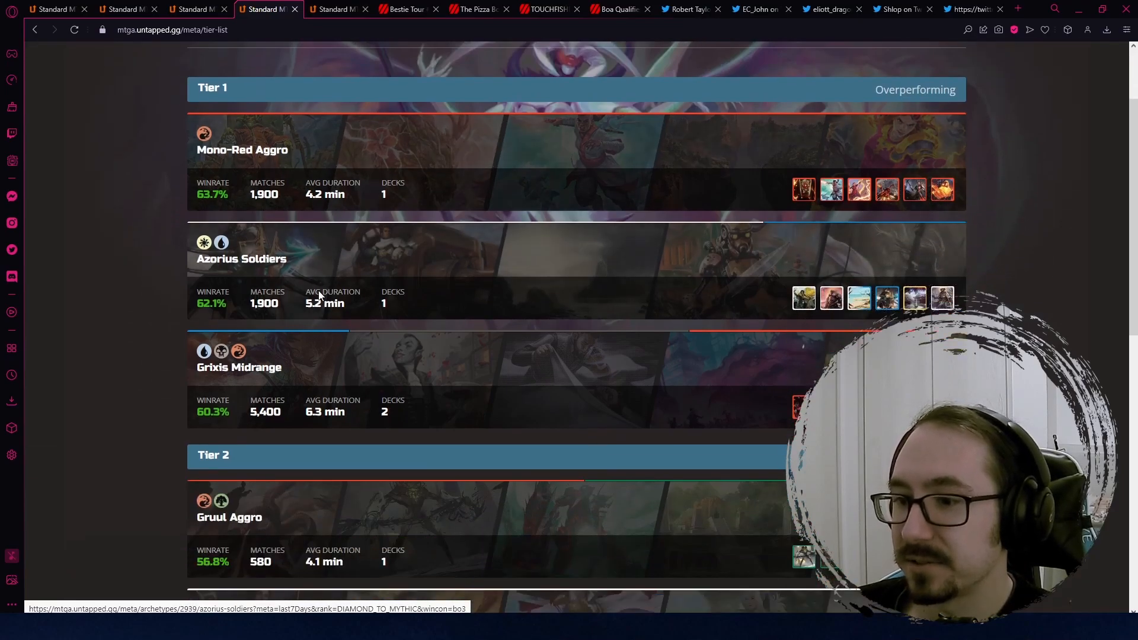
scroll(down, 3)
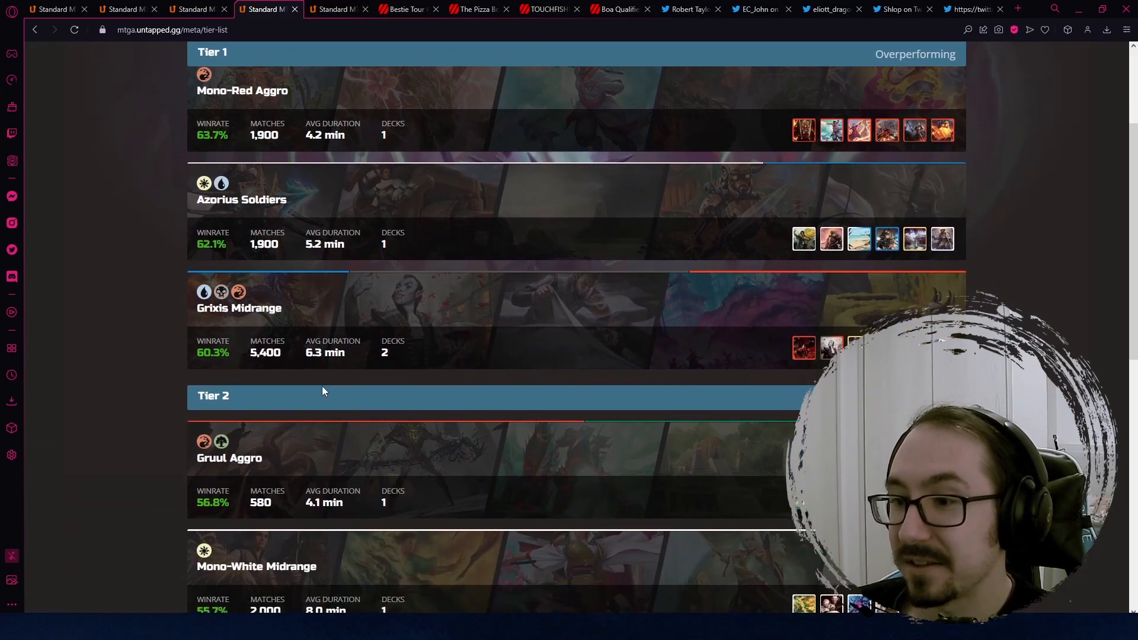
scroll(down, 3)
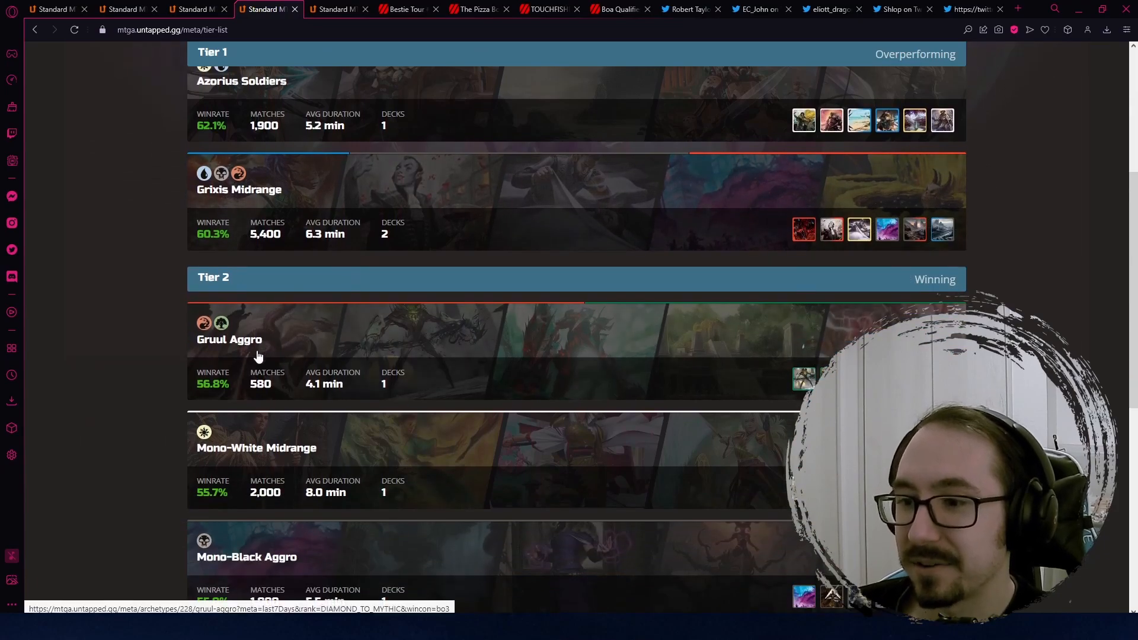
mouse_move(297, 372)
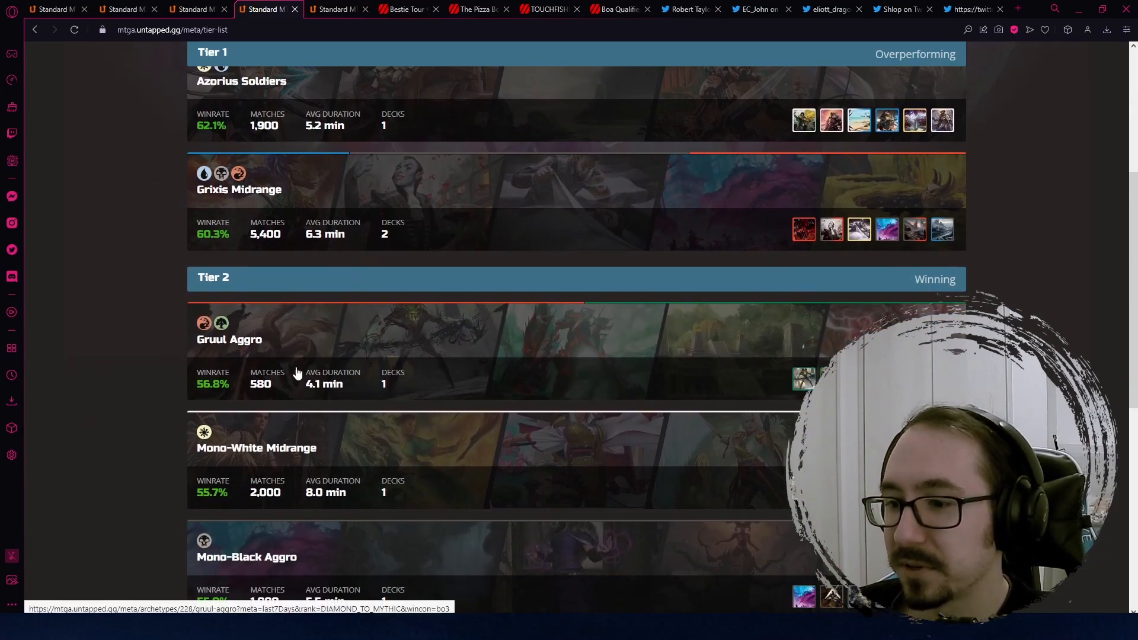
scroll(down, 3)
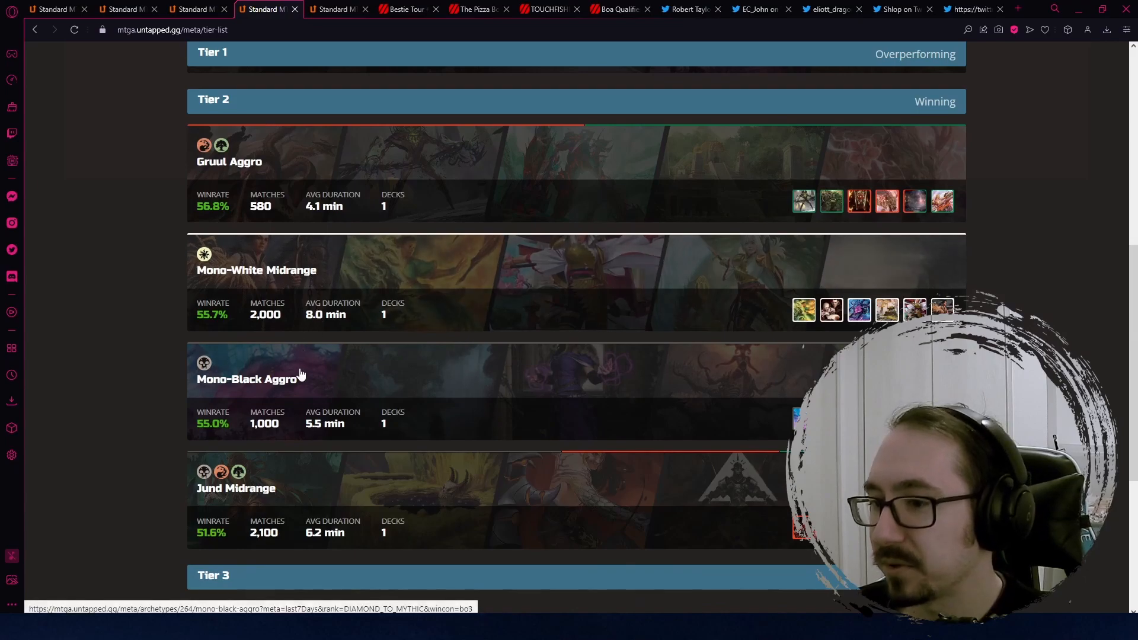
mouse_move(282, 326)
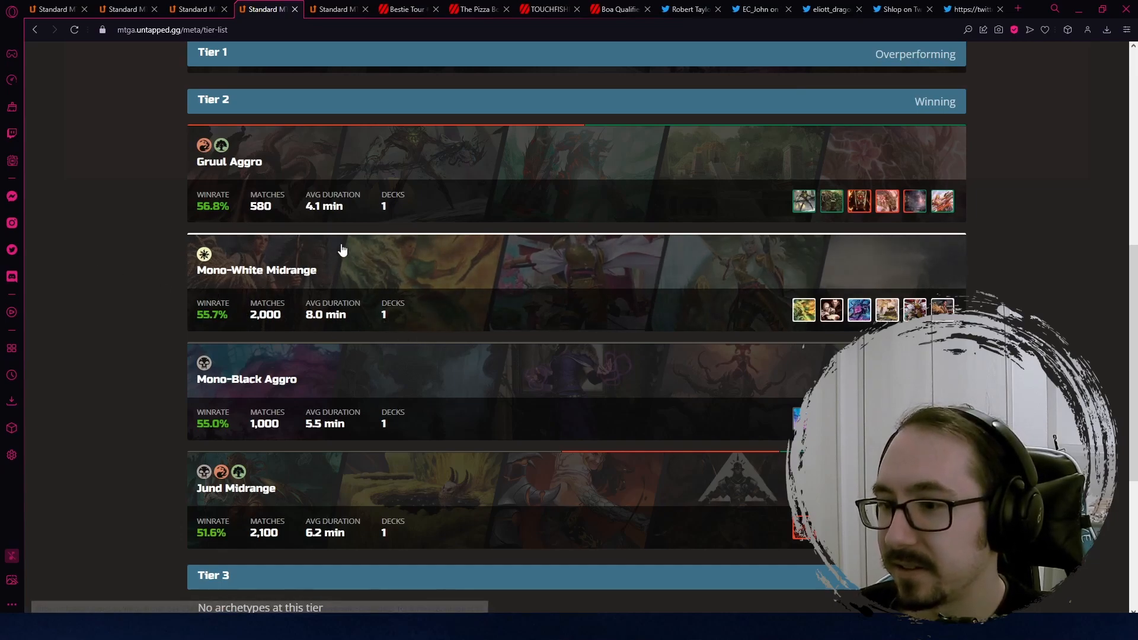
mouse_move(556, 392)
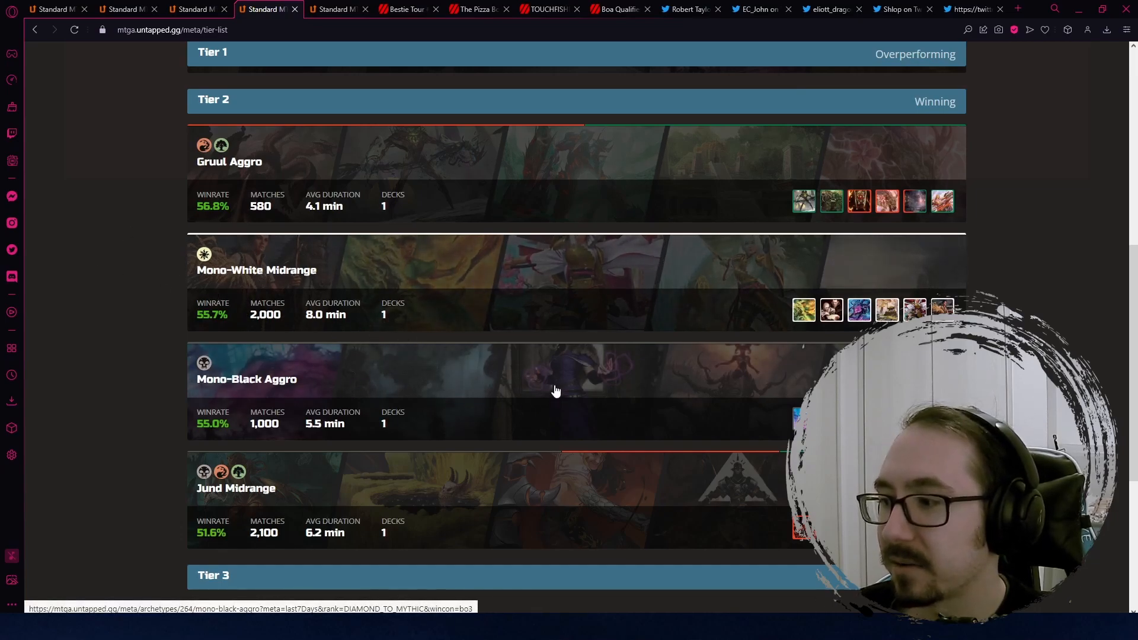
scroll(down, 3)
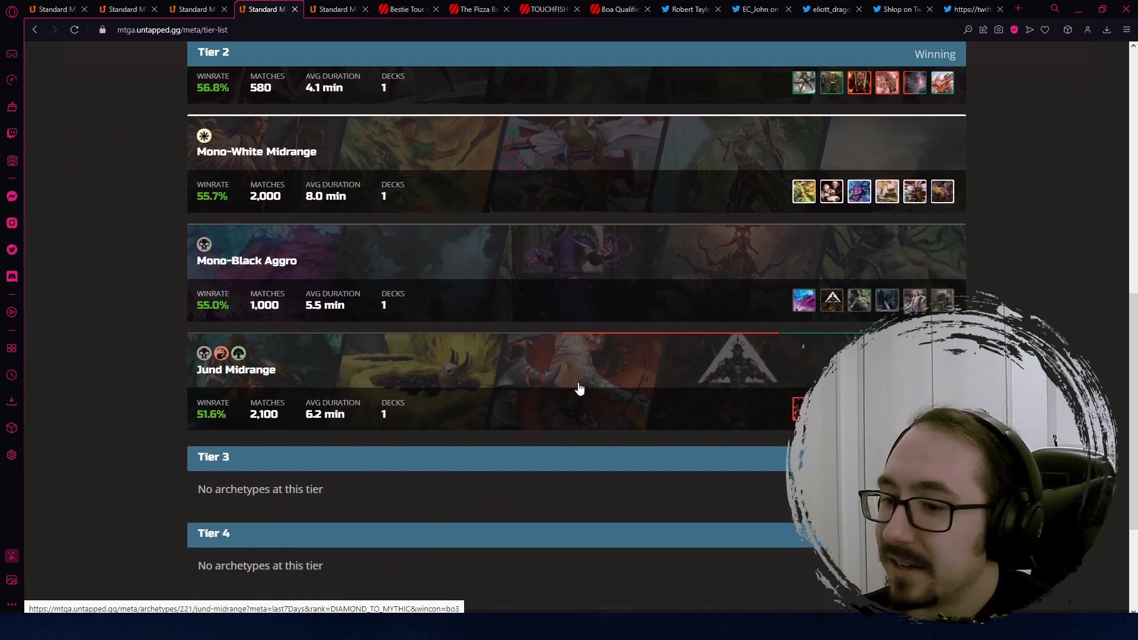
scroll(up, 3)
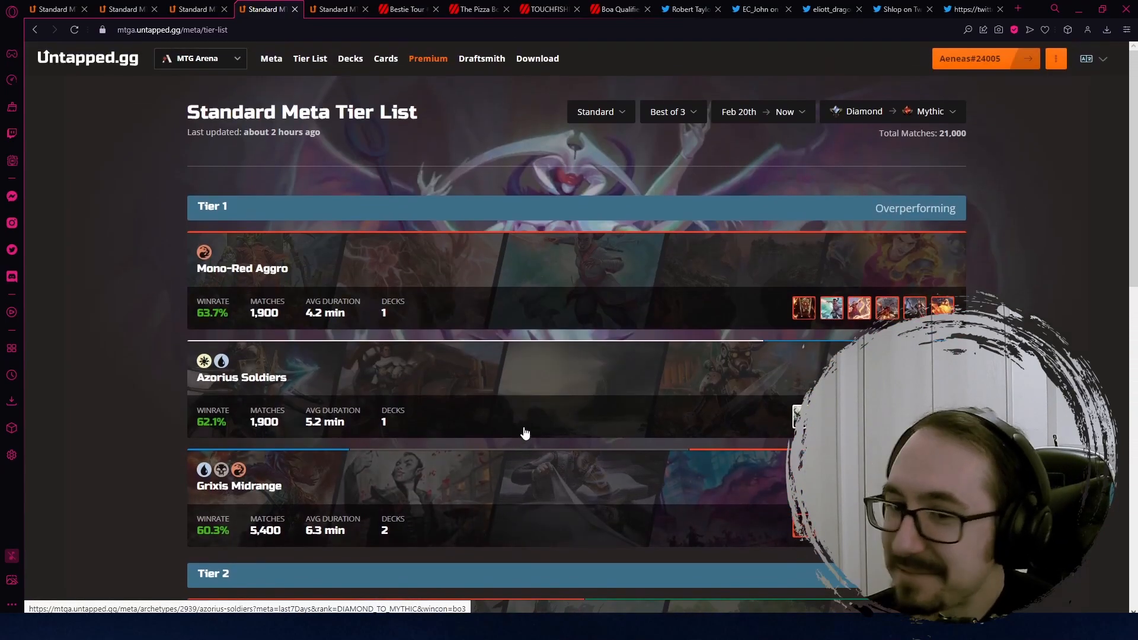
mouse_move(515, 429)
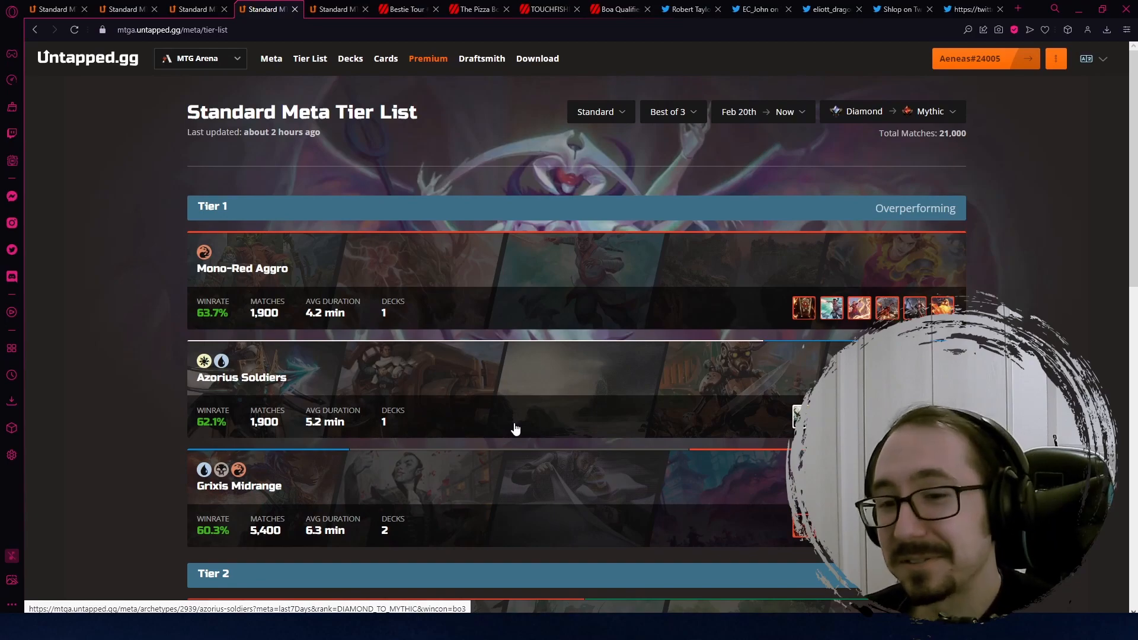
mouse_move(469, 408)
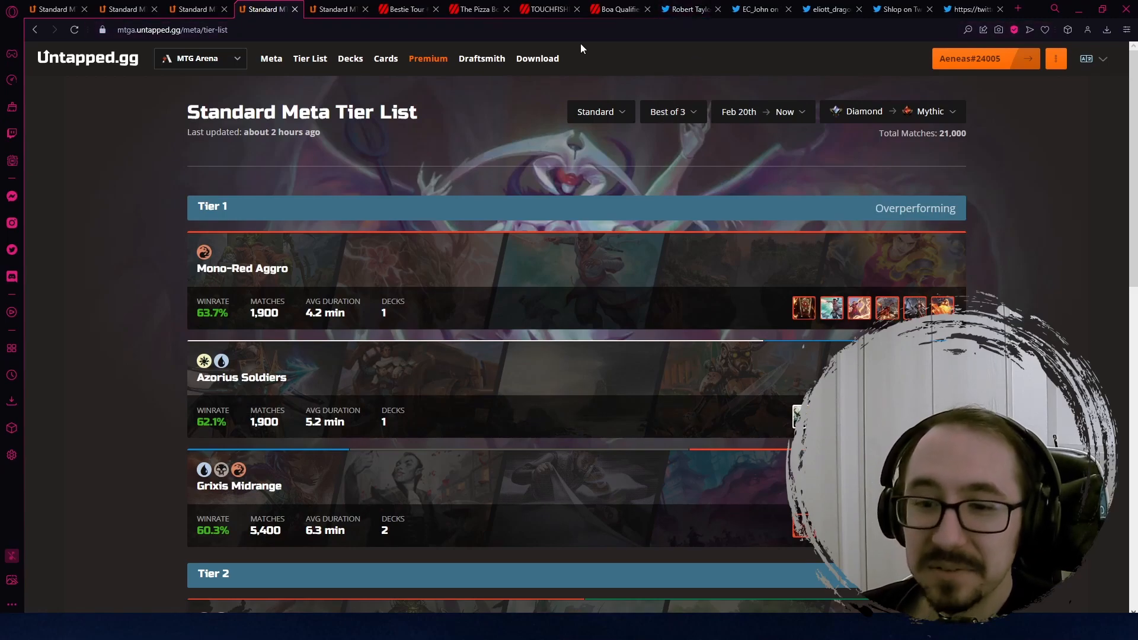
scroll(down, 3)
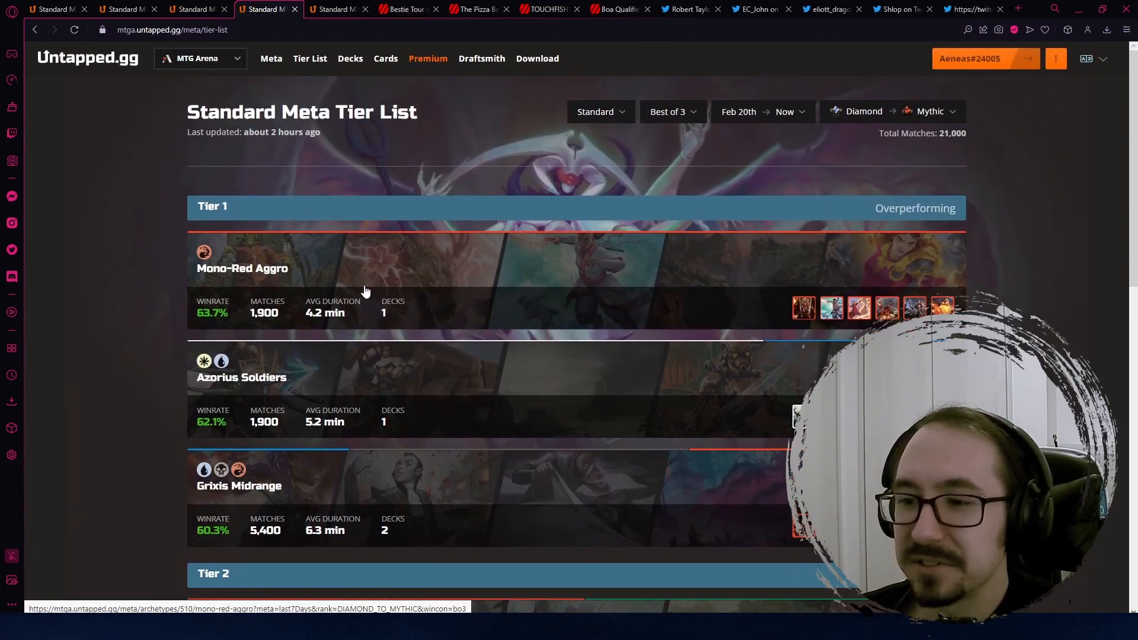
mouse_move(234, 313)
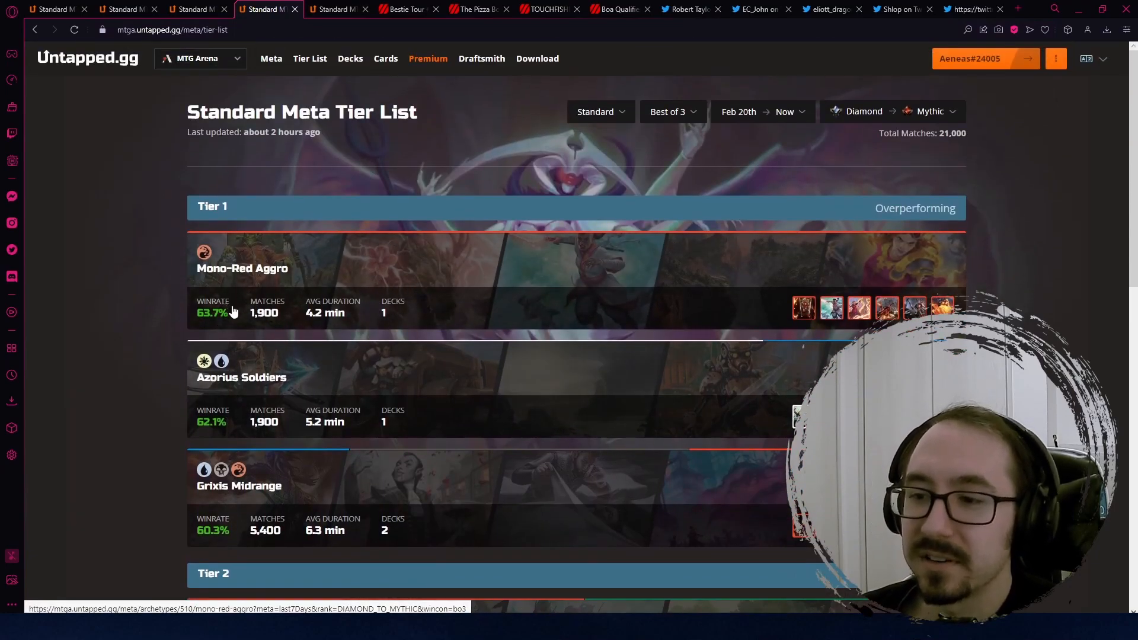
mouse_move(245, 326)
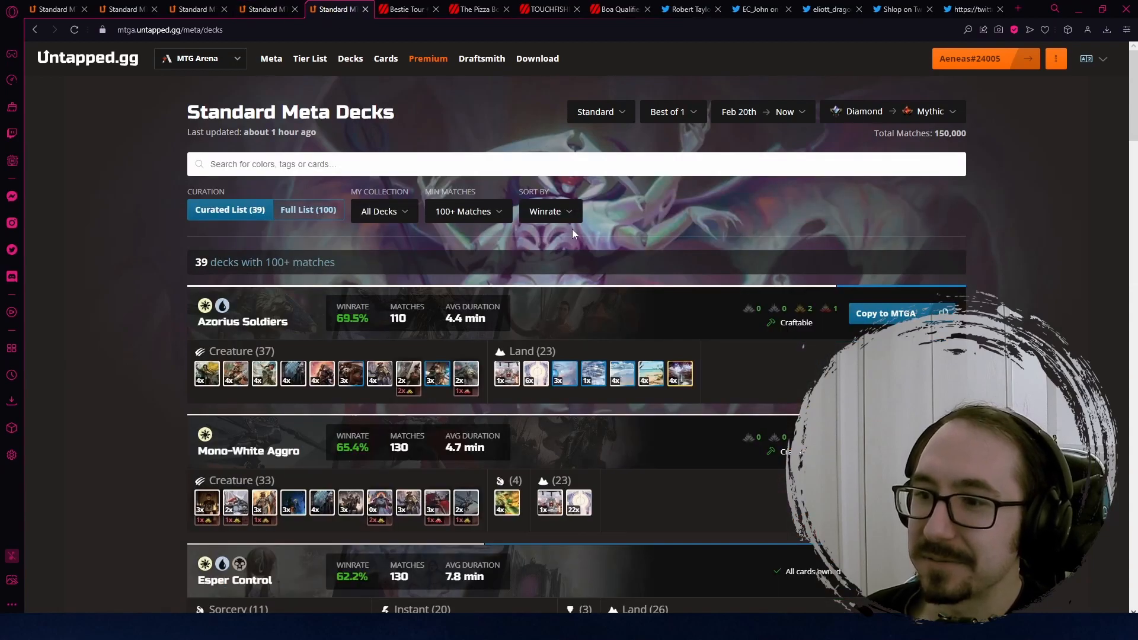
mouse_move(399, 323)
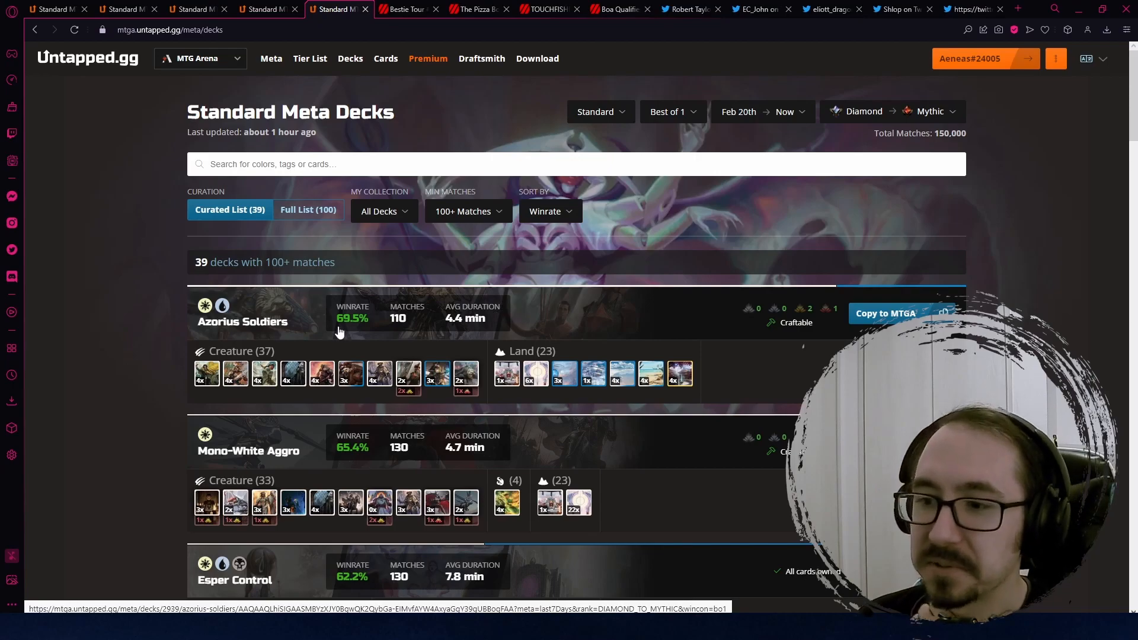
mouse_move(381, 458)
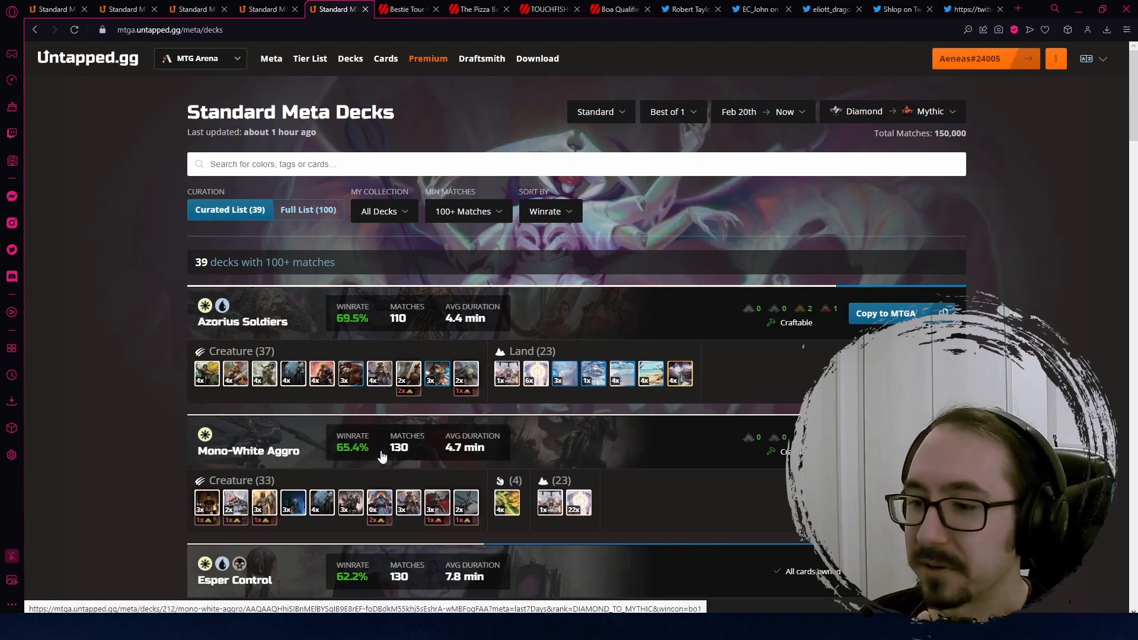
scroll(down, 3)
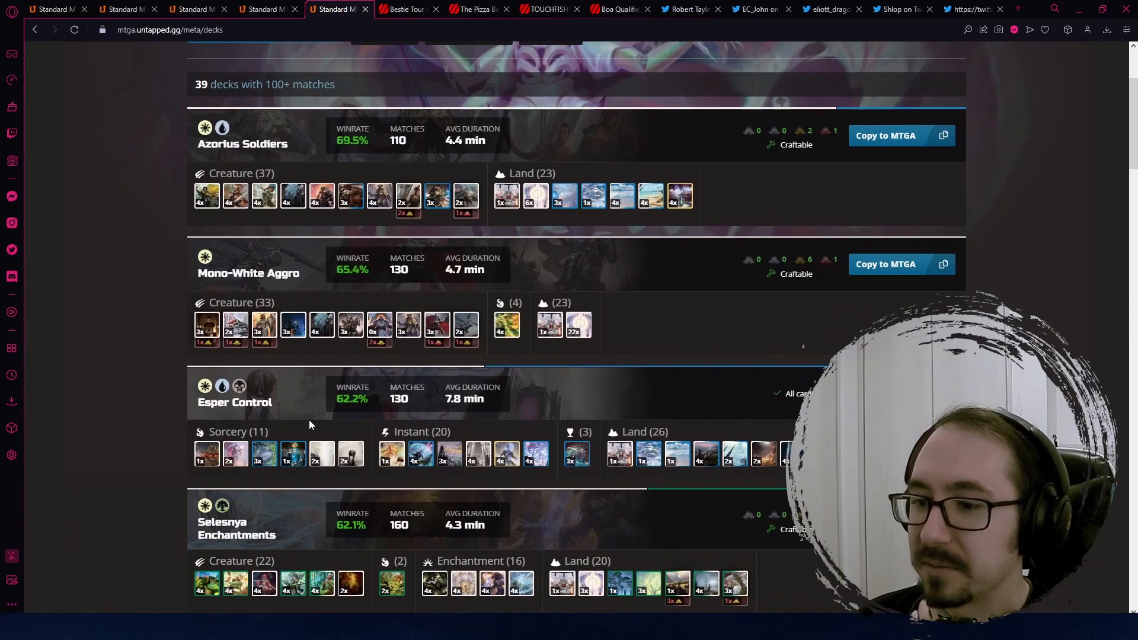
scroll(down, 3)
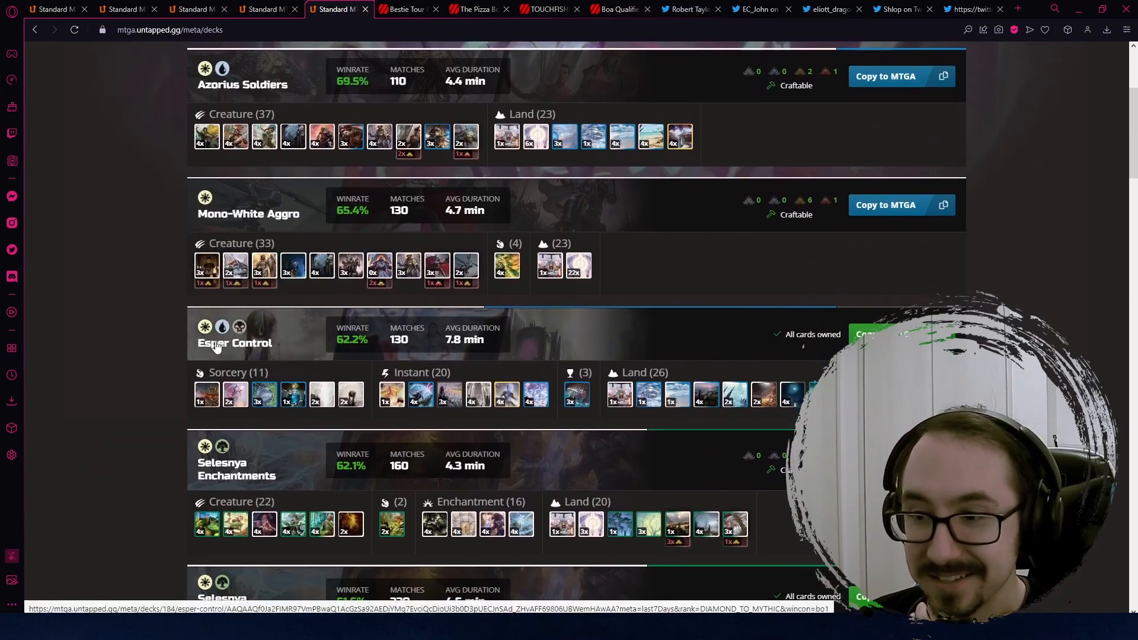
mouse_move(319, 347)
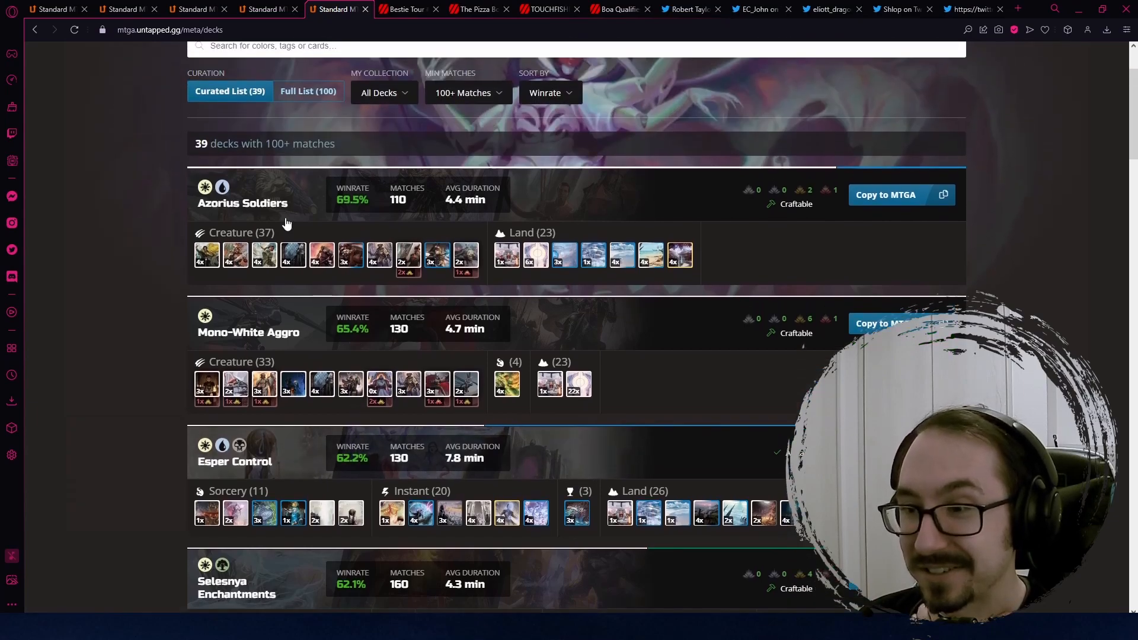
mouse_move(398, 455)
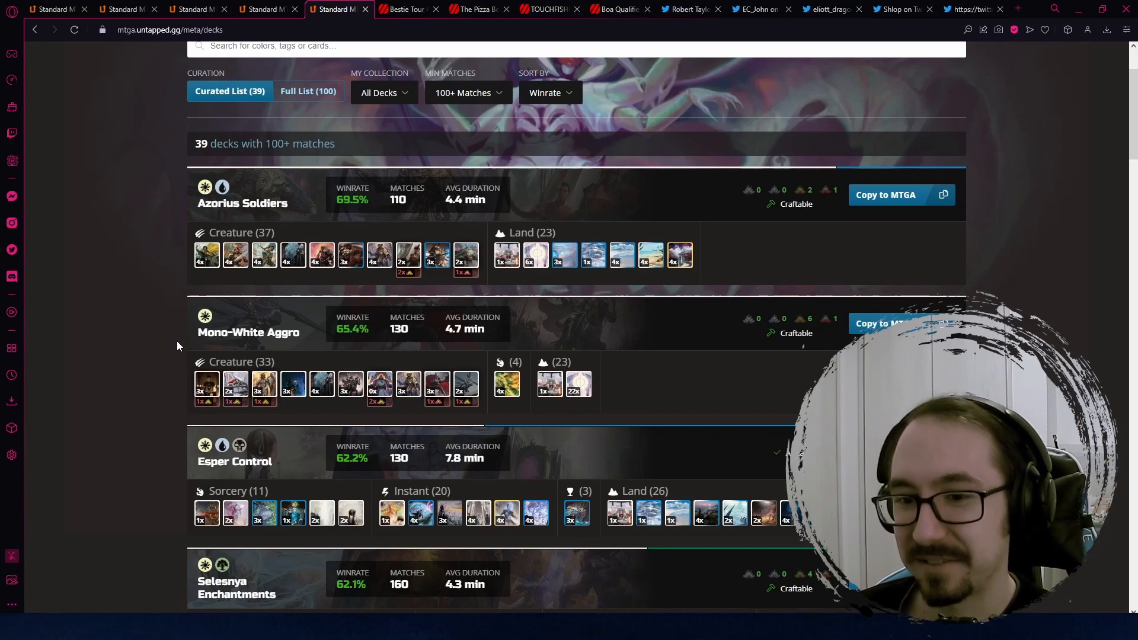
mouse_move(256, 322)
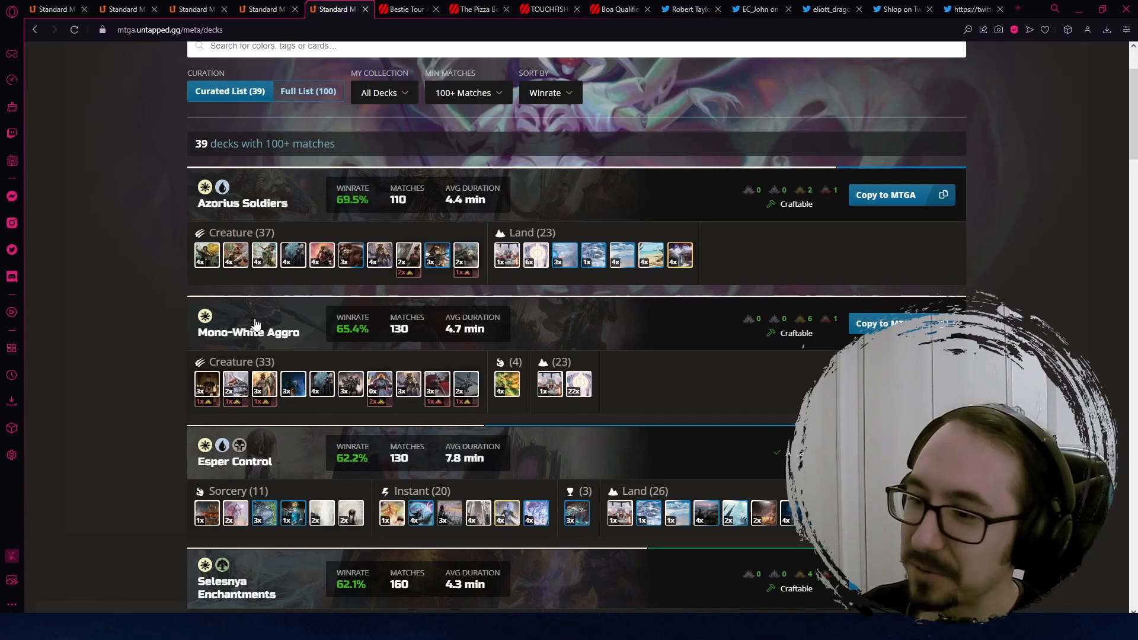
mouse_move(764, 485)
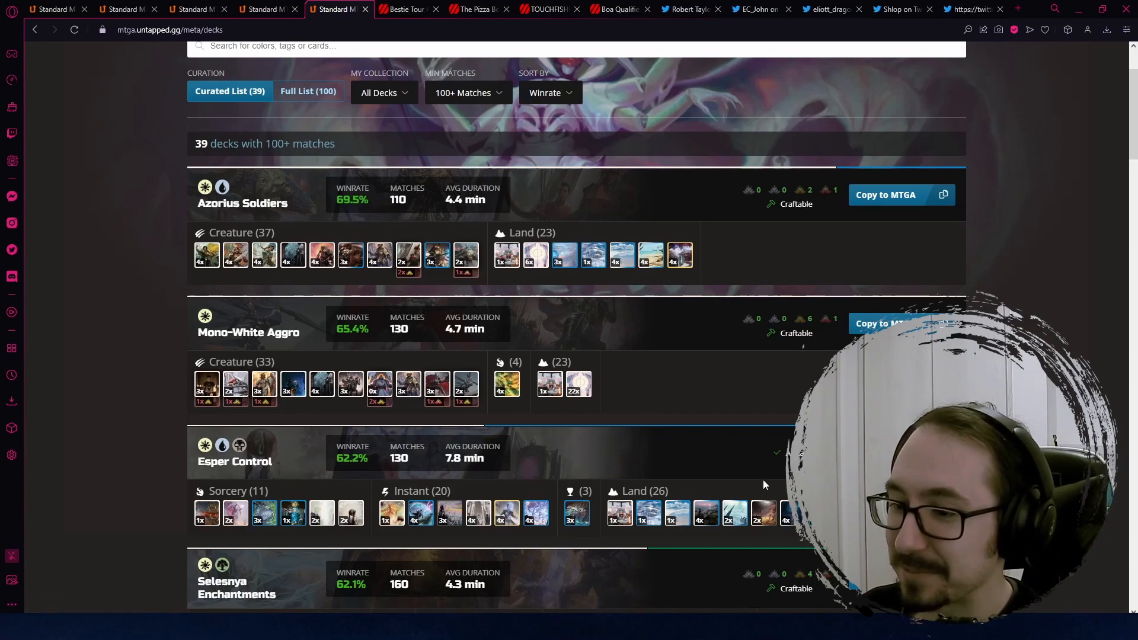
Bring the two Selesnya Enchantments decks and Mono-Red Burn at 61.3% into view.
scroll(down, 3)
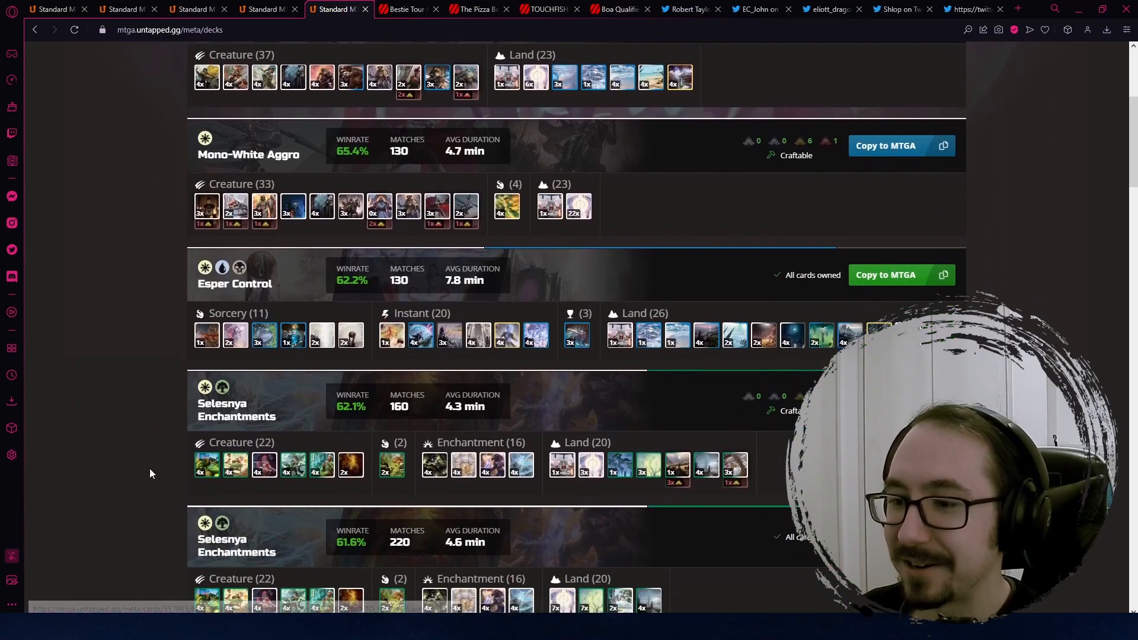
mouse_move(735, 465)
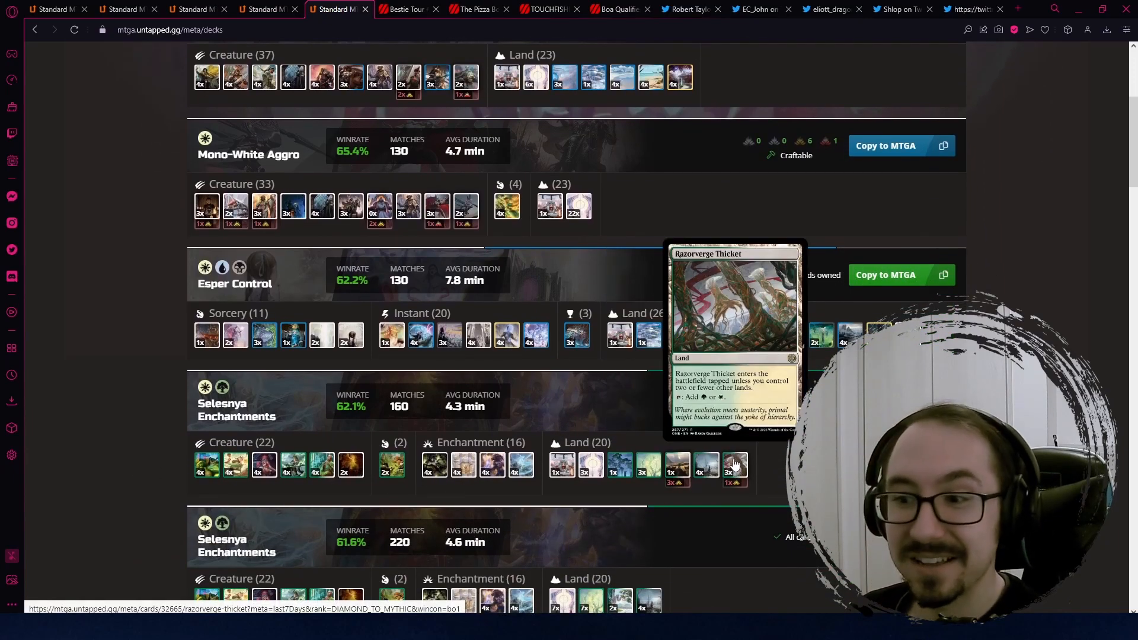
mouse_move(735, 465)
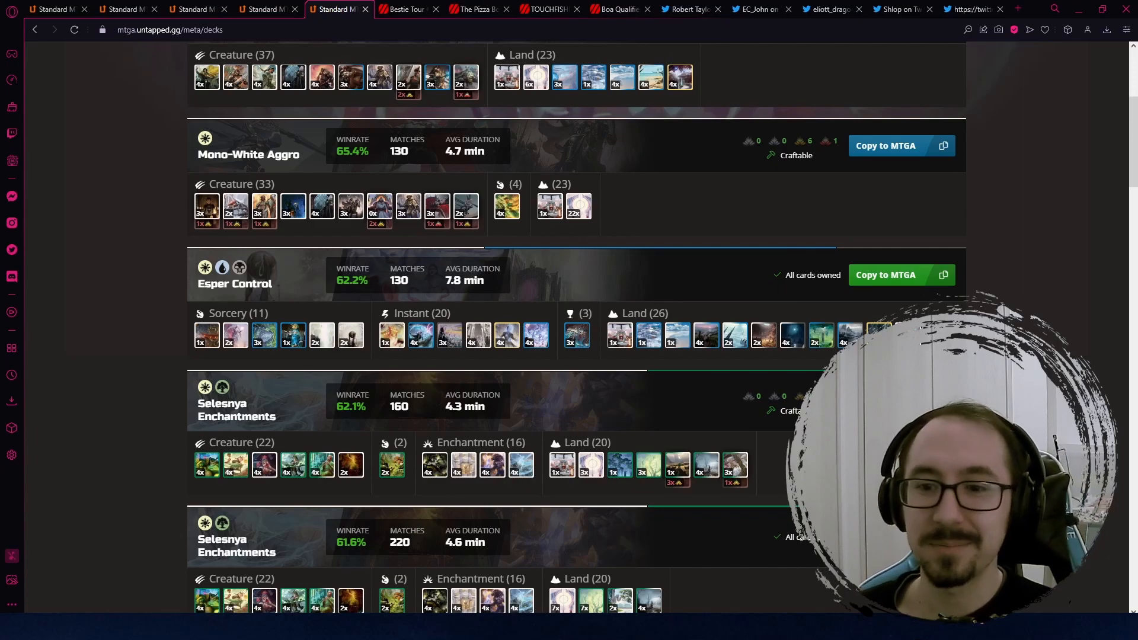
scroll(down, 3)
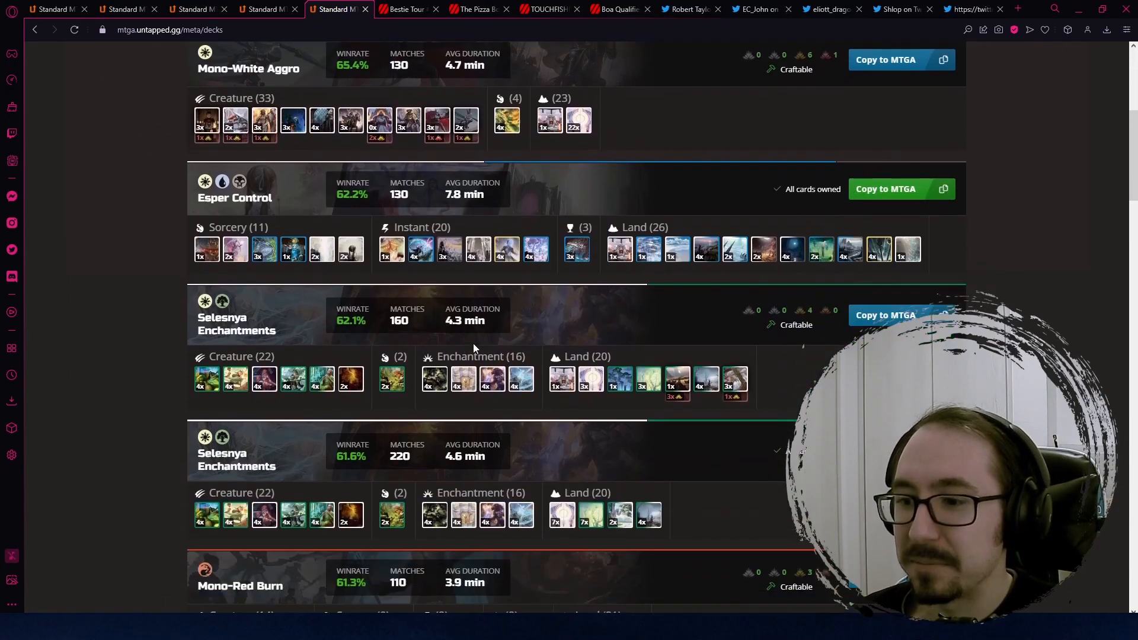
scroll(down, 3)
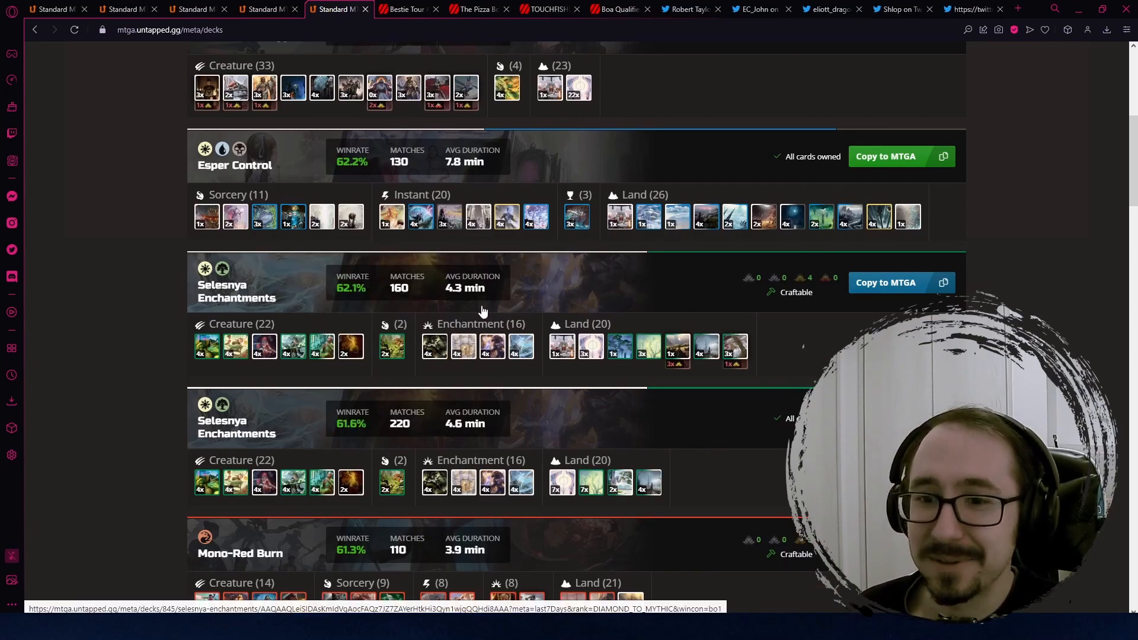
mouse_move(489, 370)
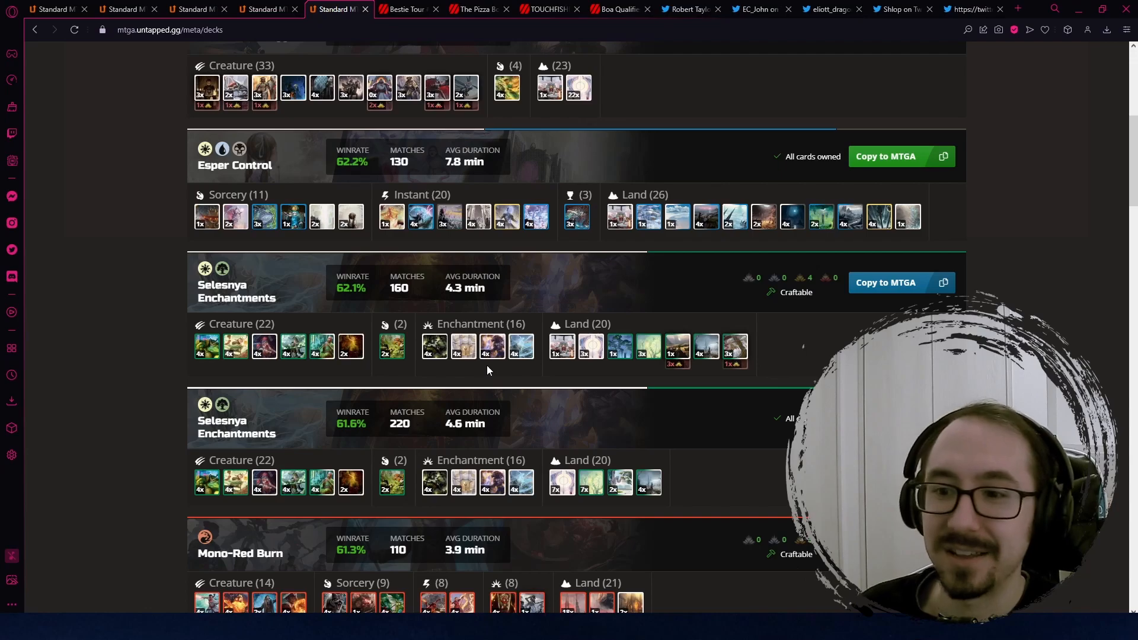
mouse_move(540, 435)
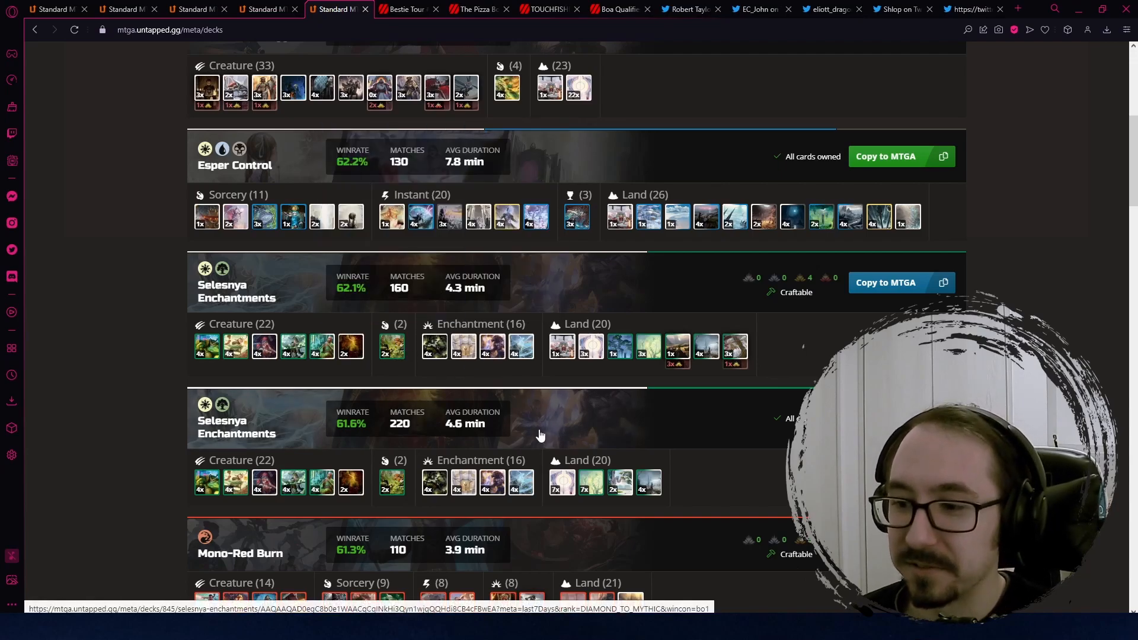
Look over Mono-Red Burn, Naya Humans and Grixis Midrange, then return to Azorius Soldiers at the top.
scroll(down, 3)
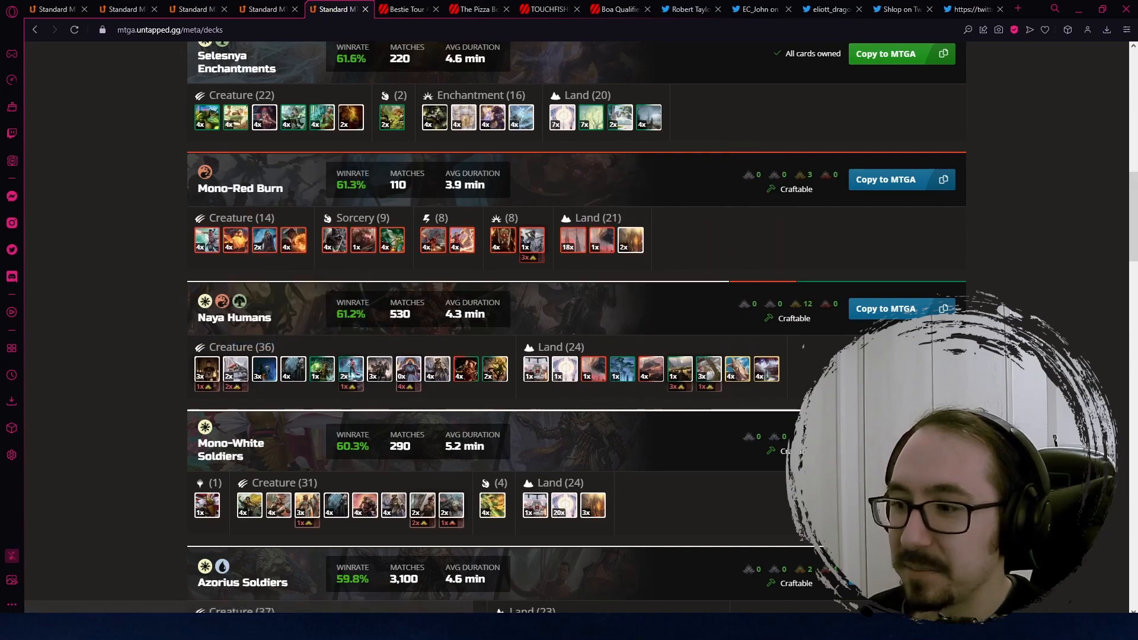
mouse_move(438, 369)
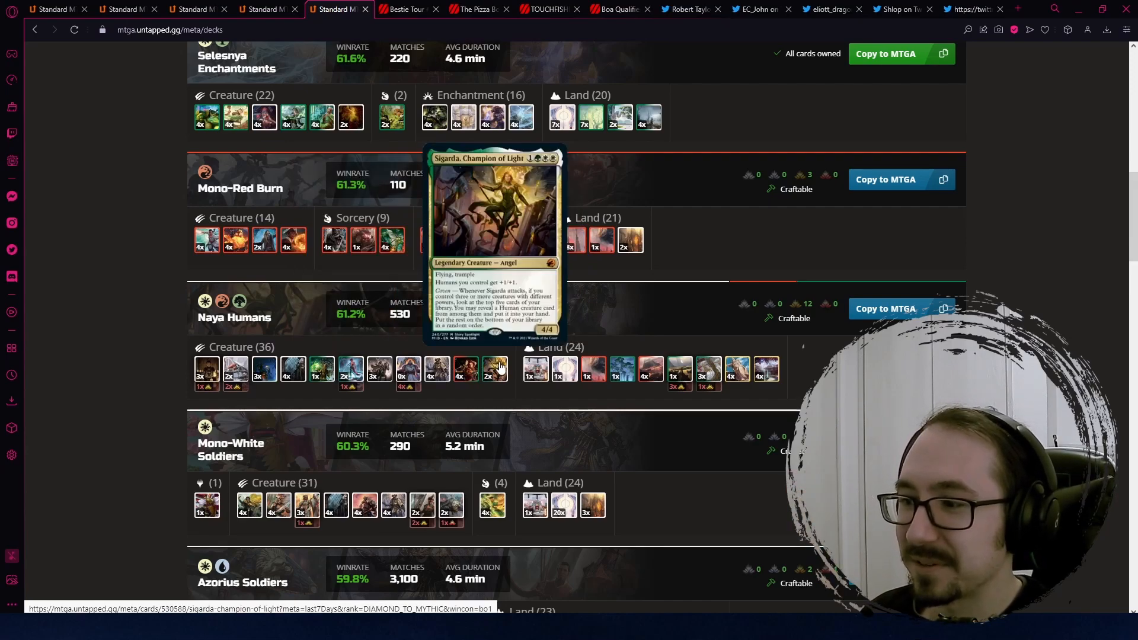
scroll(down, 3)
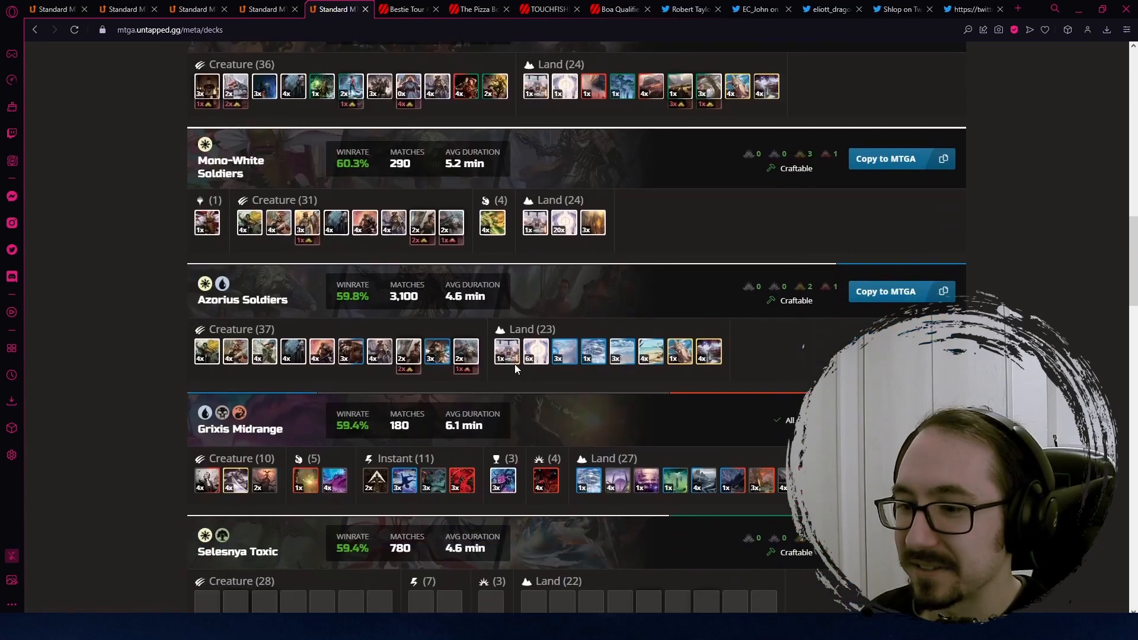
scroll(up, 3)
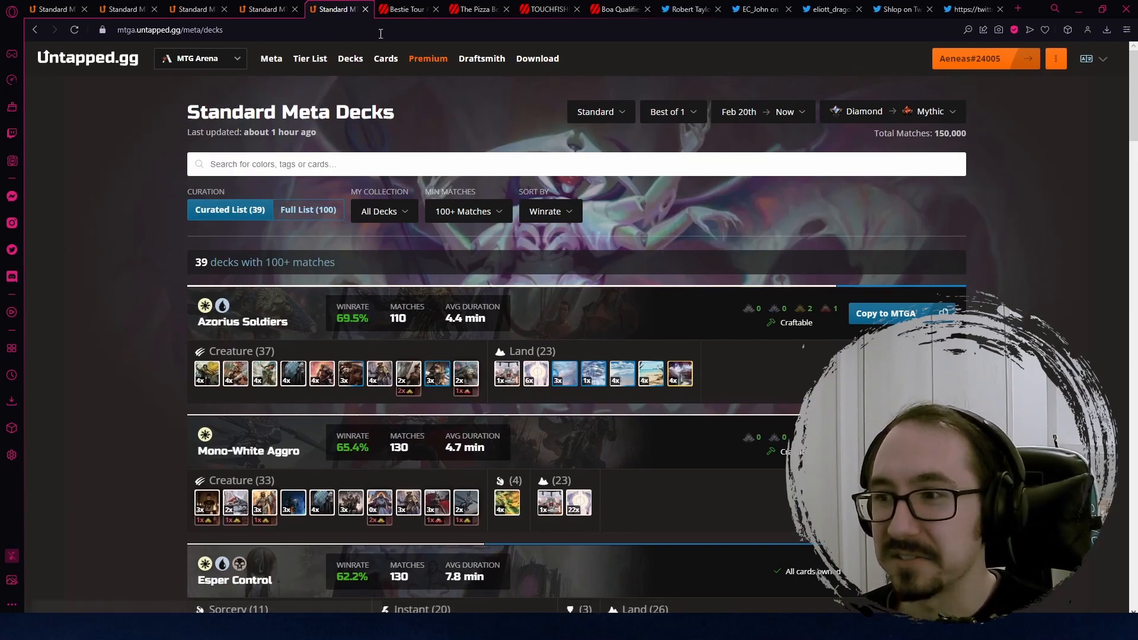
mouse_move(413, 10)
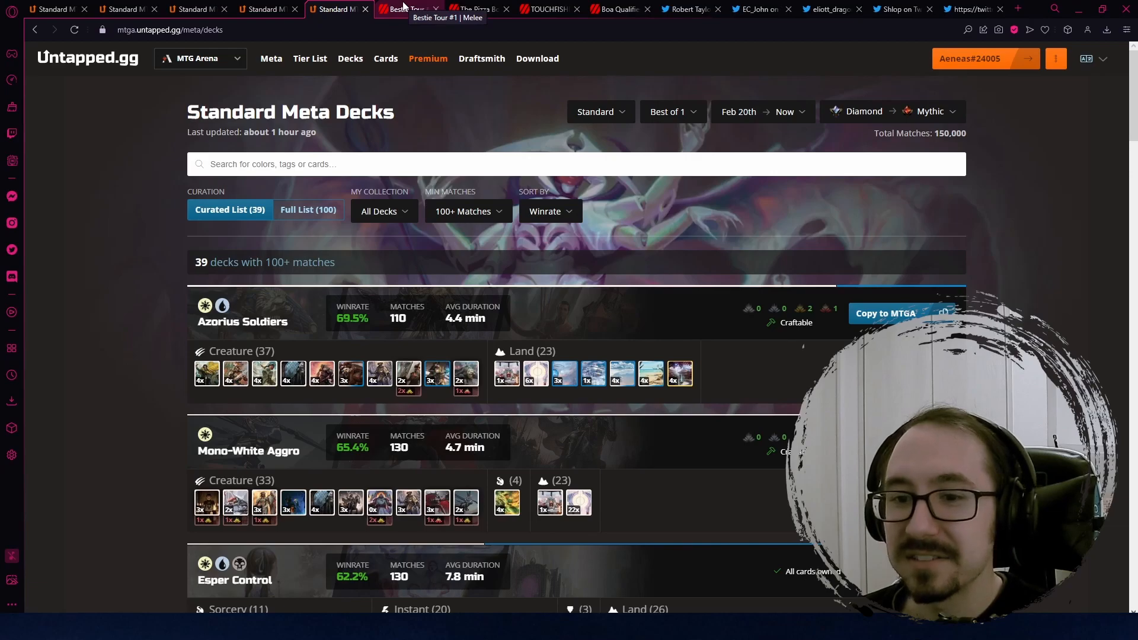
Show Bestie Tour #1 standings with G K's Grixis Midrange first at 8-0-0.
click(405, 9)
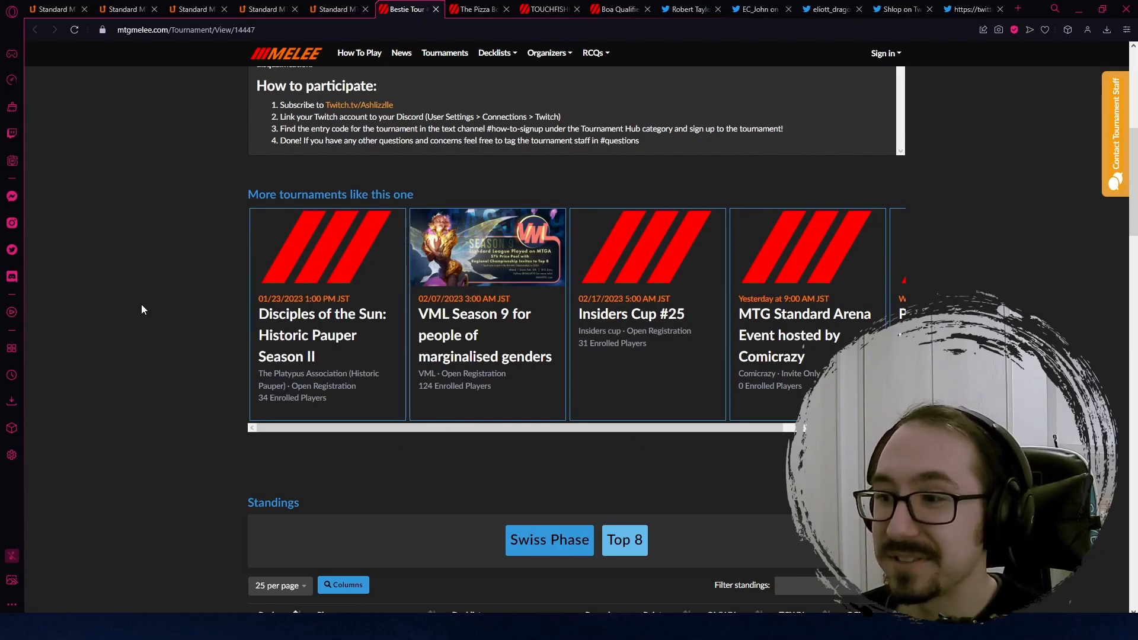
scroll(down, 3)
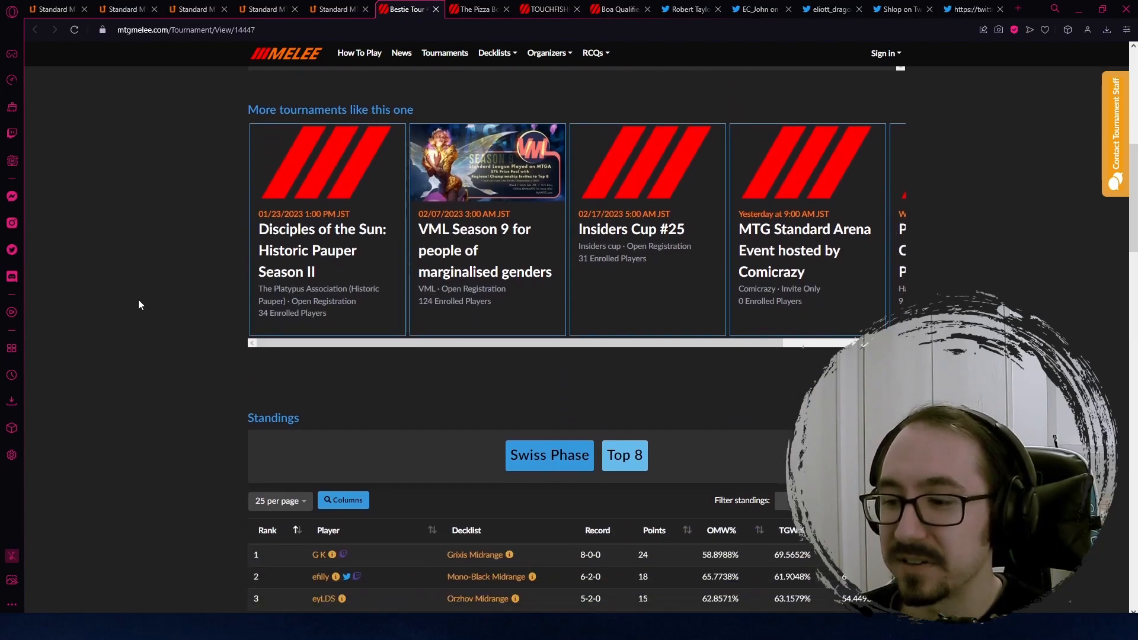
scroll(up, 3)
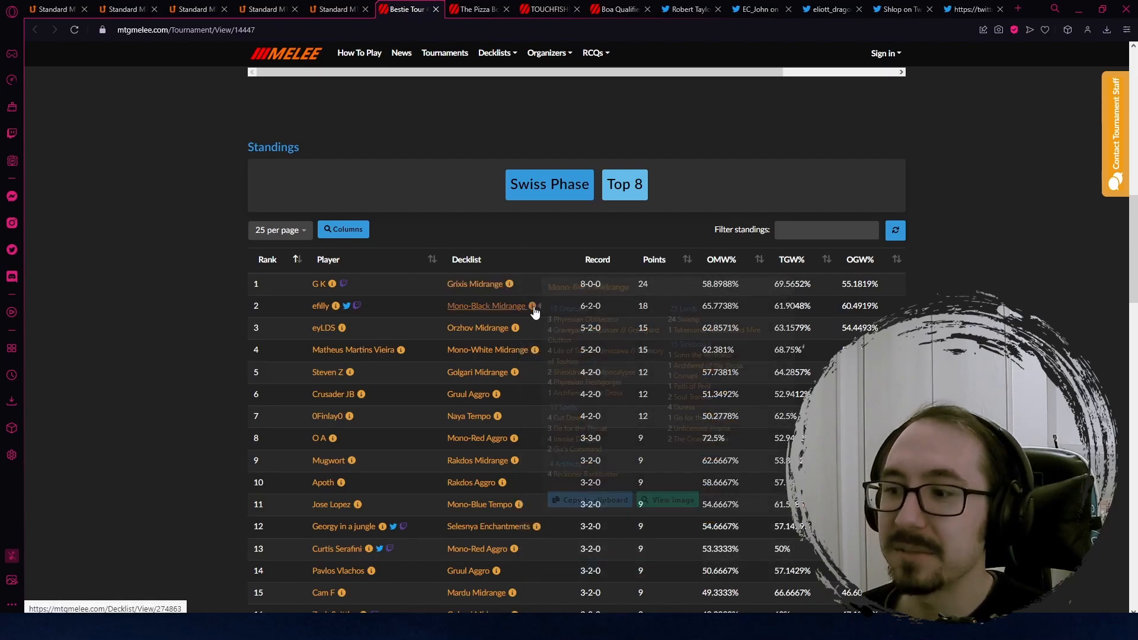
mouse_move(531, 309)
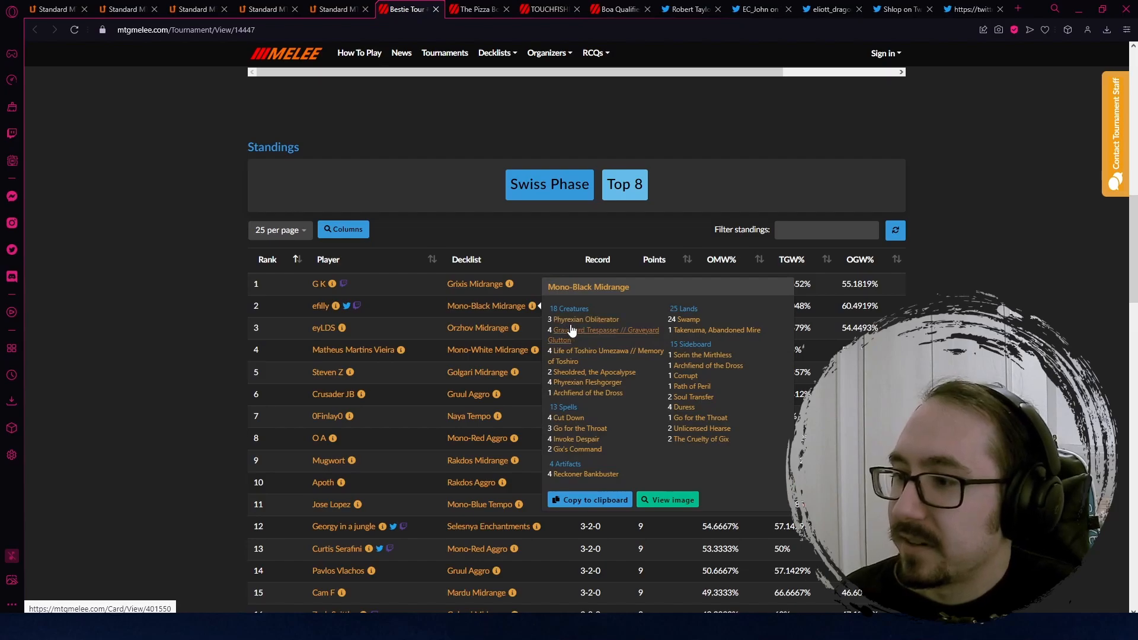
mouse_move(583, 323)
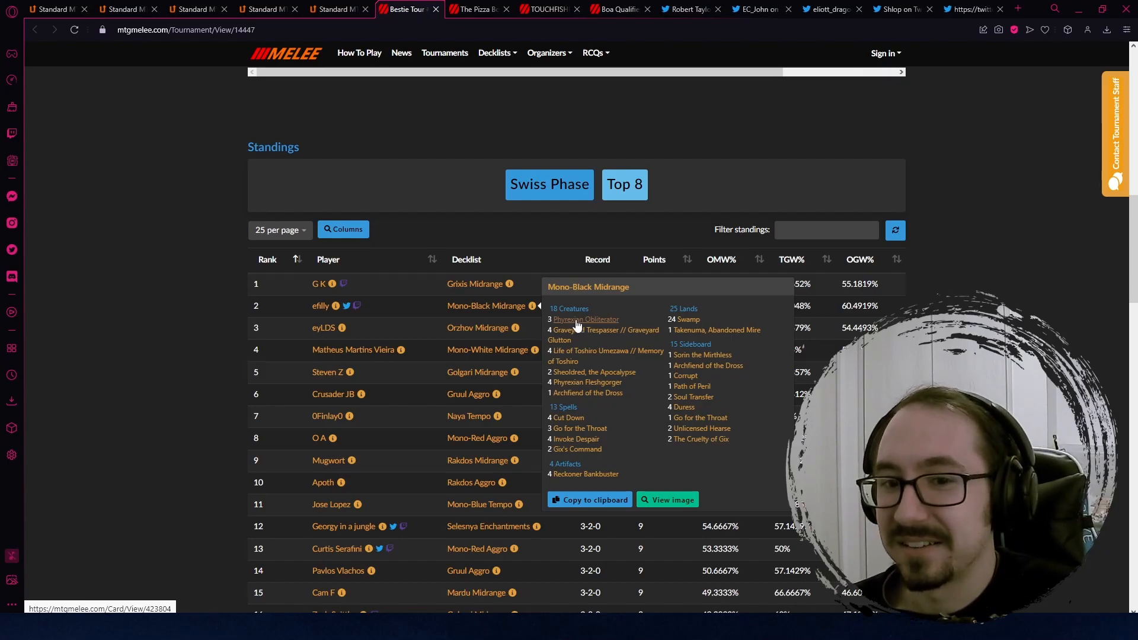
mouse_move(531, 329)
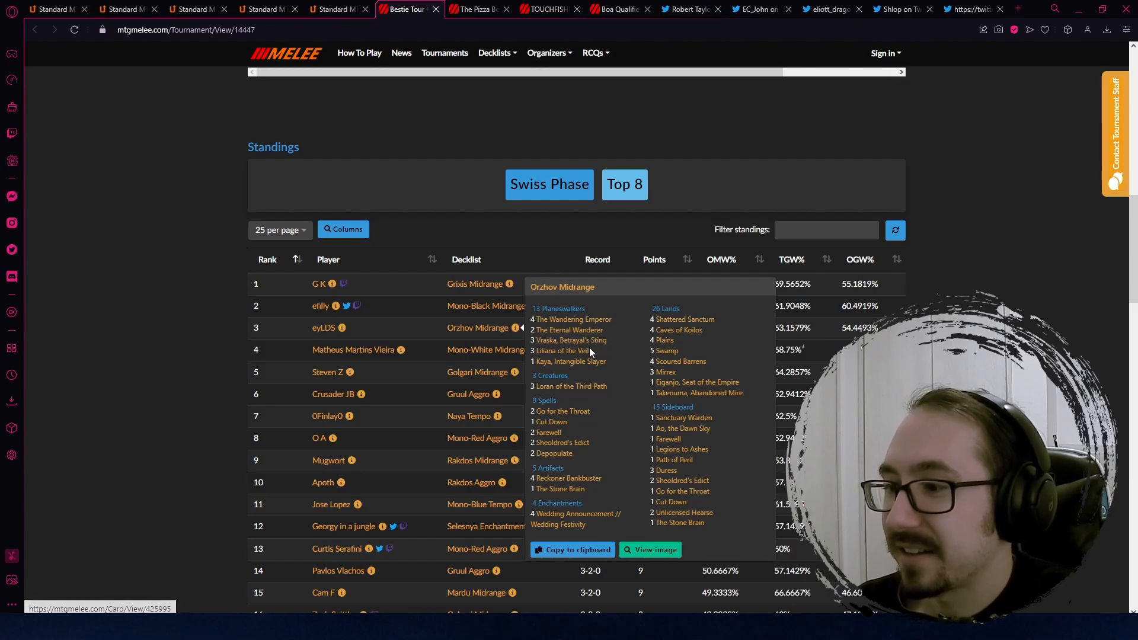
mouse_move(582, 364)
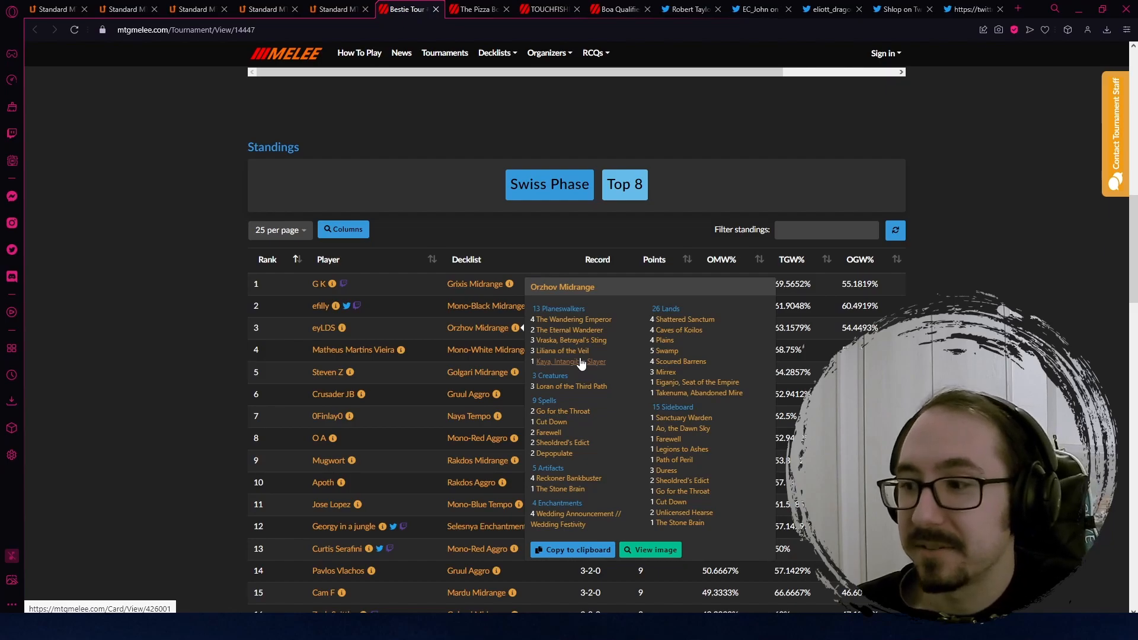
mouse_move(569, 457)
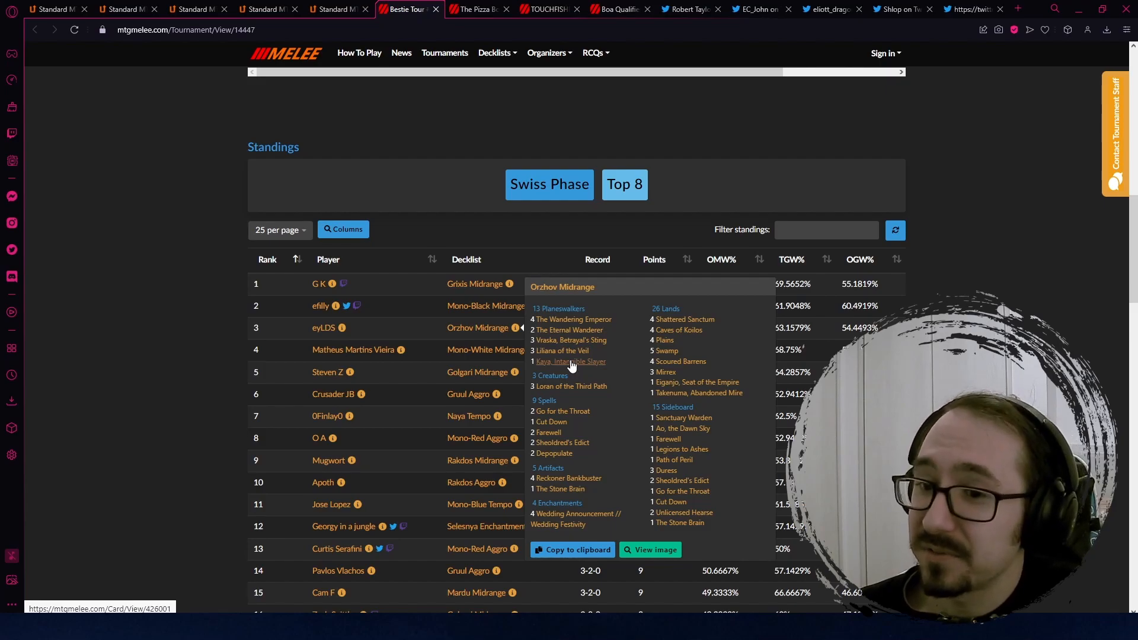
mouse_move(576, 353)
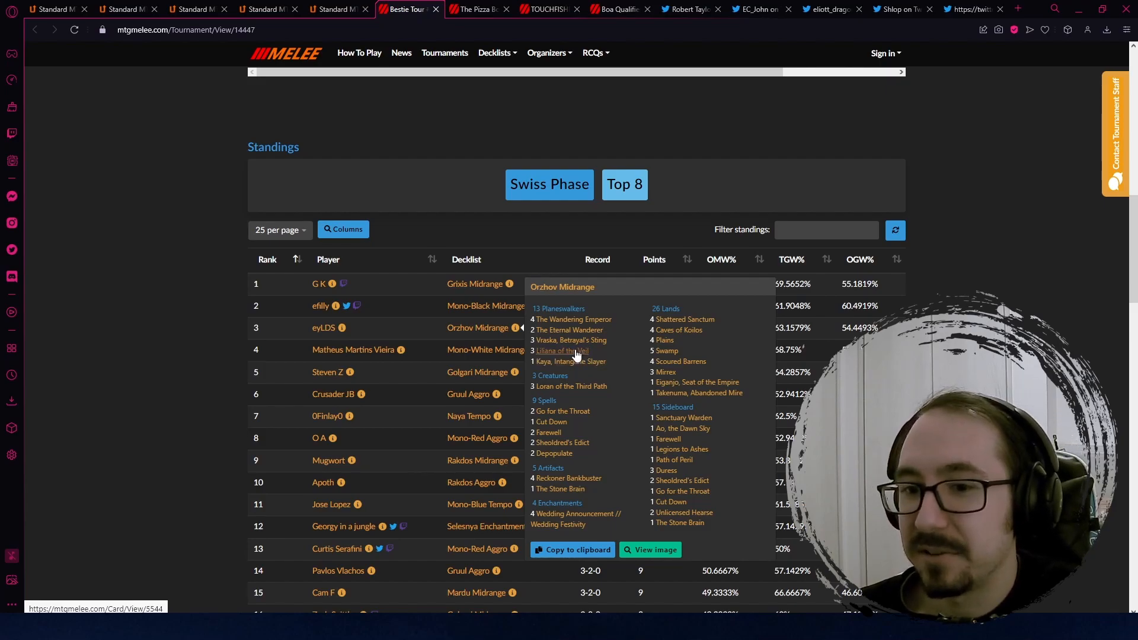
mouse_move(573, 346)
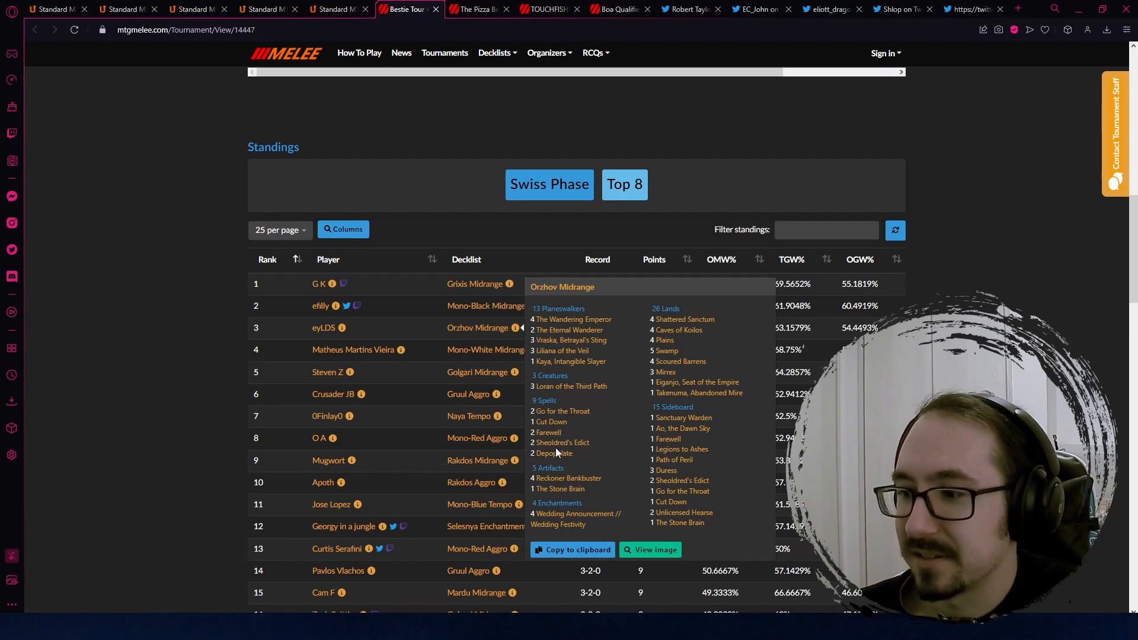
mouse_move(567, 492)
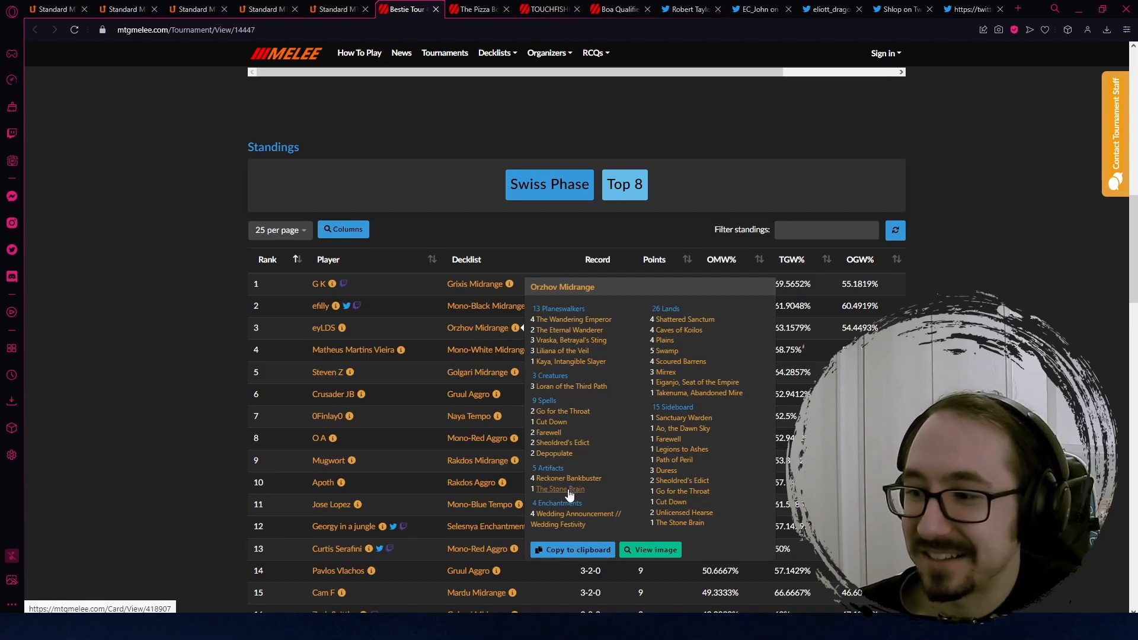
mouse_move(415, 332)
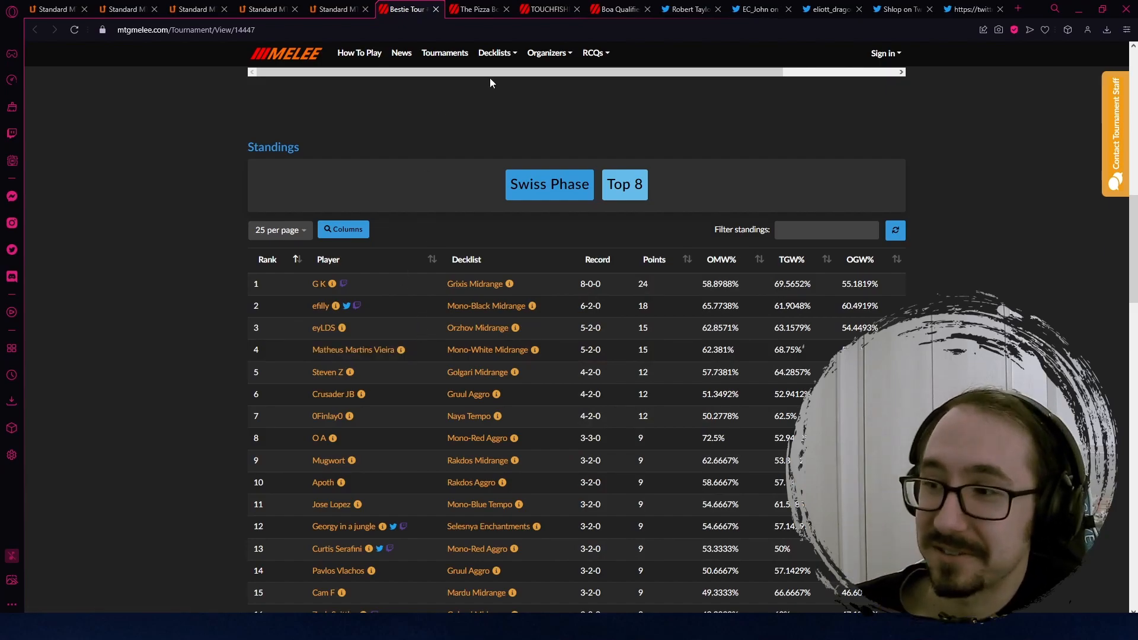
Show The Pizza Box Open standings with Grixis Midrange ahead of Five-color Midrange.
click(476, 9)
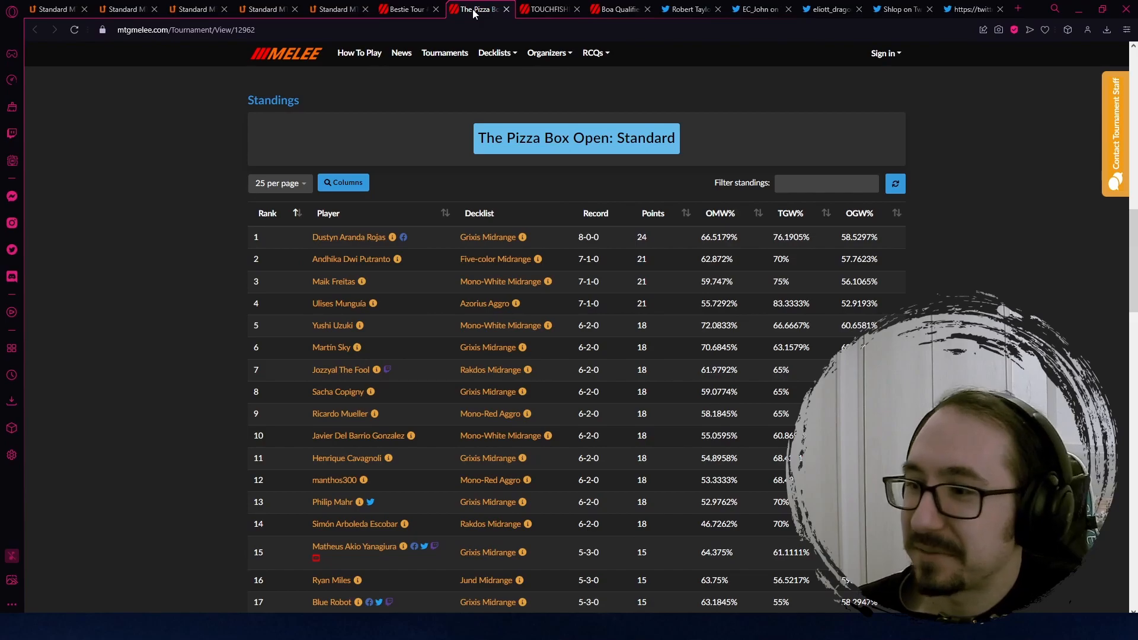
mouse_move(535, 225)
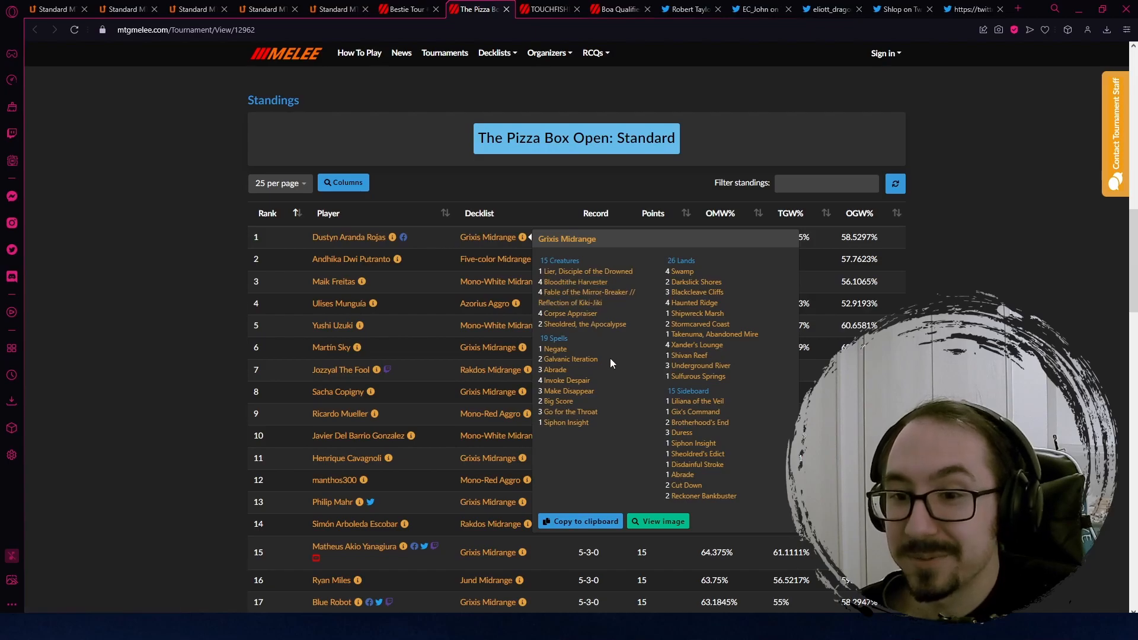
mouse_move(577, 362)
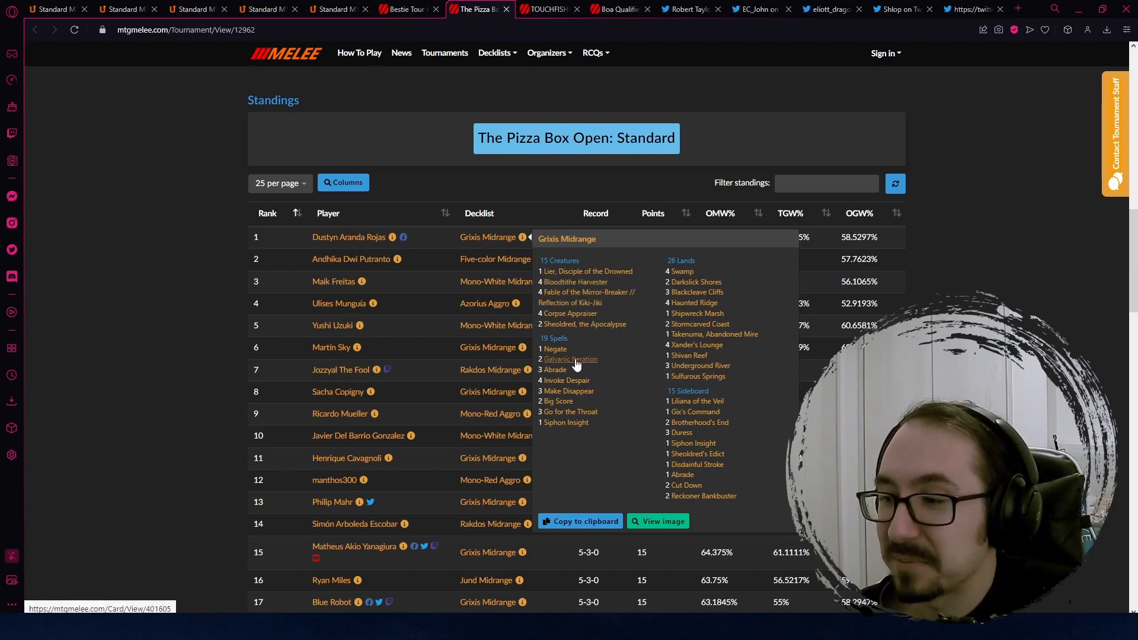
mouse_move(565, 384)
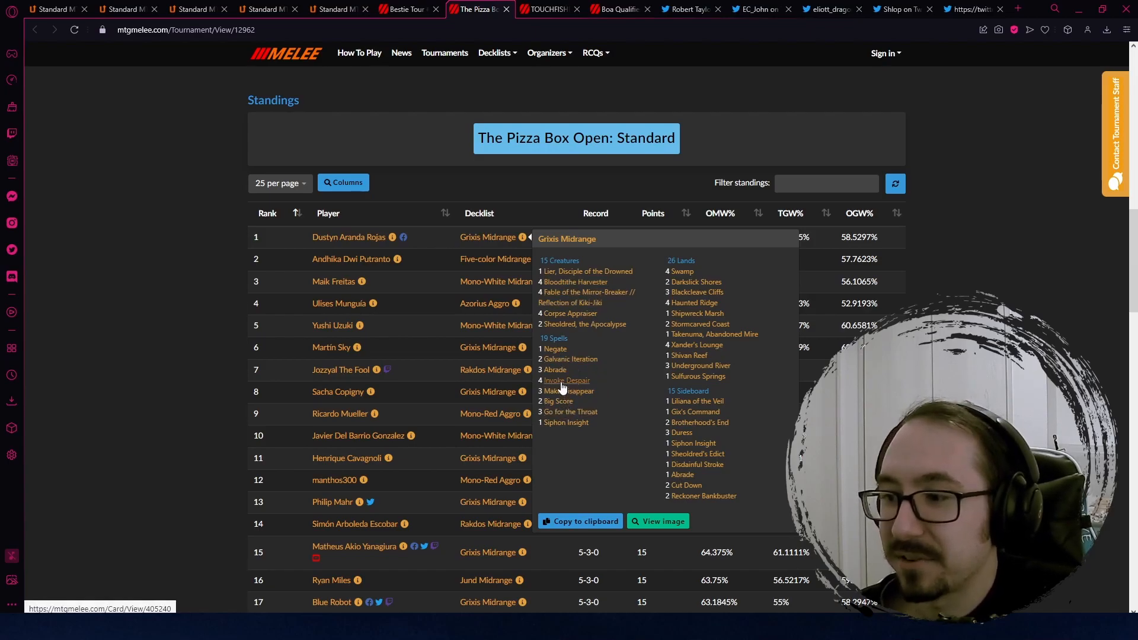
mouse_move(564, 360)
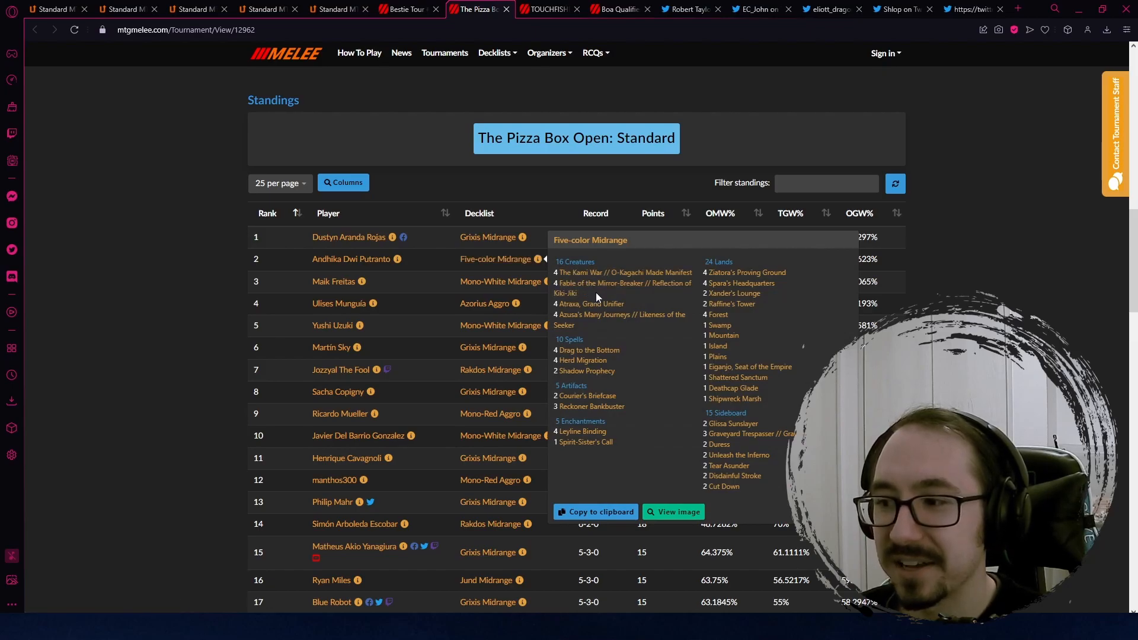
mouse_move(616, 310)
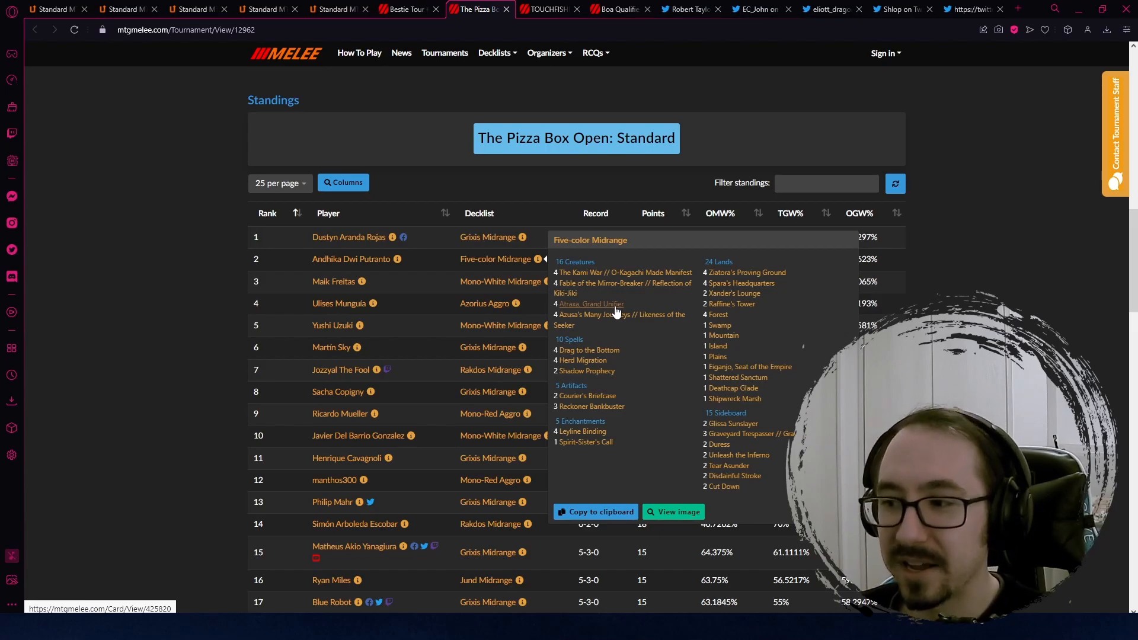
mouse_move(622, 321)
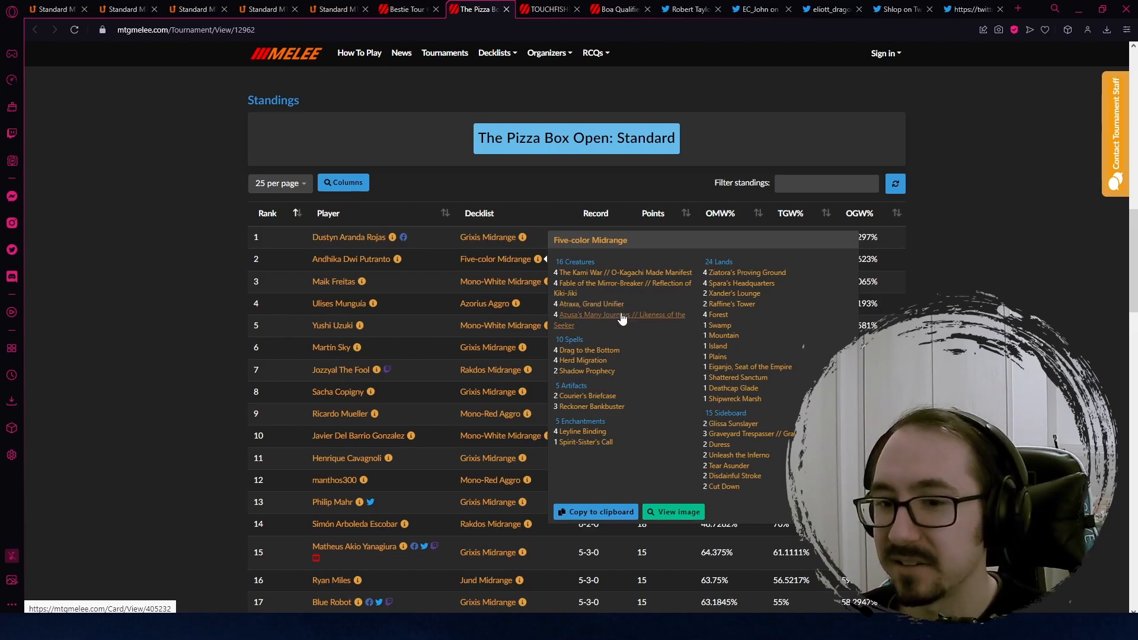
mouse_move(555, 268)
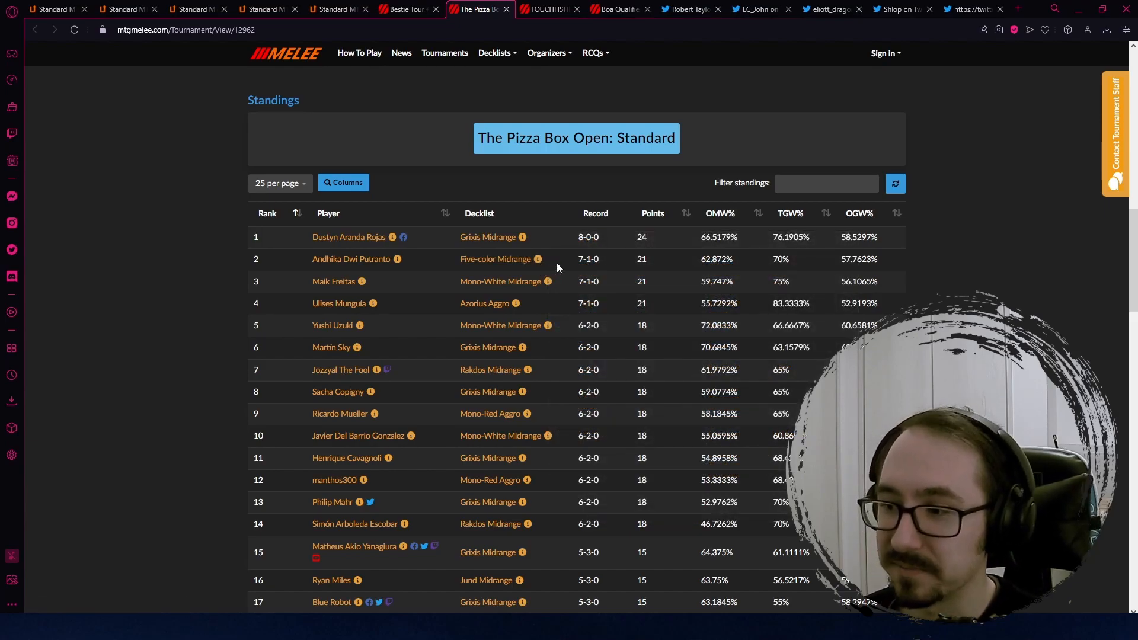
mouse_move(546, 301)
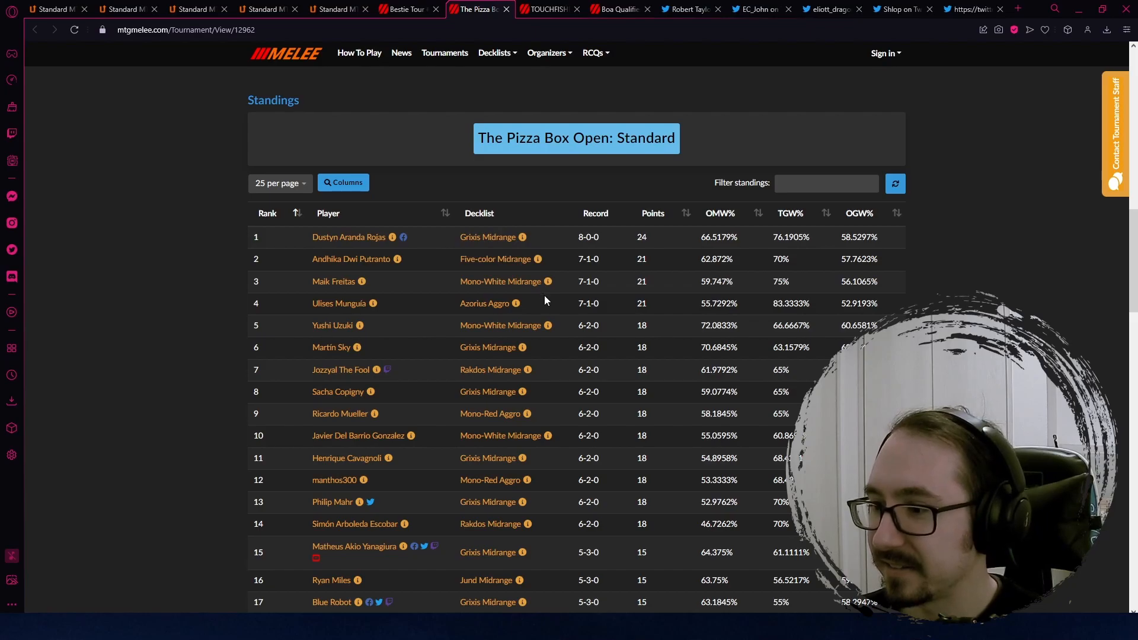
mouse_move(609, 313)
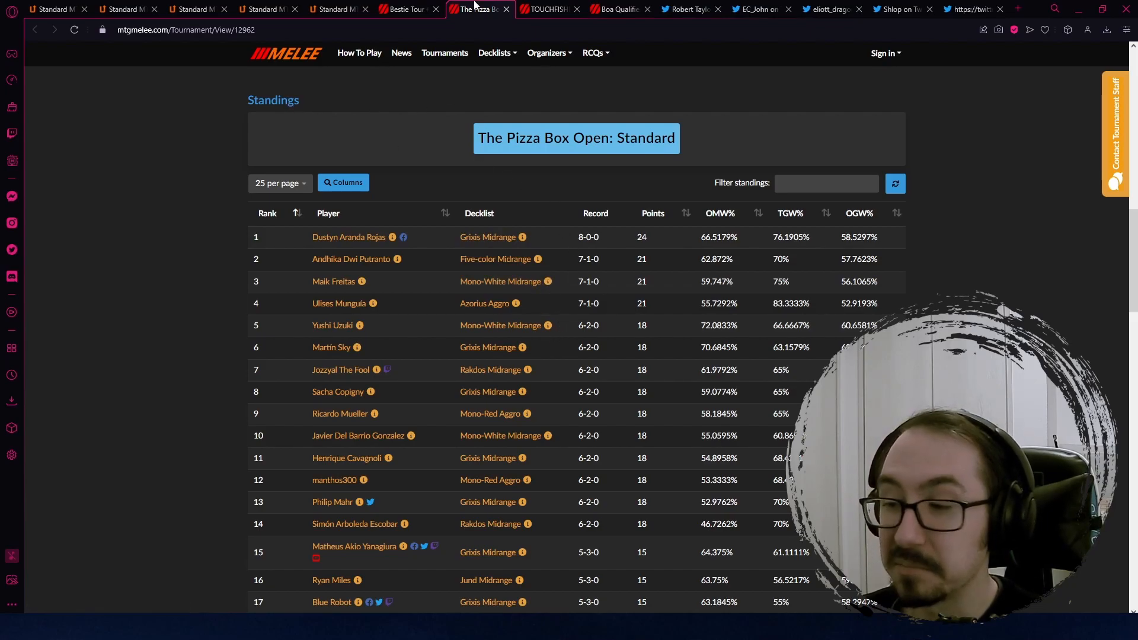
Show the next tournament's standings led by the four-planeswalker Mardu Midrange list.
click(548, 9)
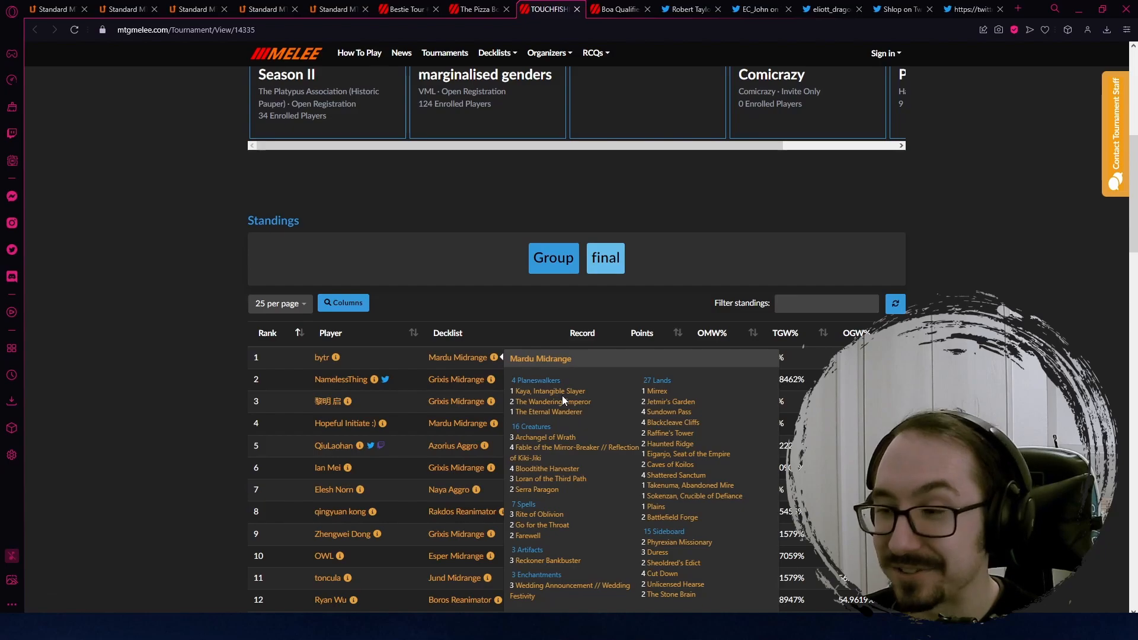
mouse_move(565, 395)
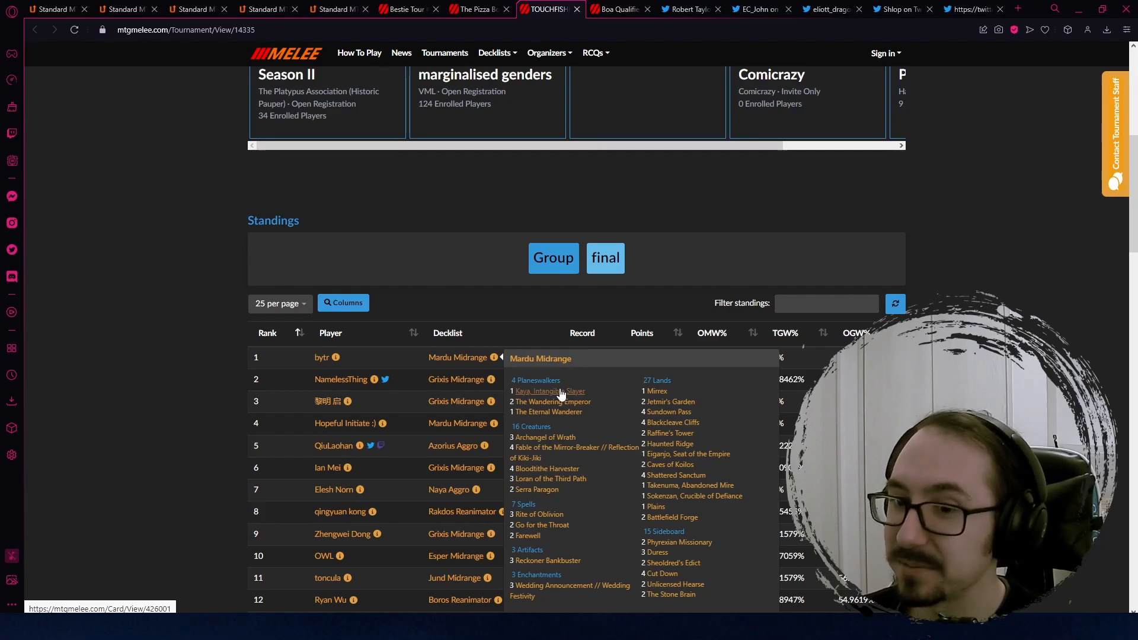
mouse_move(577, 457)
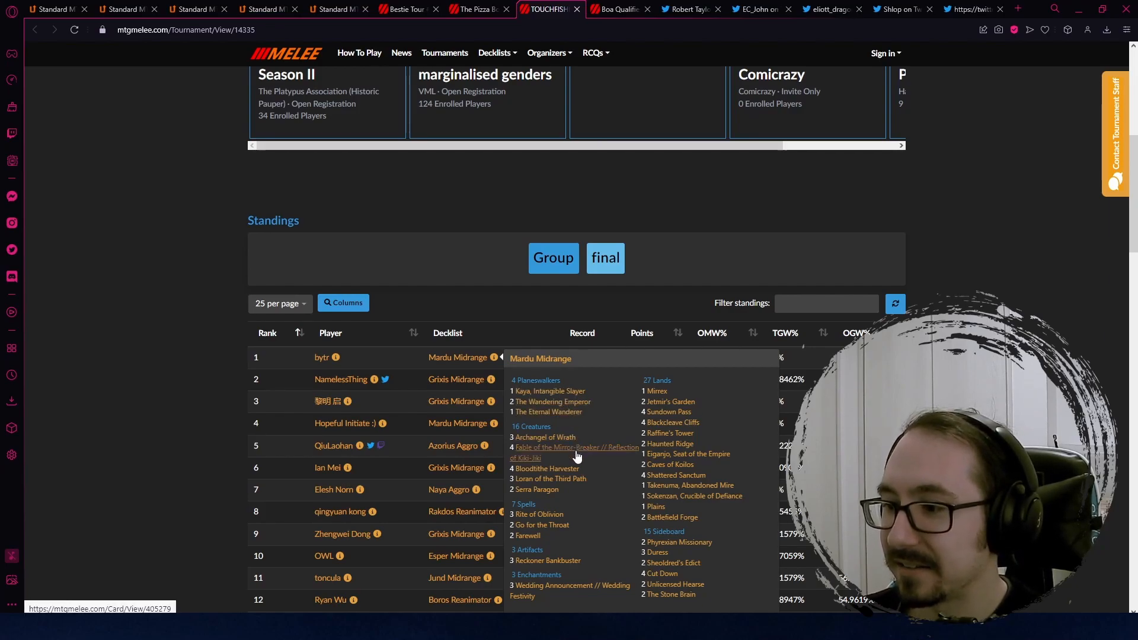
mouse_move(553, 520)
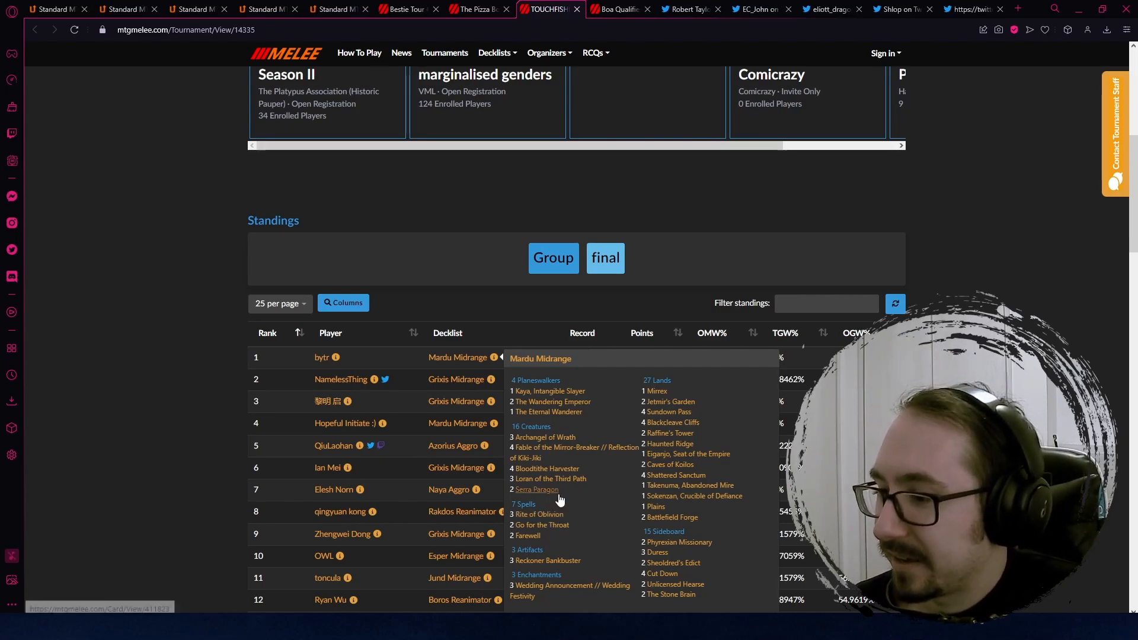
mouse_move(598, 470)
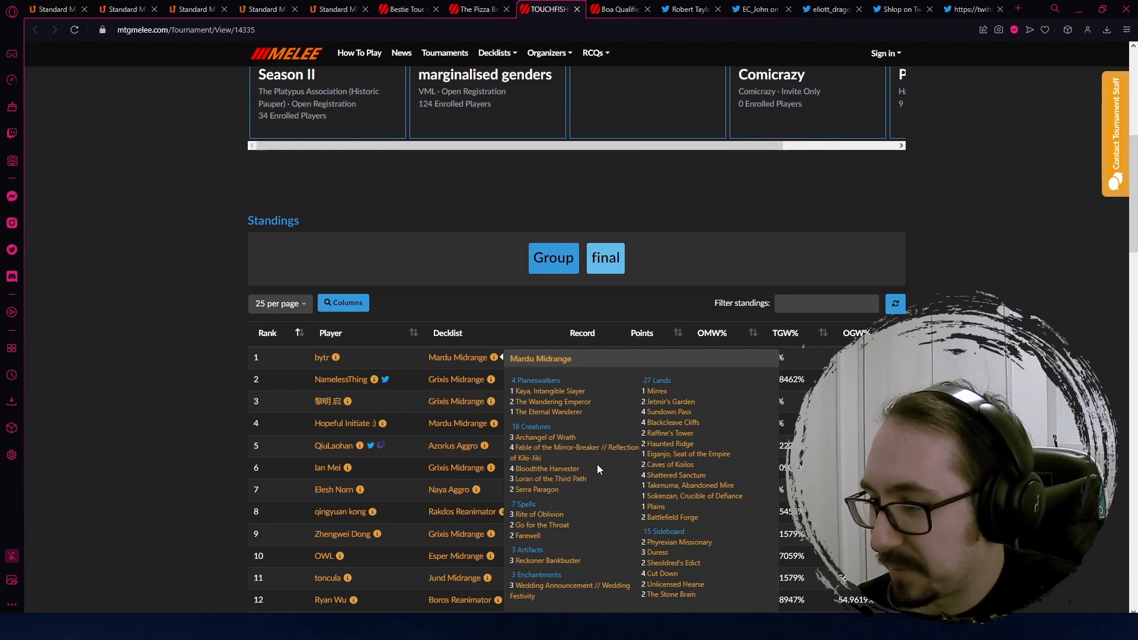
mouse_move(570, 517)
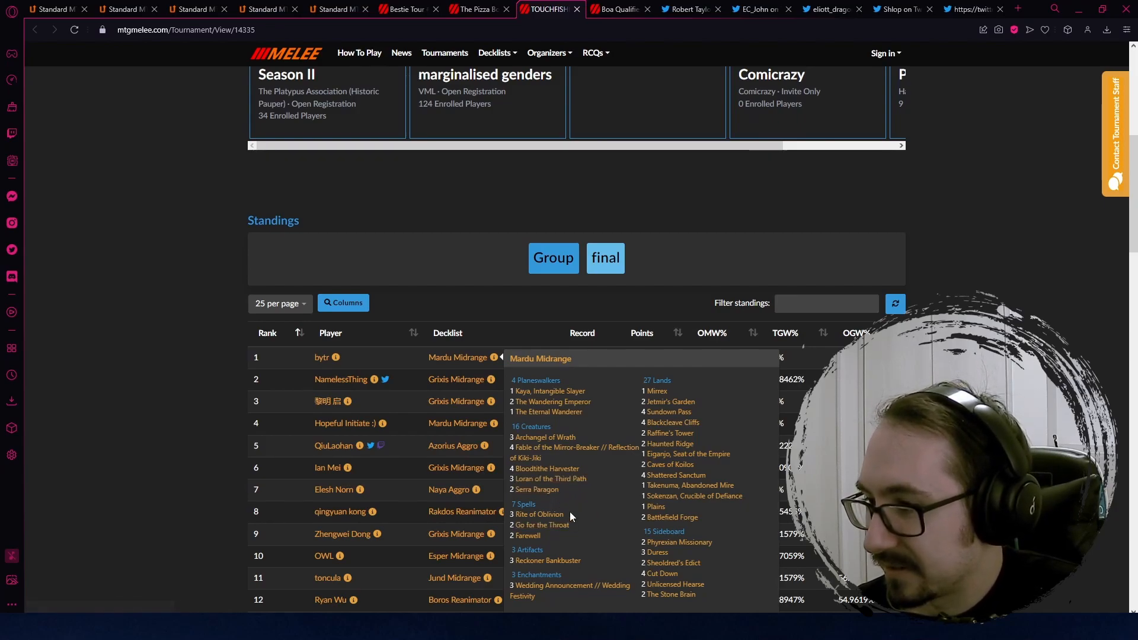
mouse_move(672, 426)
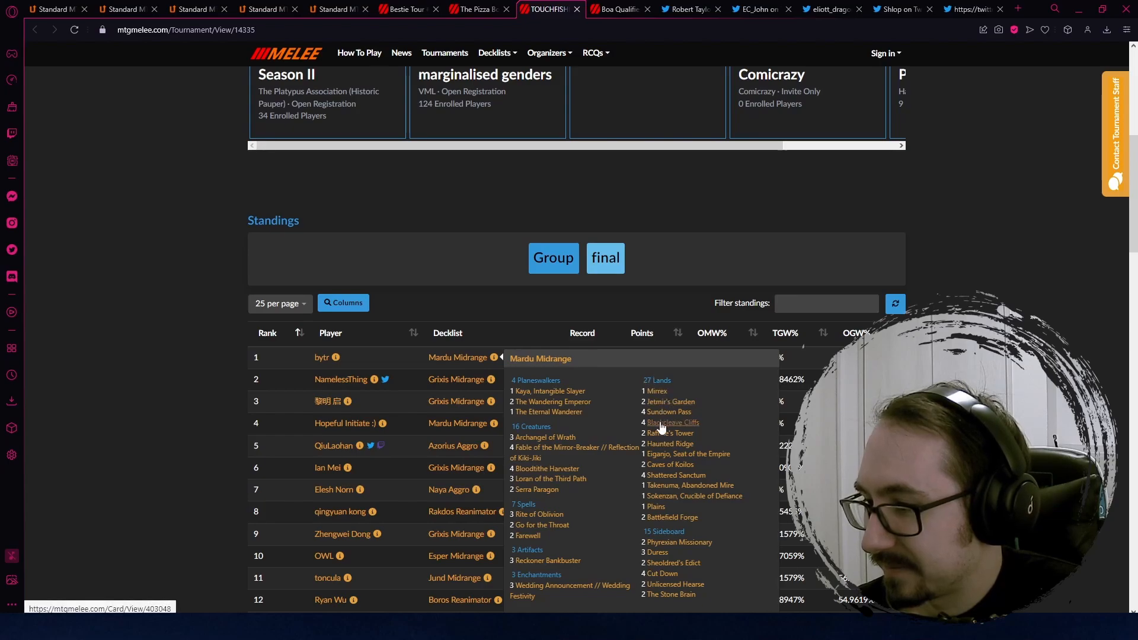
mouse_move(563, 472)
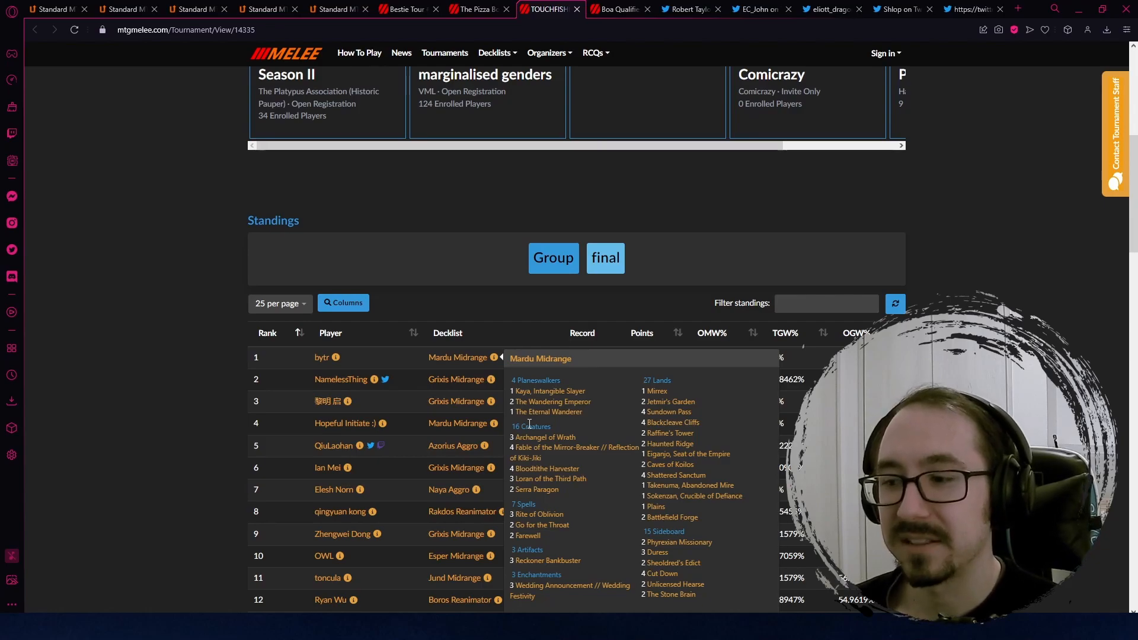
mouse_move(521, 421)
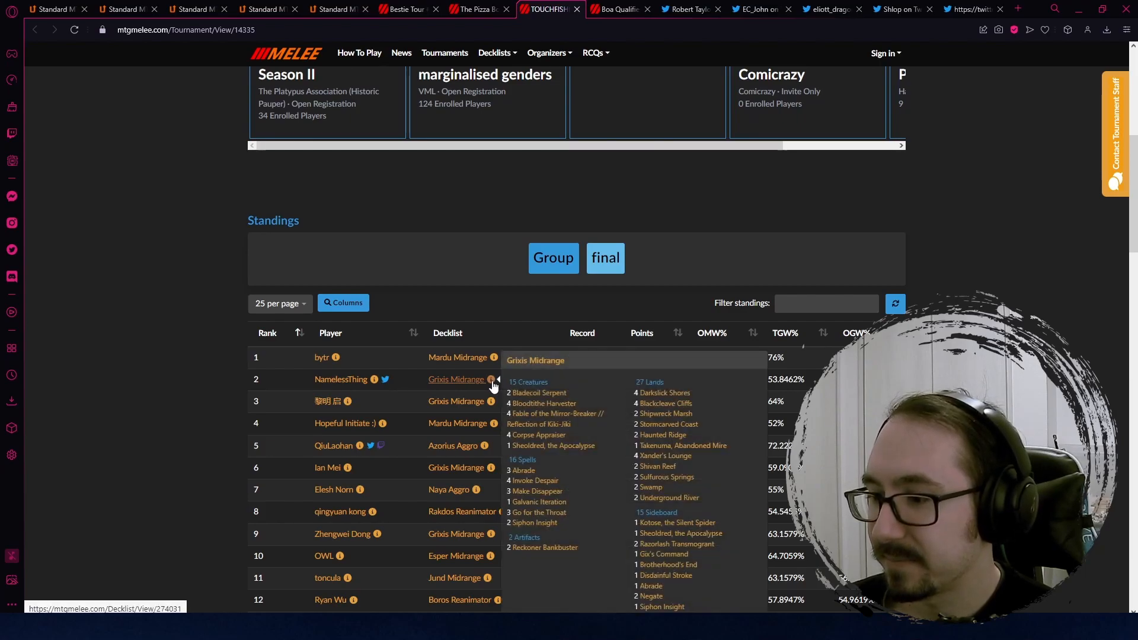
mouse_move(509, 313)
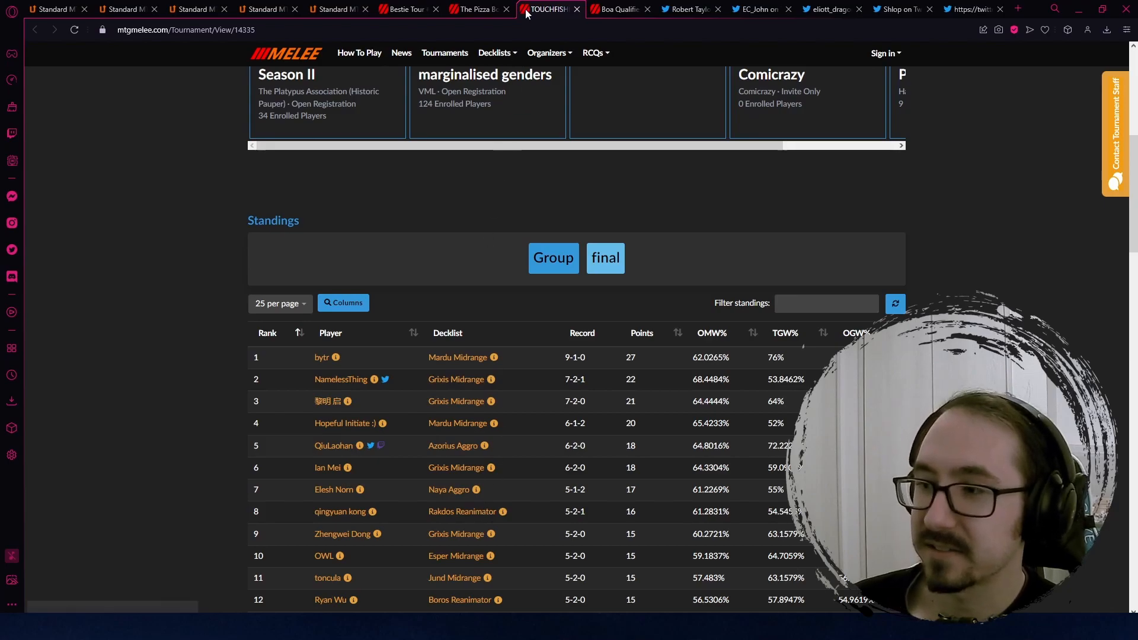
click(616, 10)
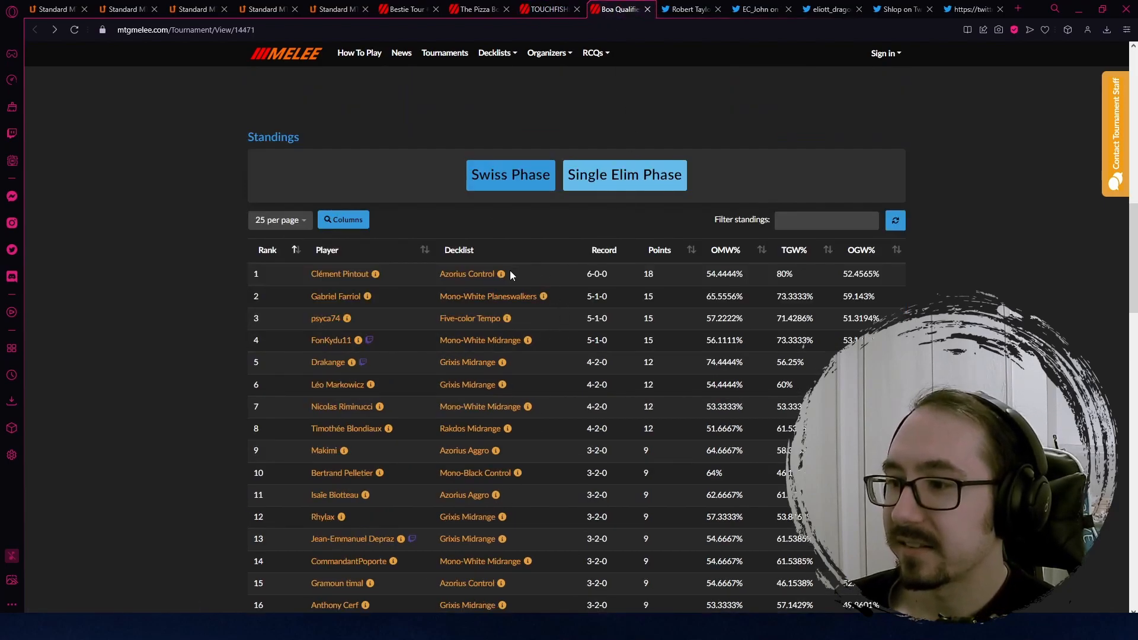
mouse_move(501, 277)
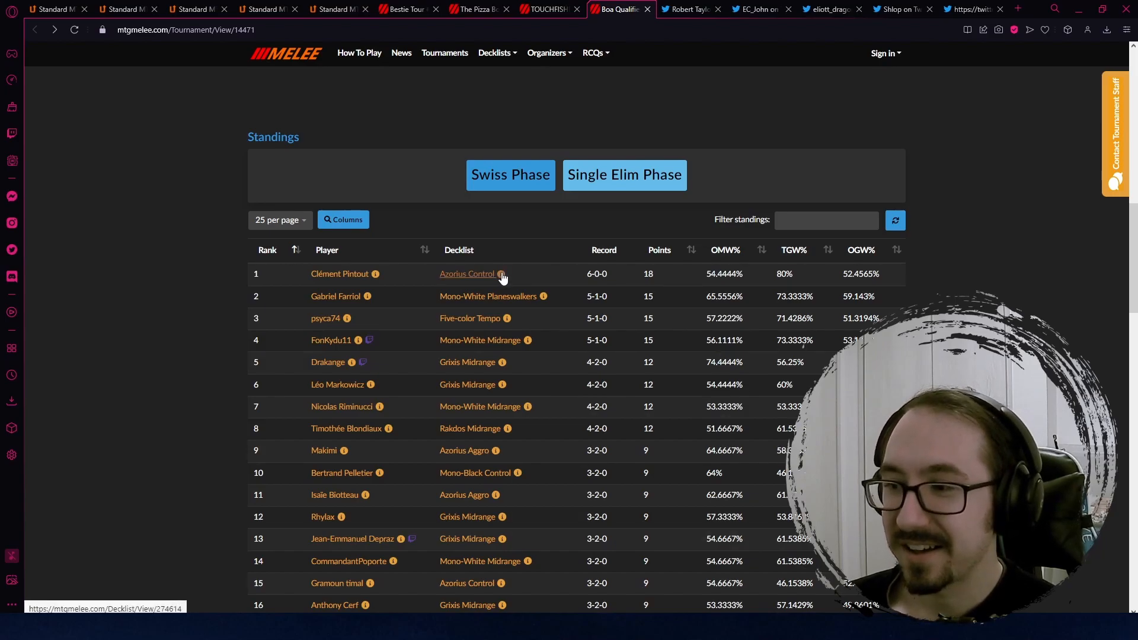
click(502, 274)
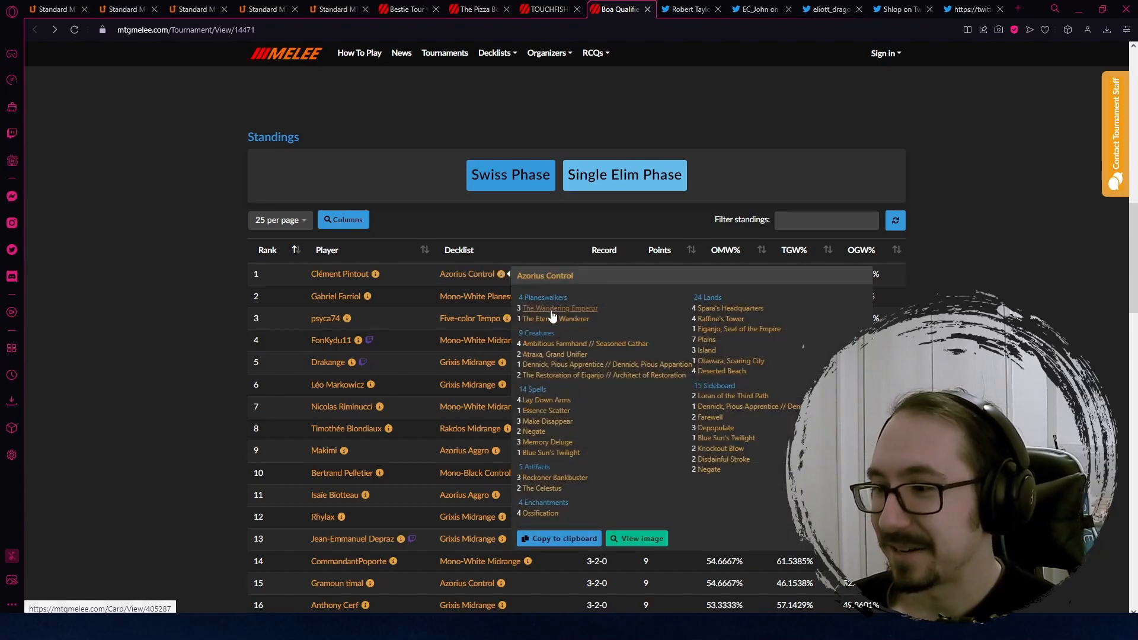
mouse_move(569, 401)
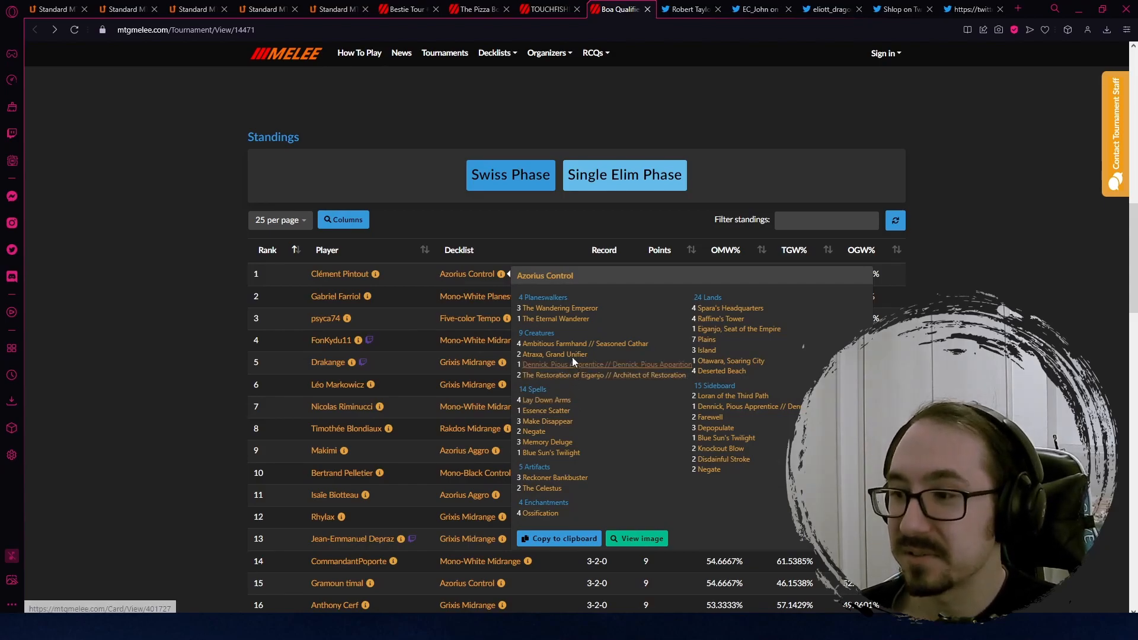
mouse_move(570, 358)
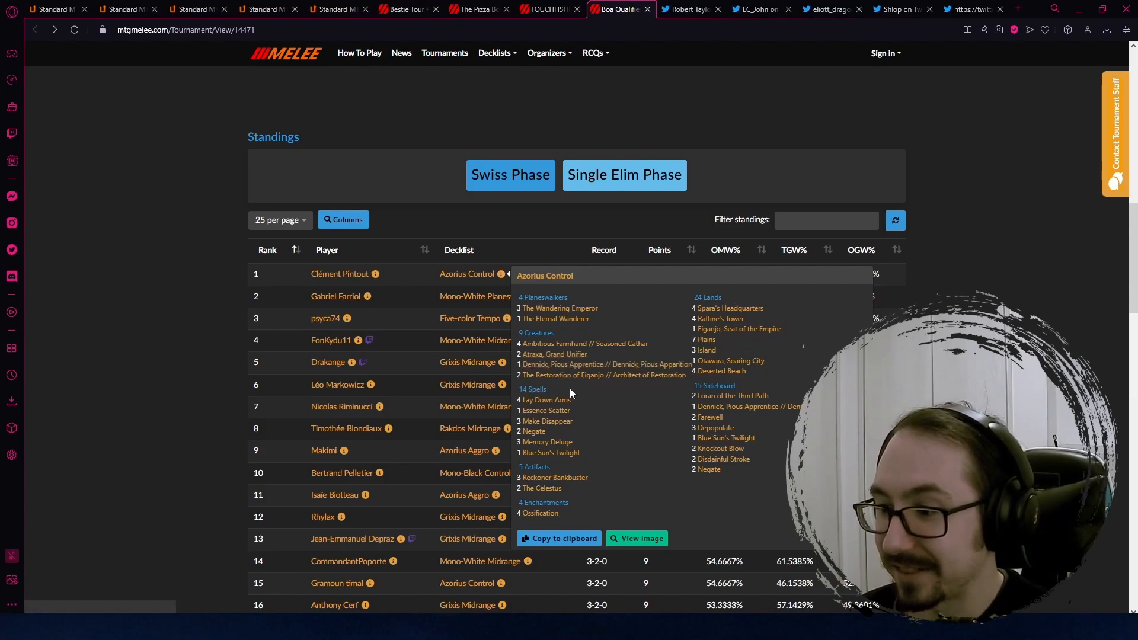
mouse_move(552, 453)
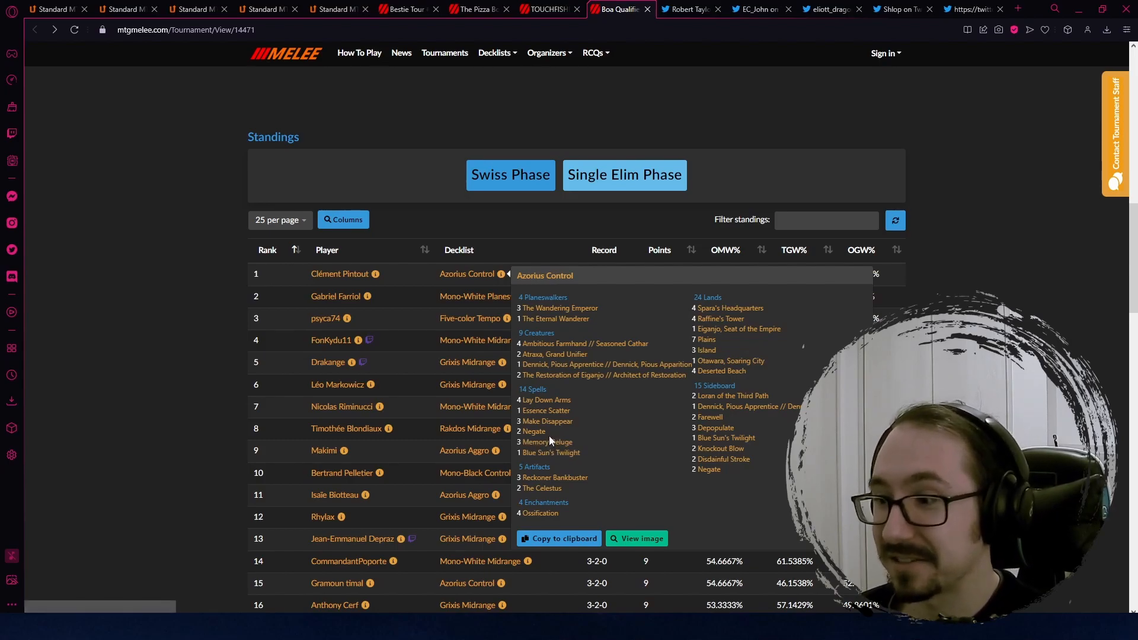
mouse_move(562, 430)
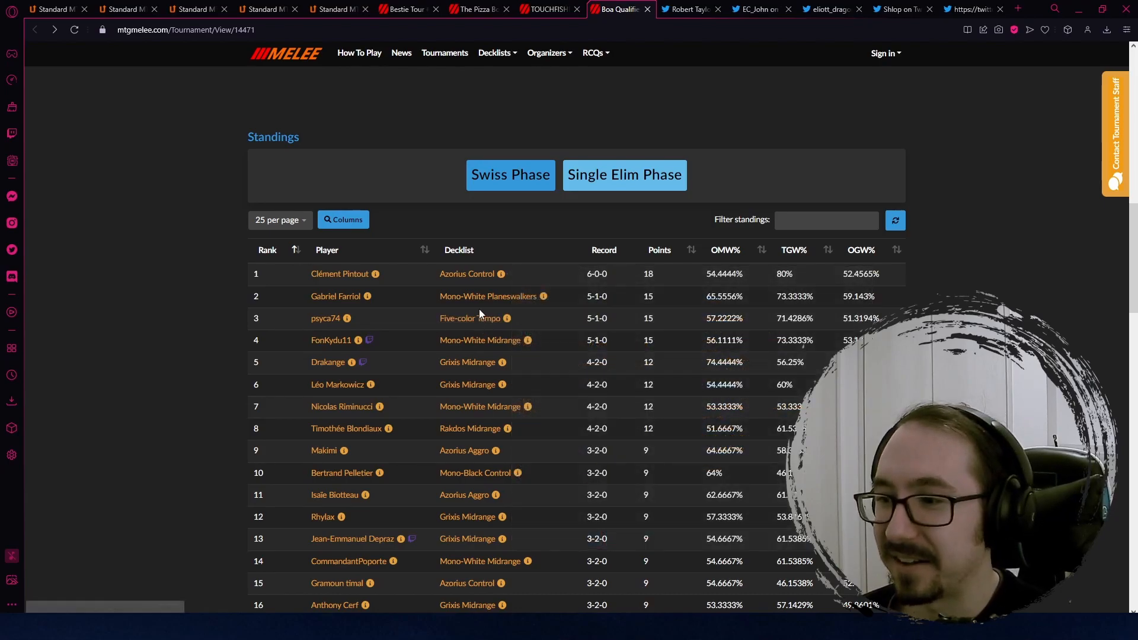
mouse_move(470, 278)
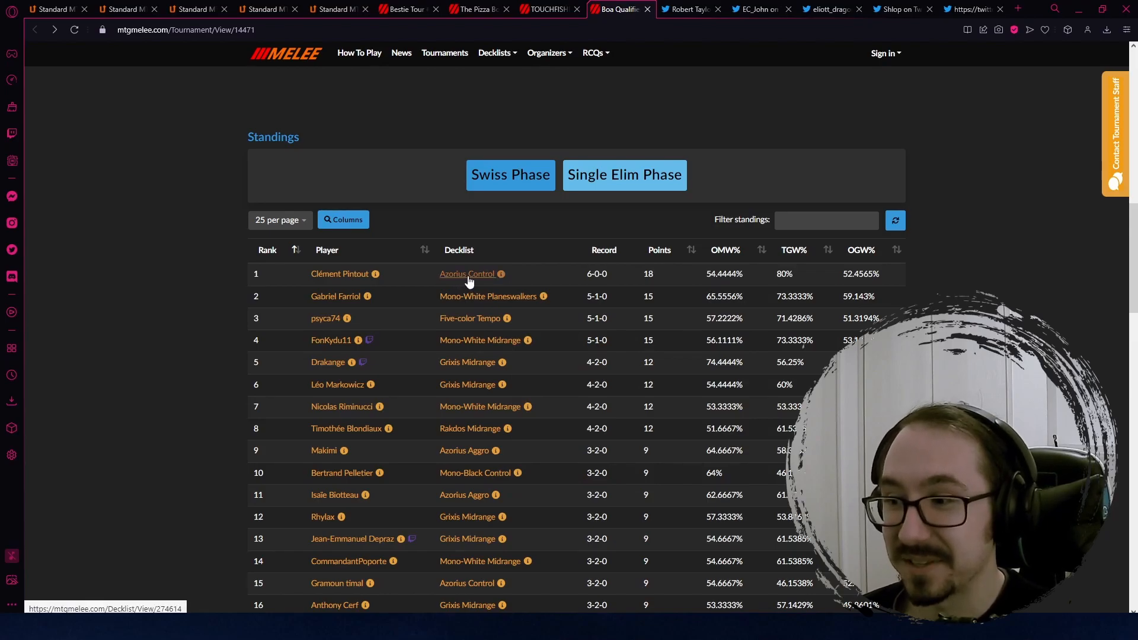
mouse_move(588, 384)
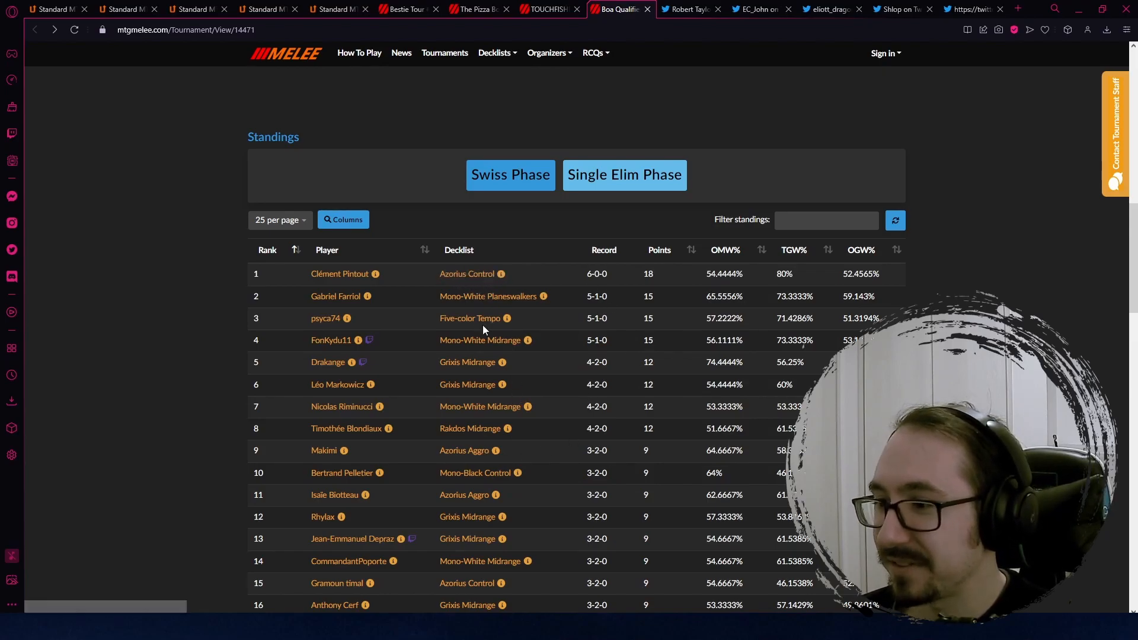
mouse_move(499, 273)
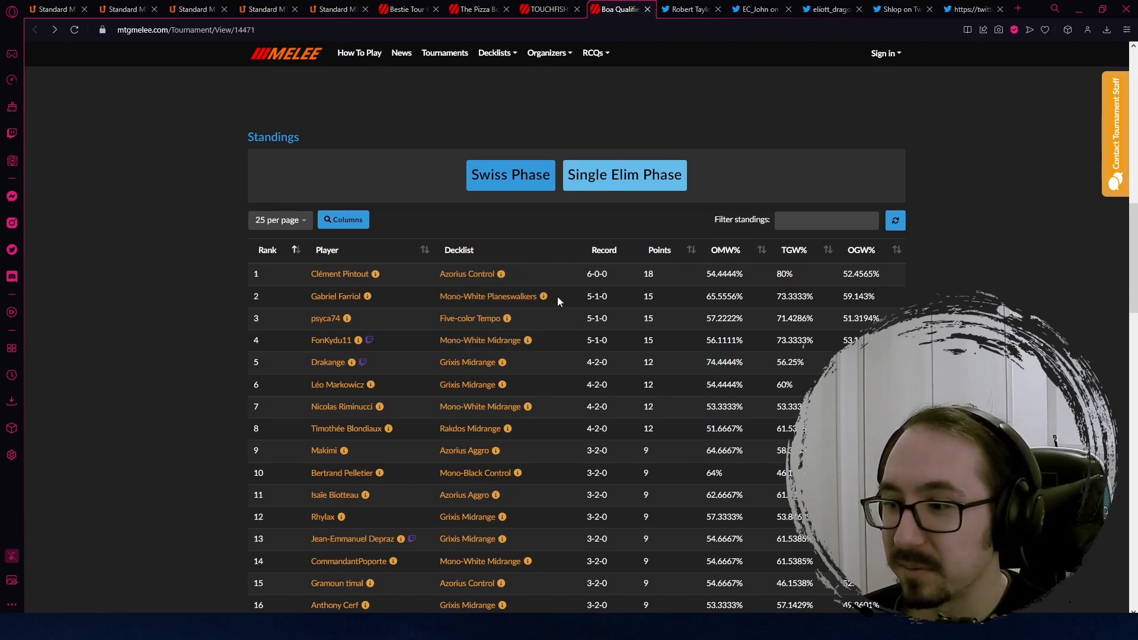
mouse_move(488, 322)
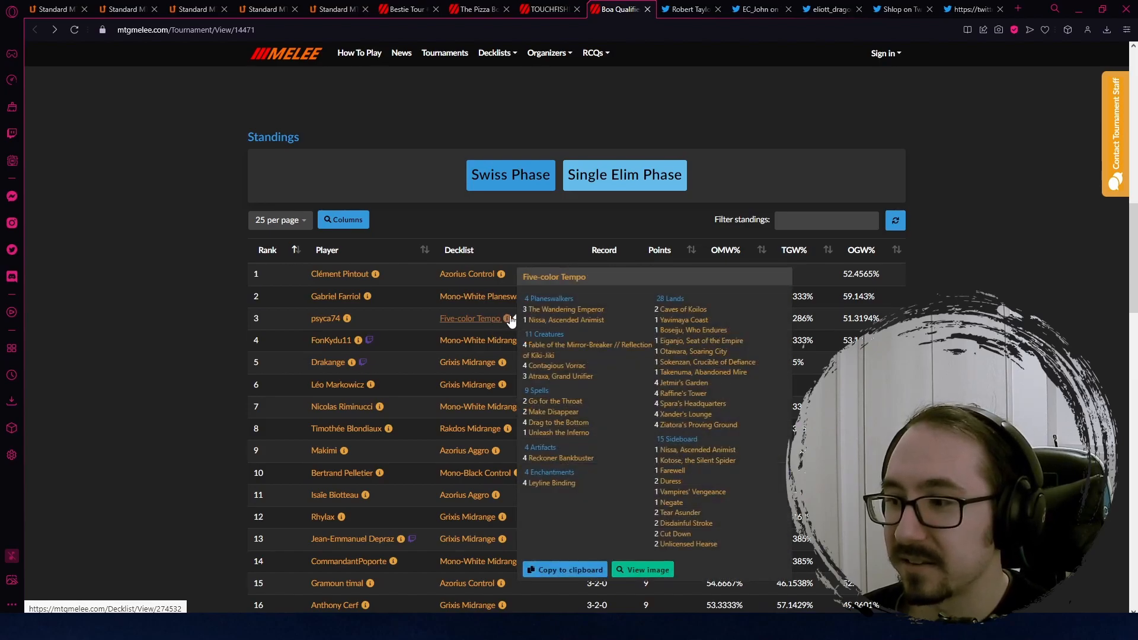
mouse_move(566, 320)
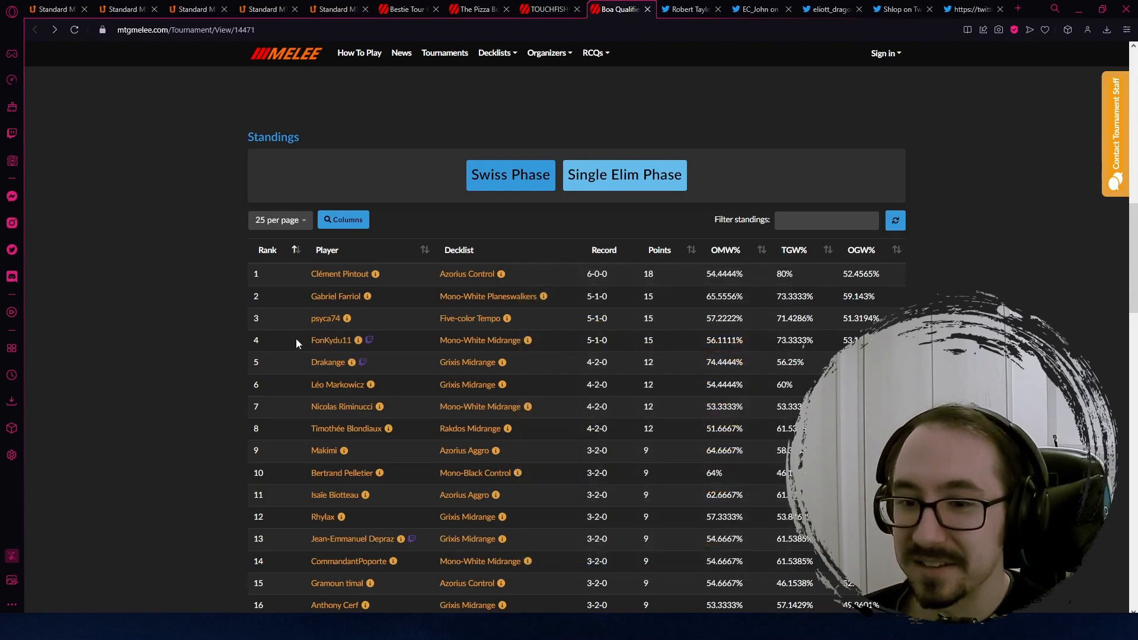
mouse_move(410, 327)
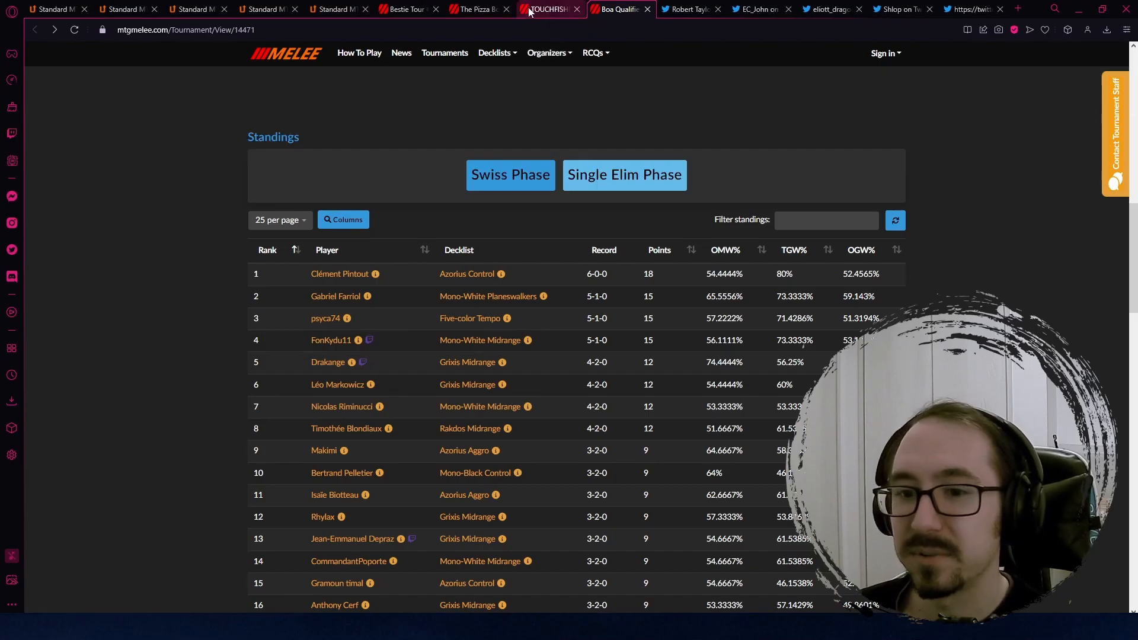
mouse_move(413, 7)
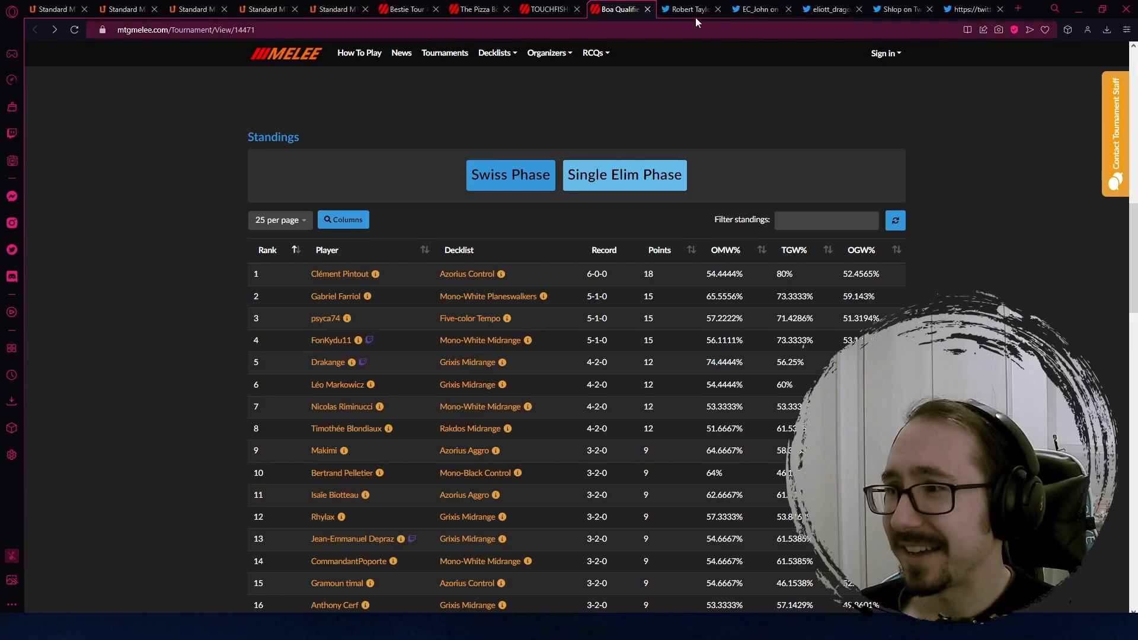
mouse_move(690, 10)
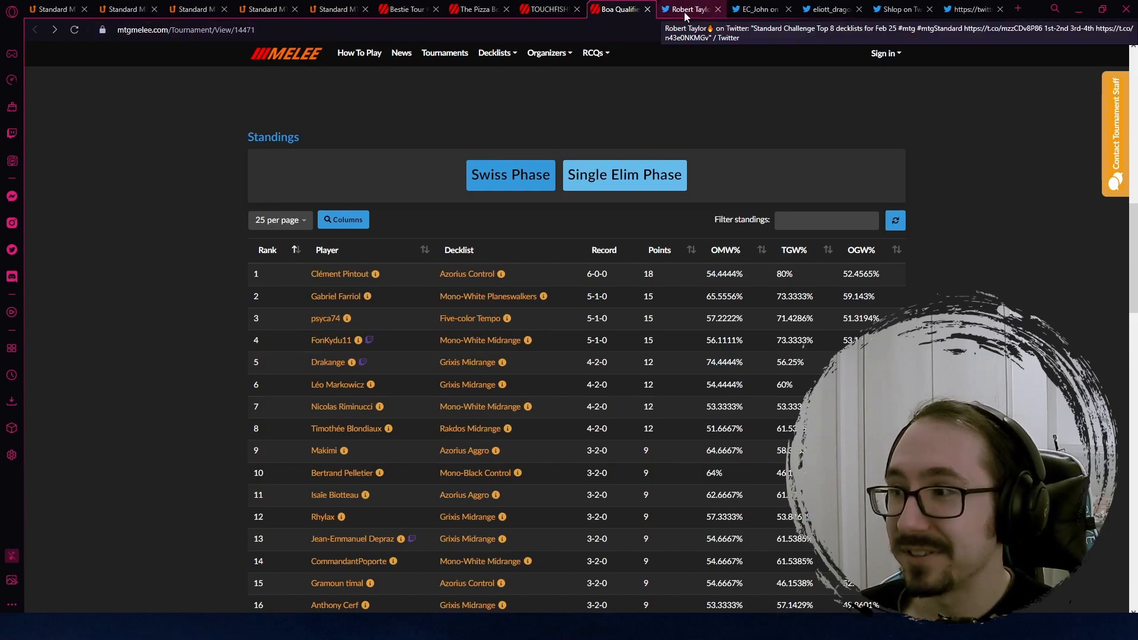
Page through the Standard Challenge Top 8 decklist images, ending back on the first photo.
click(685, 9)
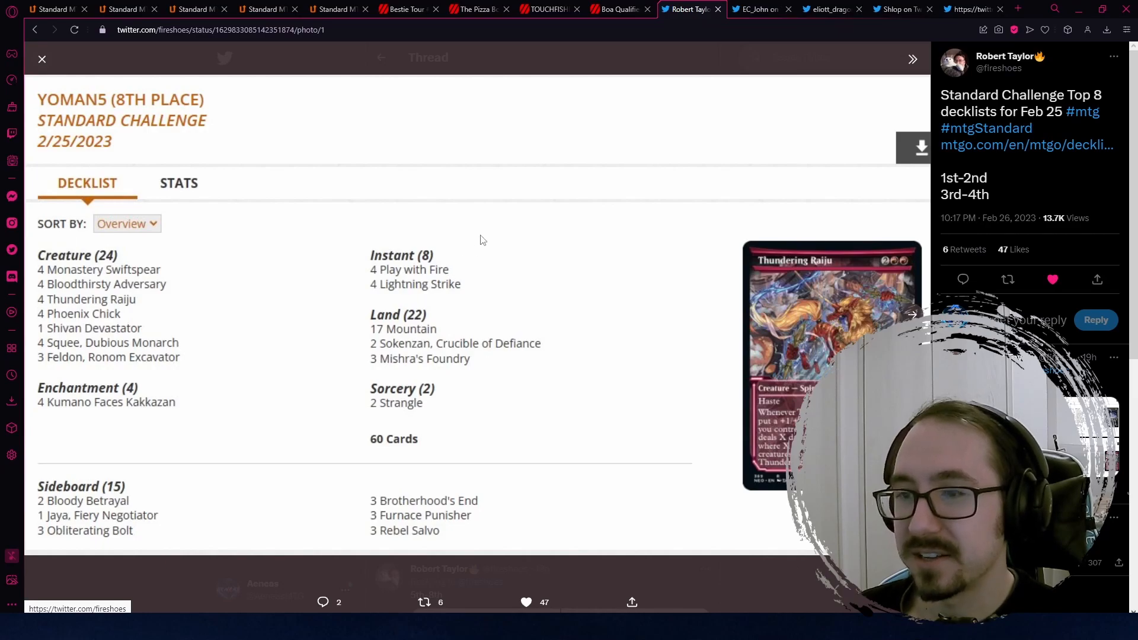
mouse_move(828, 252)
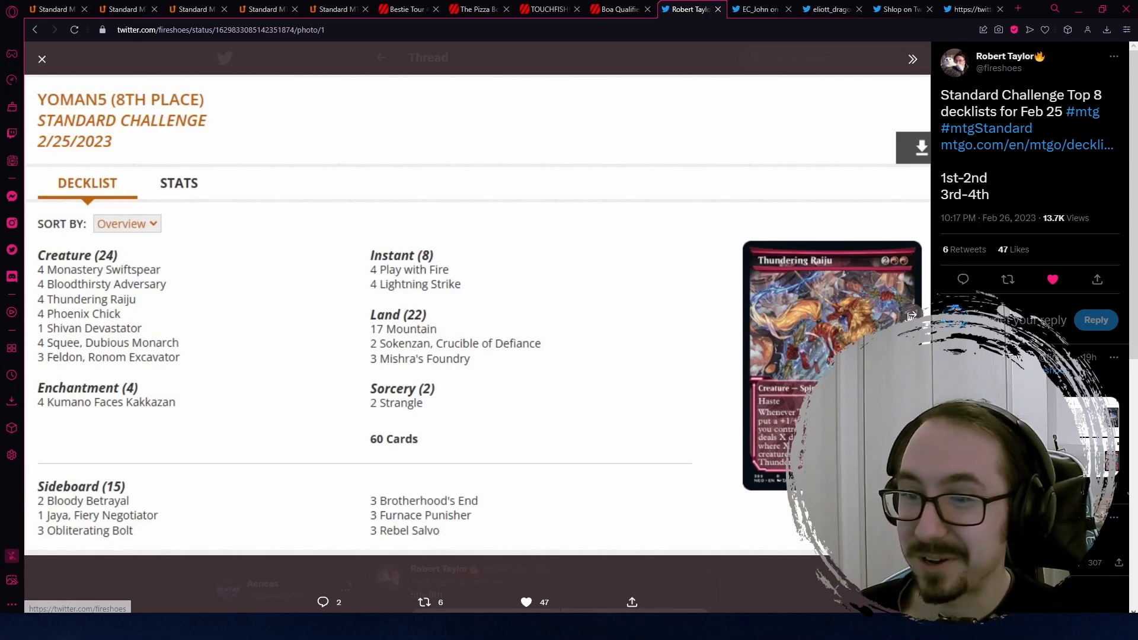
click(913, 59)
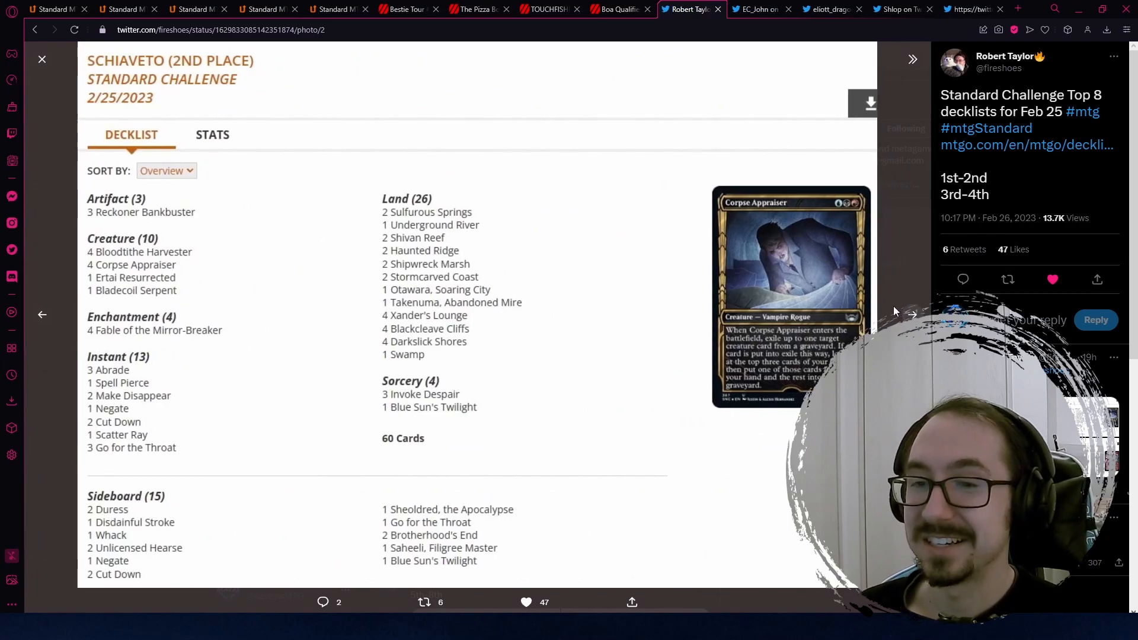
mouse_move(910, 310)
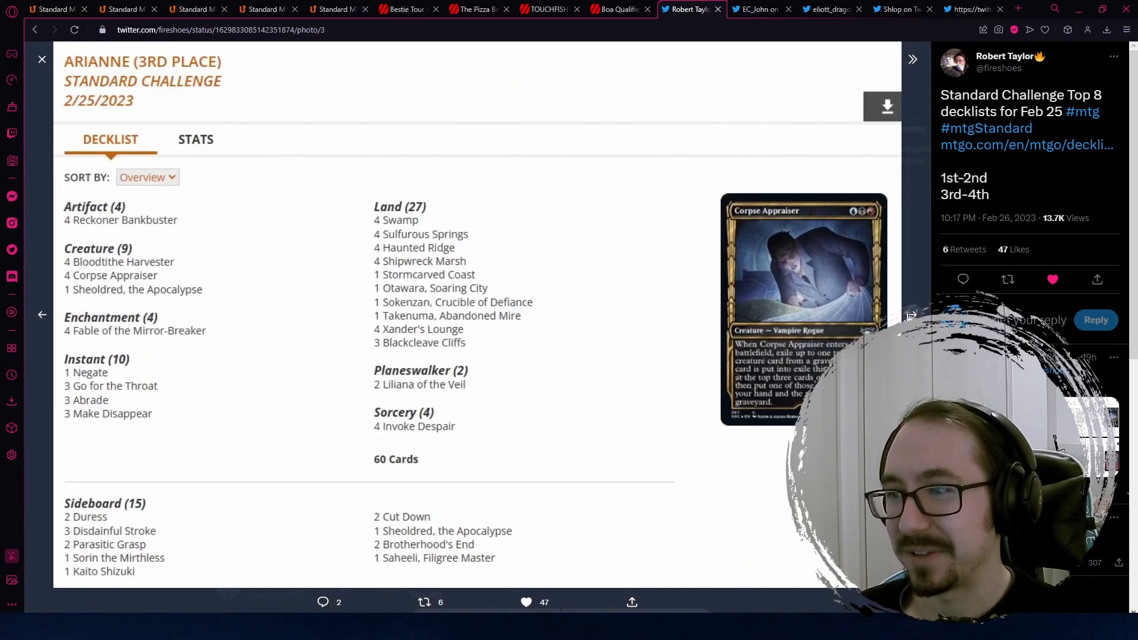
click(913, 59)
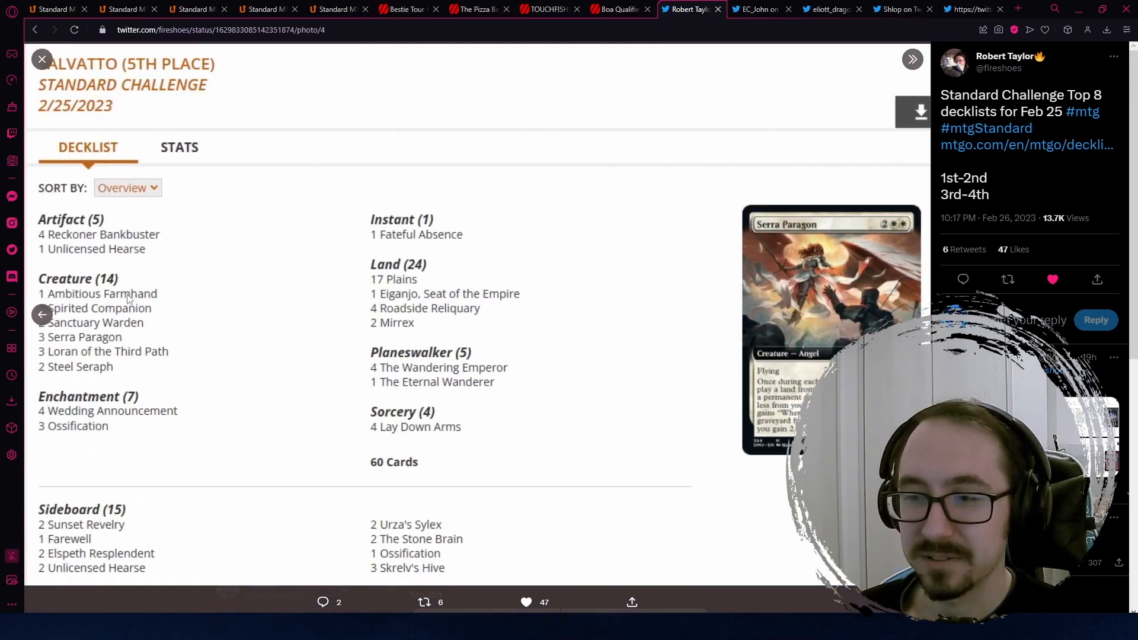
click(40, 59)
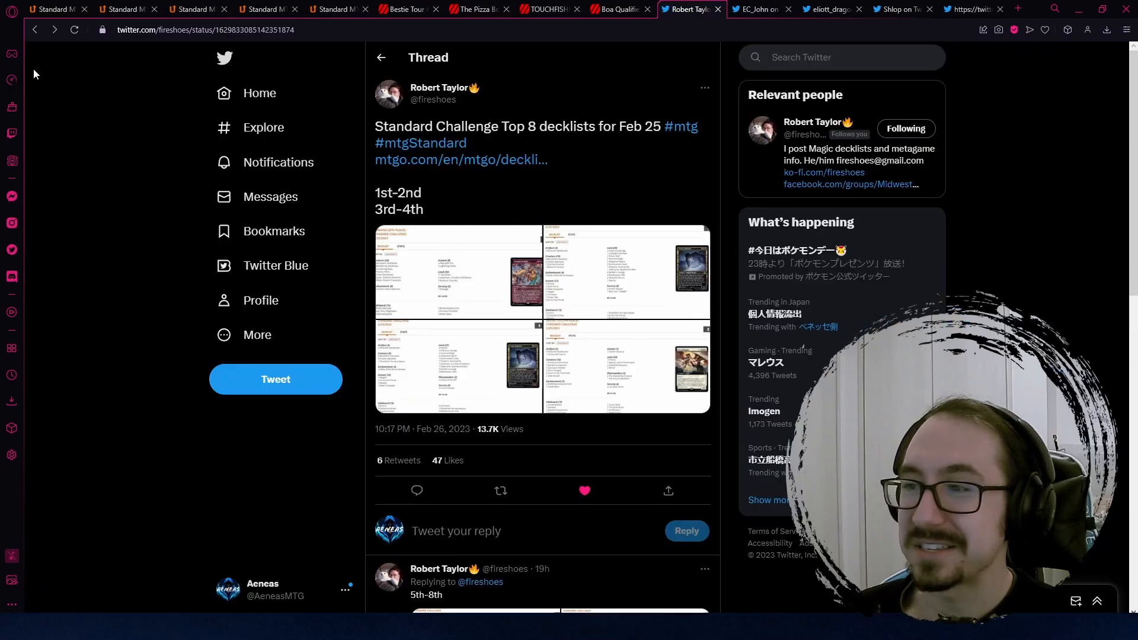
mouse_move(549, 206)
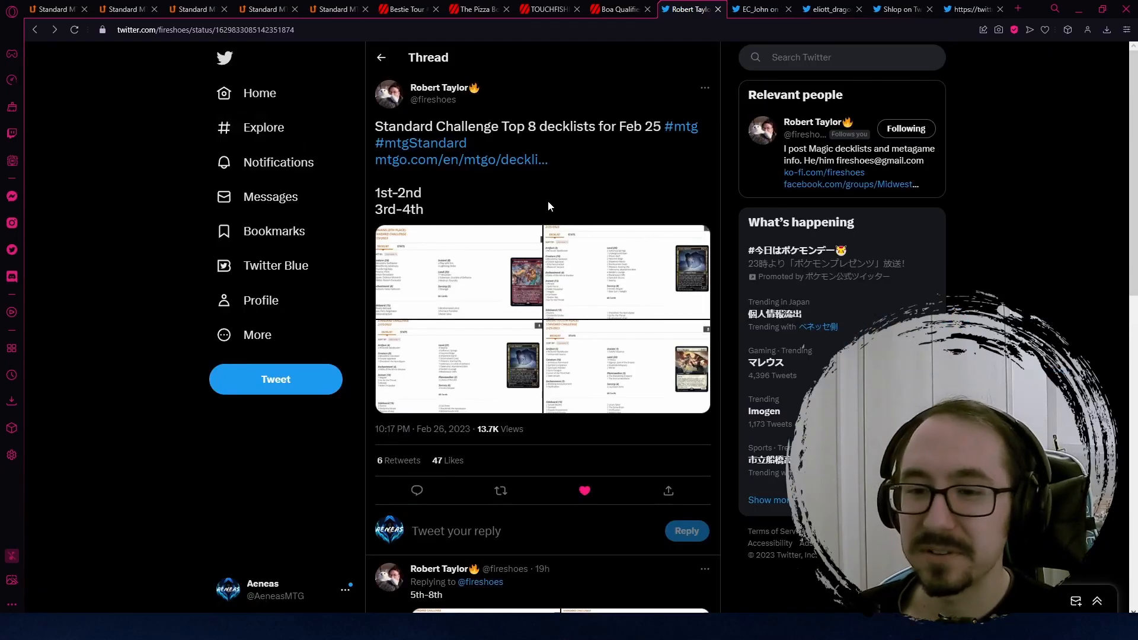
mouse_move(610, 316)
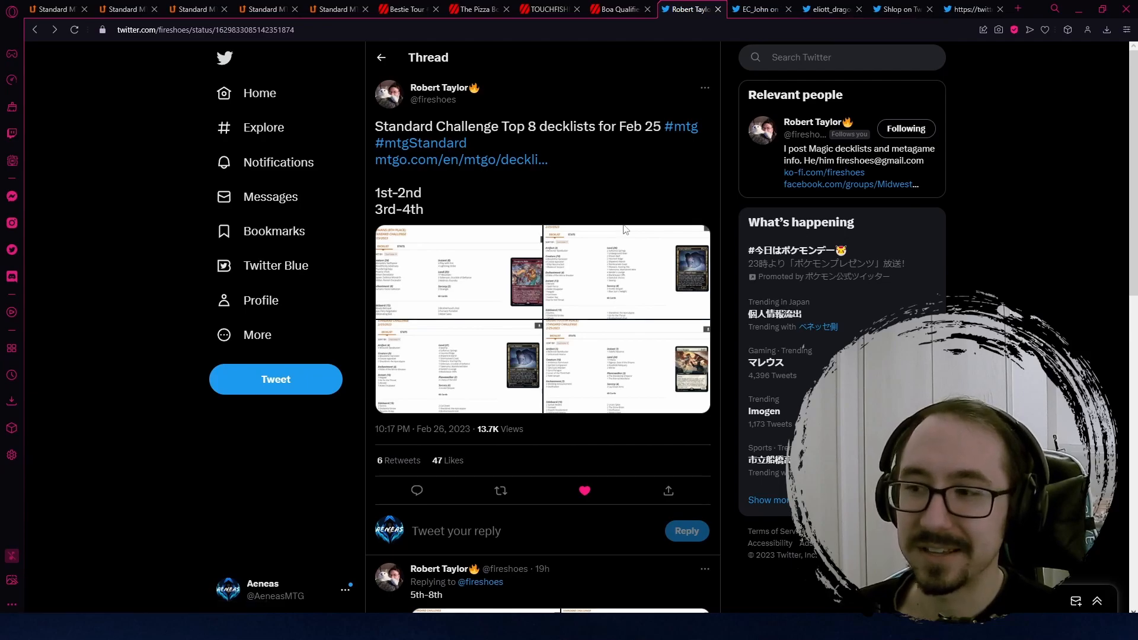
mouse_move(478, 297)
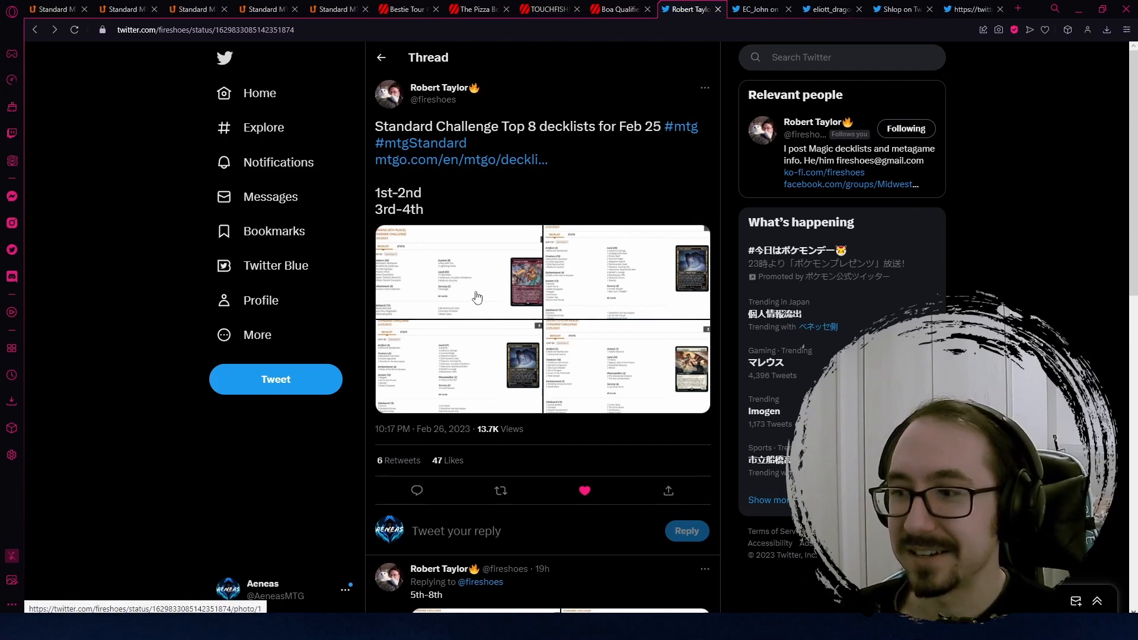
click(477, 296)
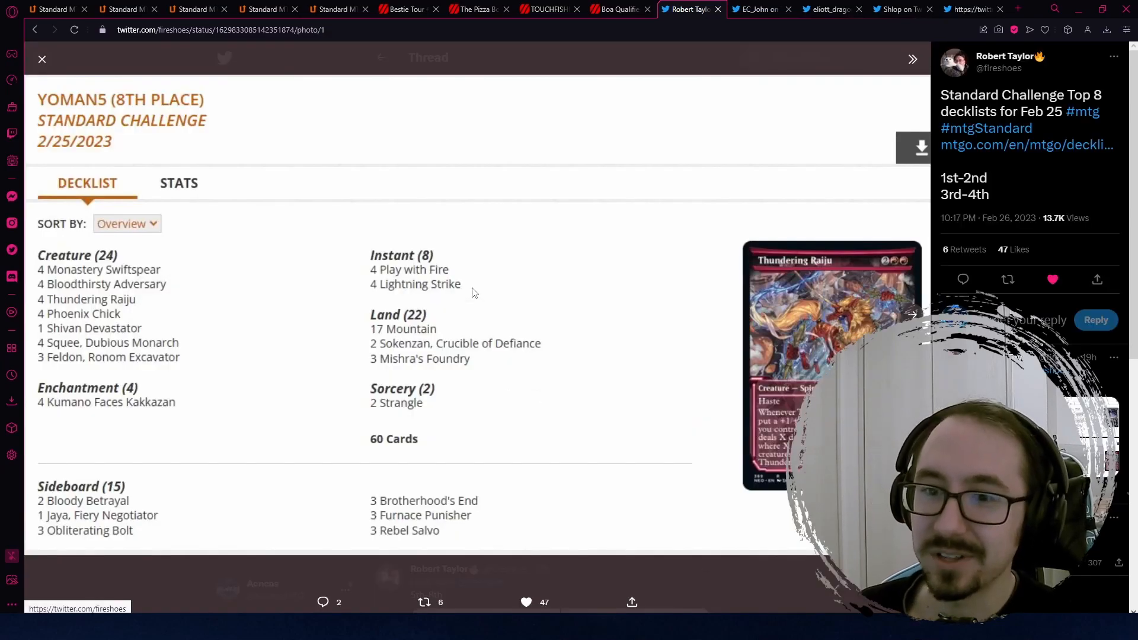
mouse_move(580, 278)
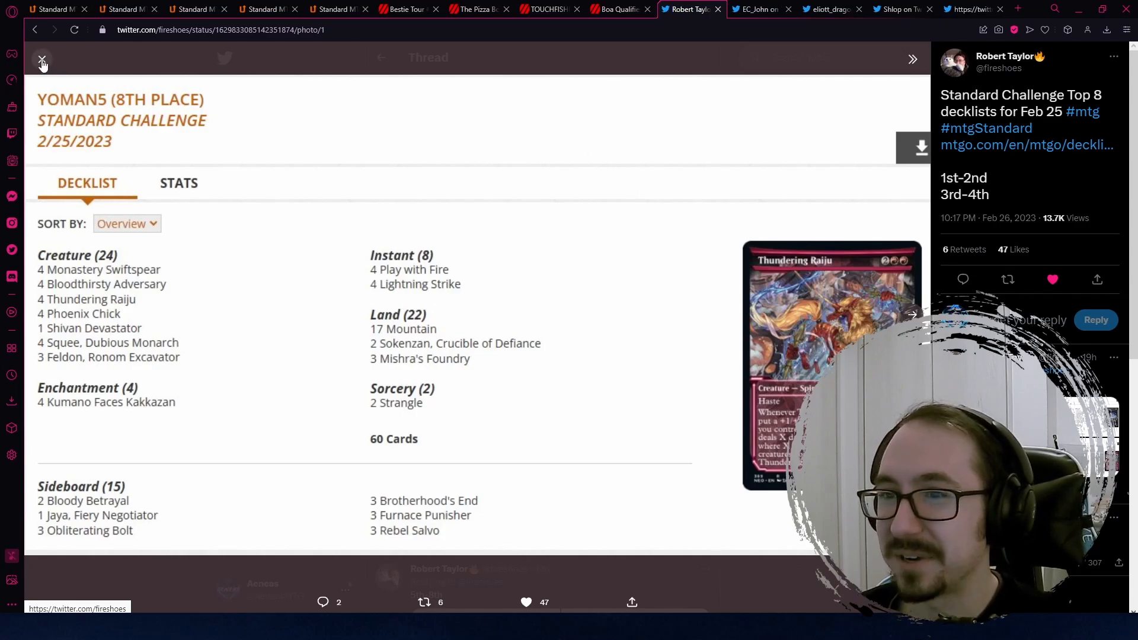
Leave the photo viewer for the Top 8 thread with its four decklist images.
click(41, 60)
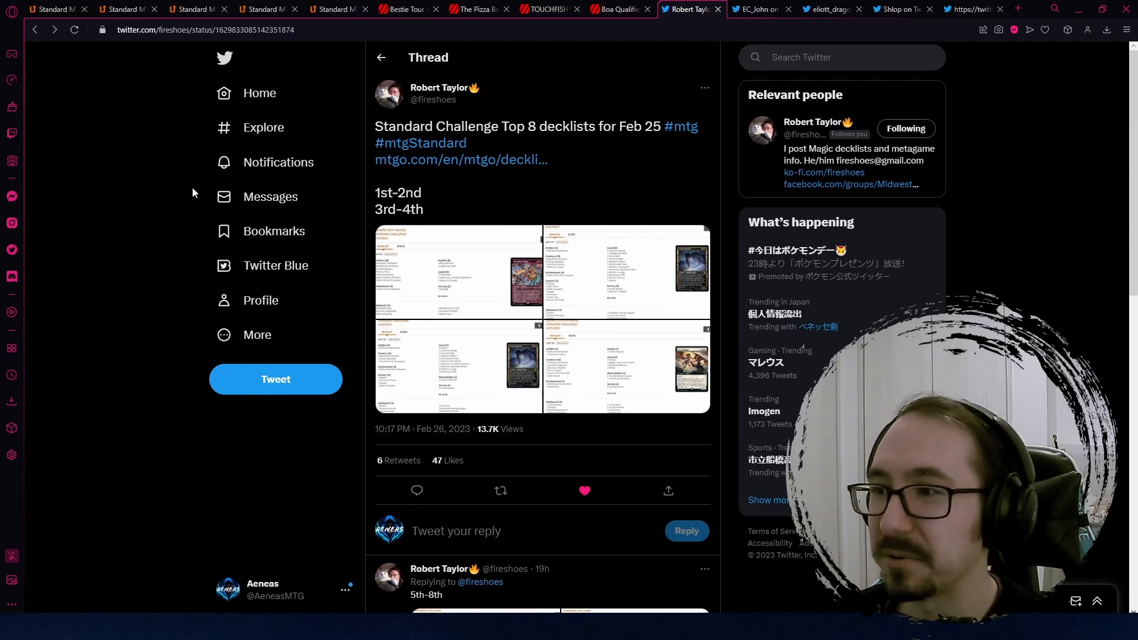
mouse_move(761, 10)
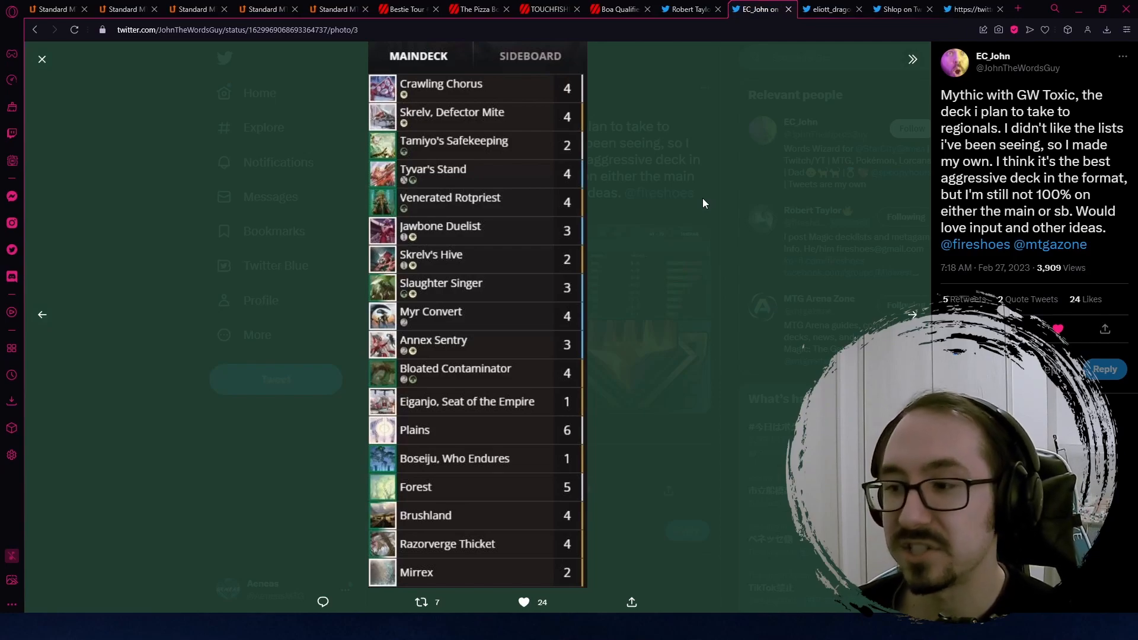
mouse_move(419, 322)
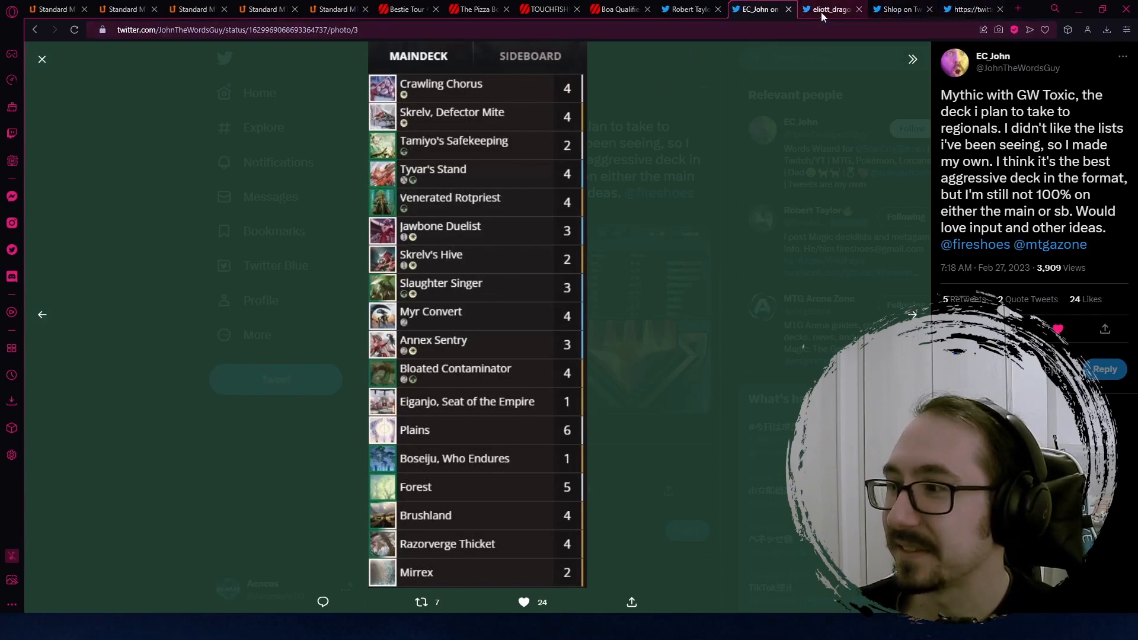
Show the Dimir Spelldancer decklist image full-size with maindeck and sideboard visible.
click(828, 9)
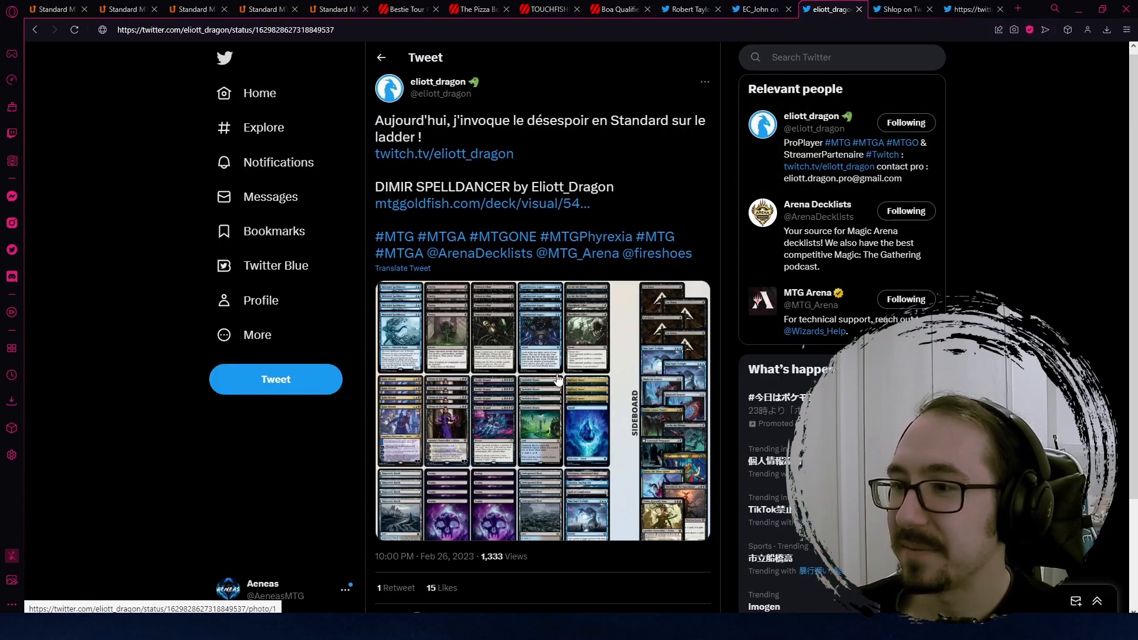
click(559, 380)
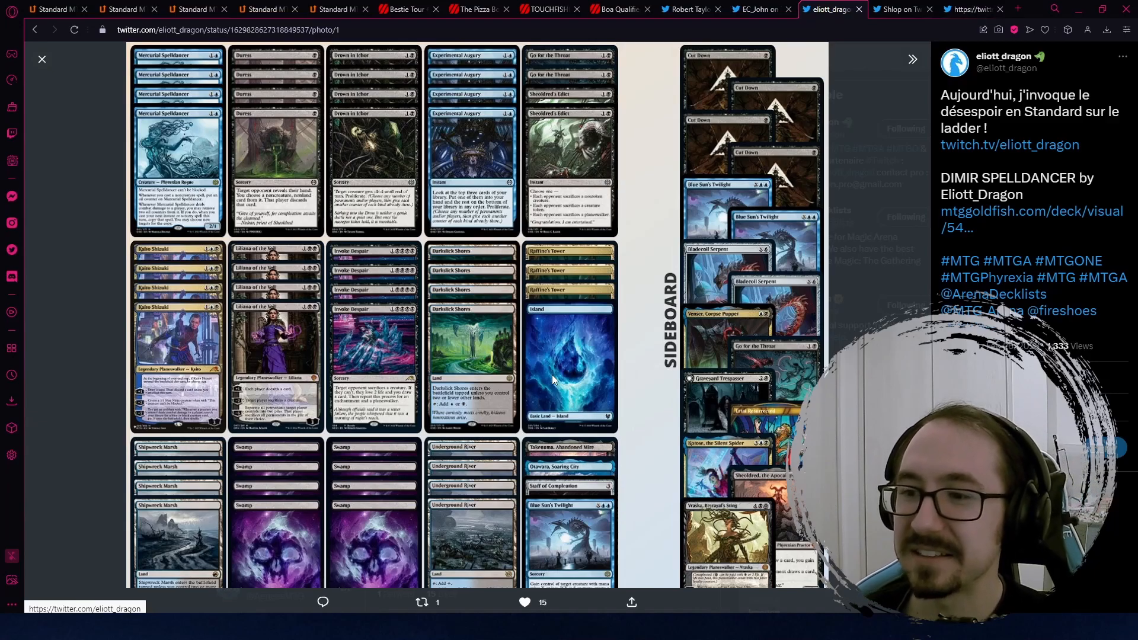
mouse_move(240, 124)
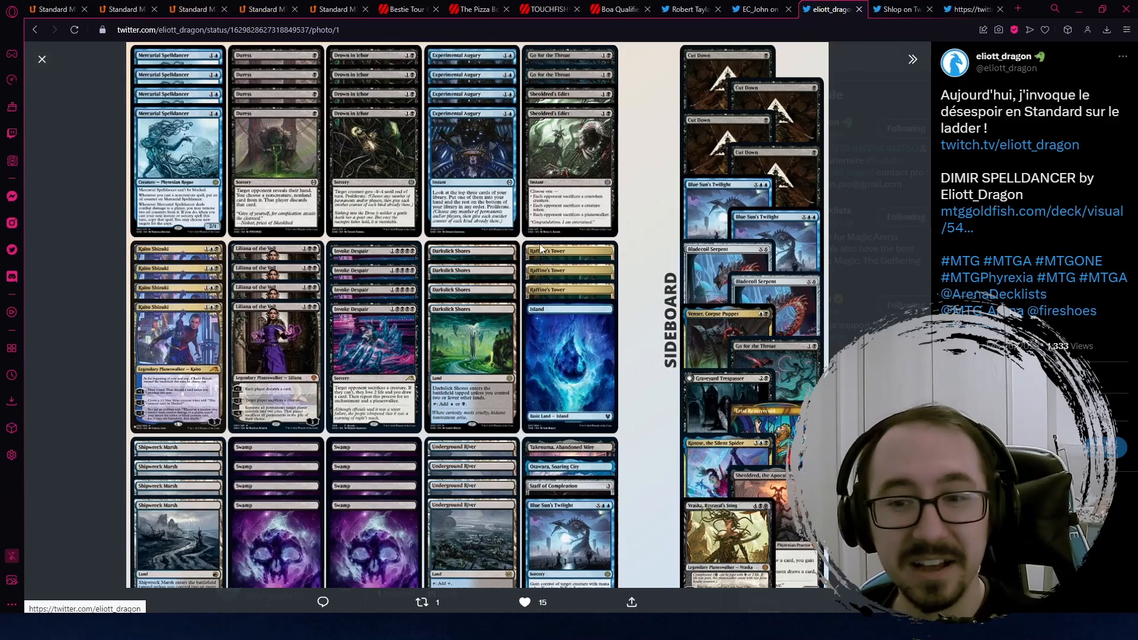
mouse_move(610, 254)
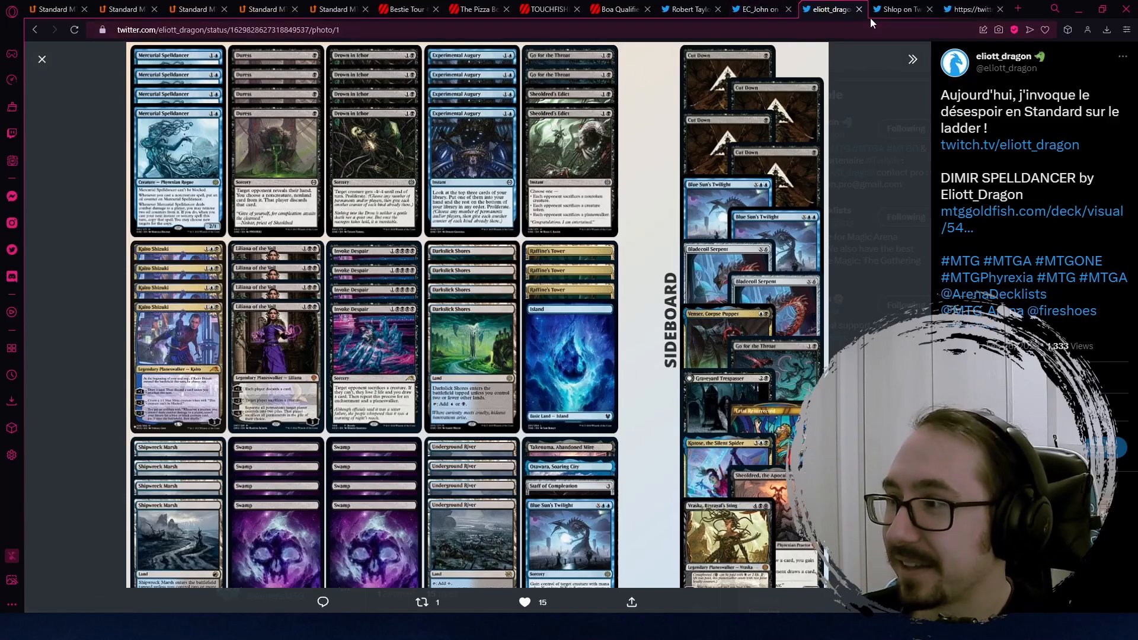
Enlarge the Izzet Standard Creativity decklist image and mark its 20-9 record.
click(899, 9)
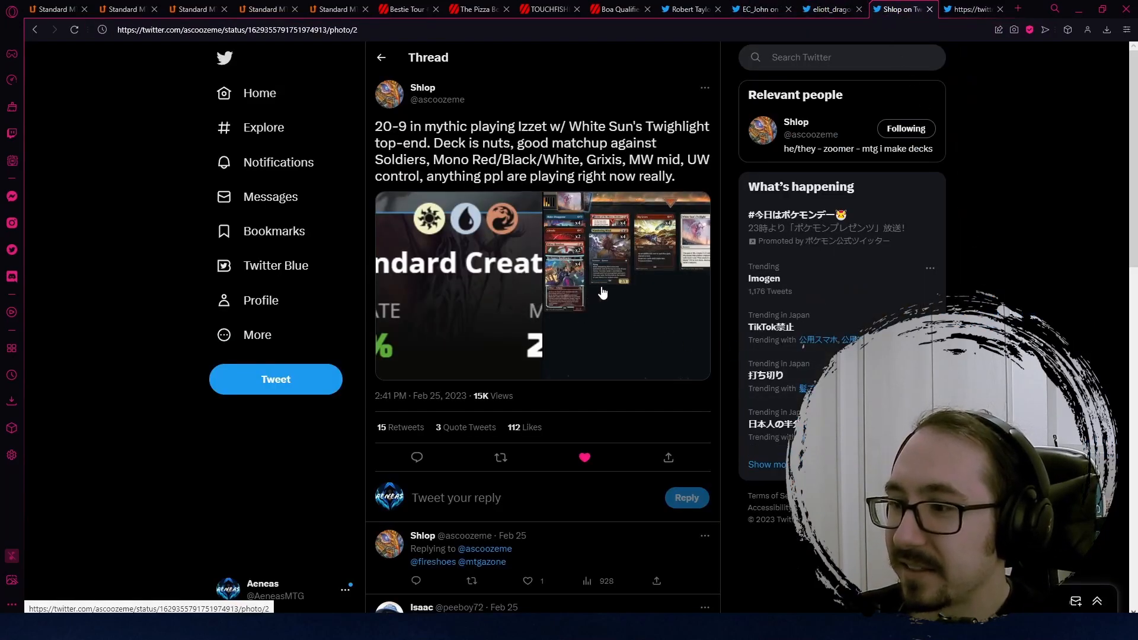
click(603, 294)
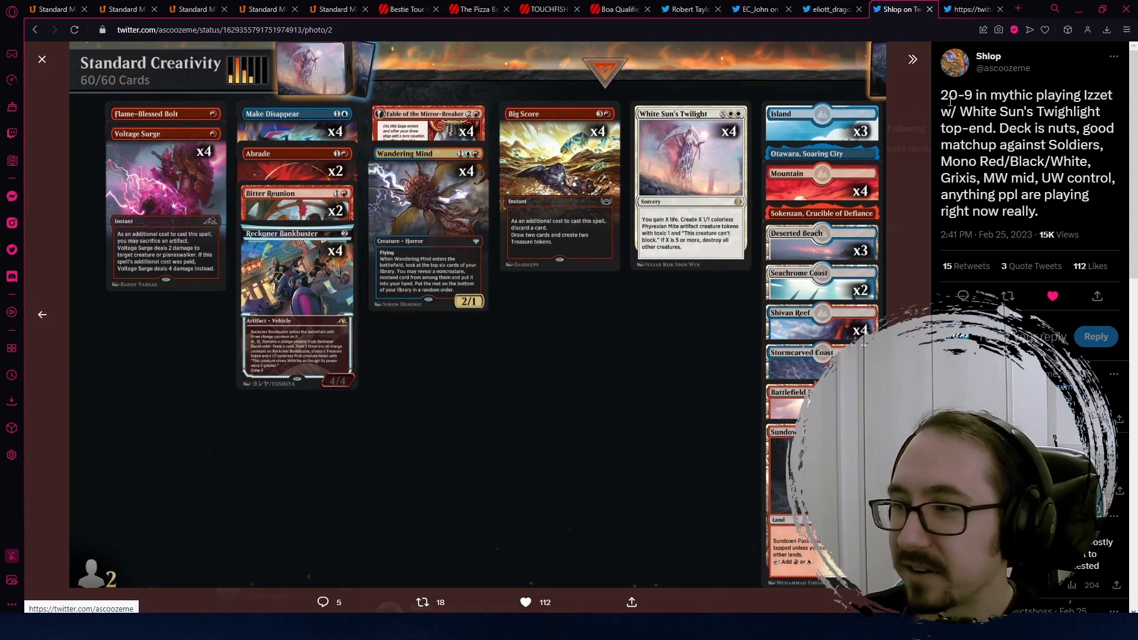
double_click(951, 95)
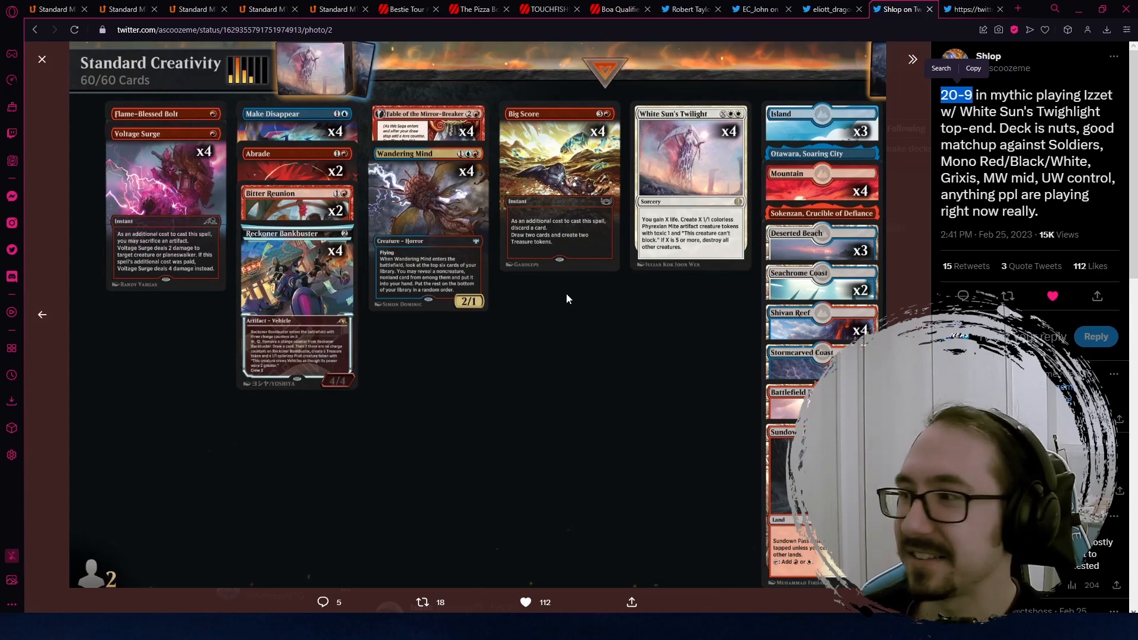
mouse_move(682, 391)
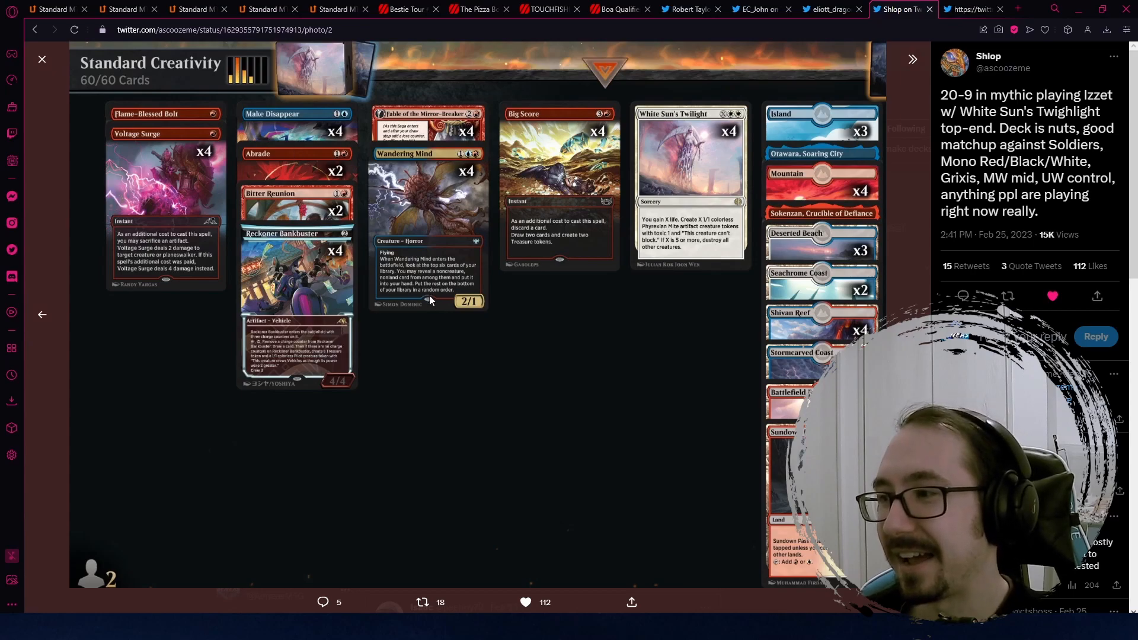
mouse_move(400, 292)
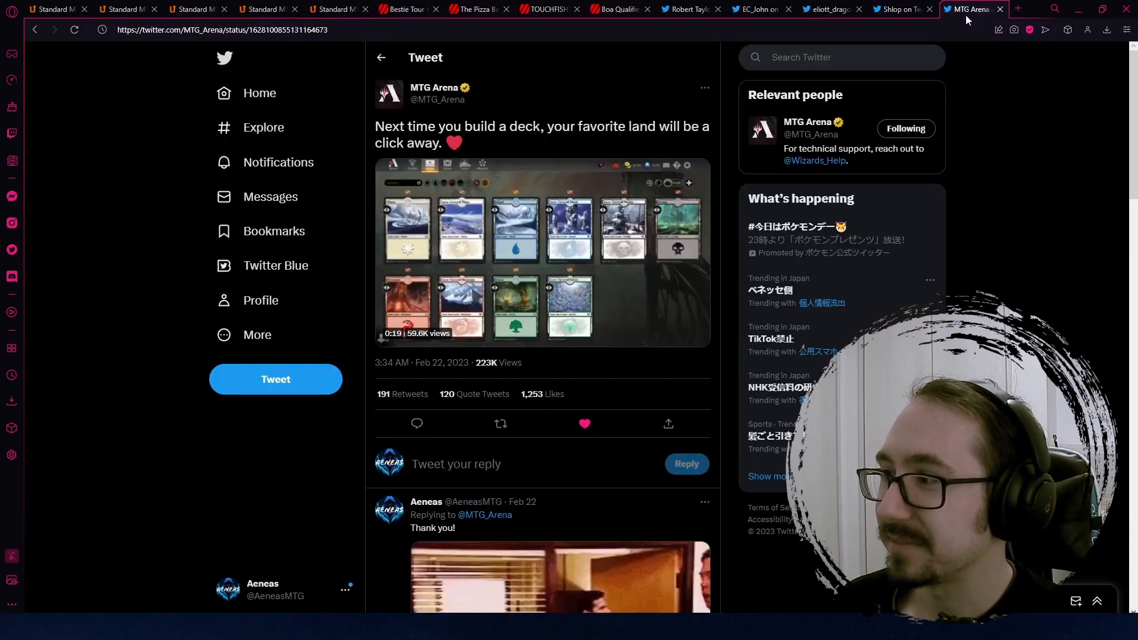
Bring up and play MTG Arena's favourite-land deckbuilding tweet video.
click(541, 254)
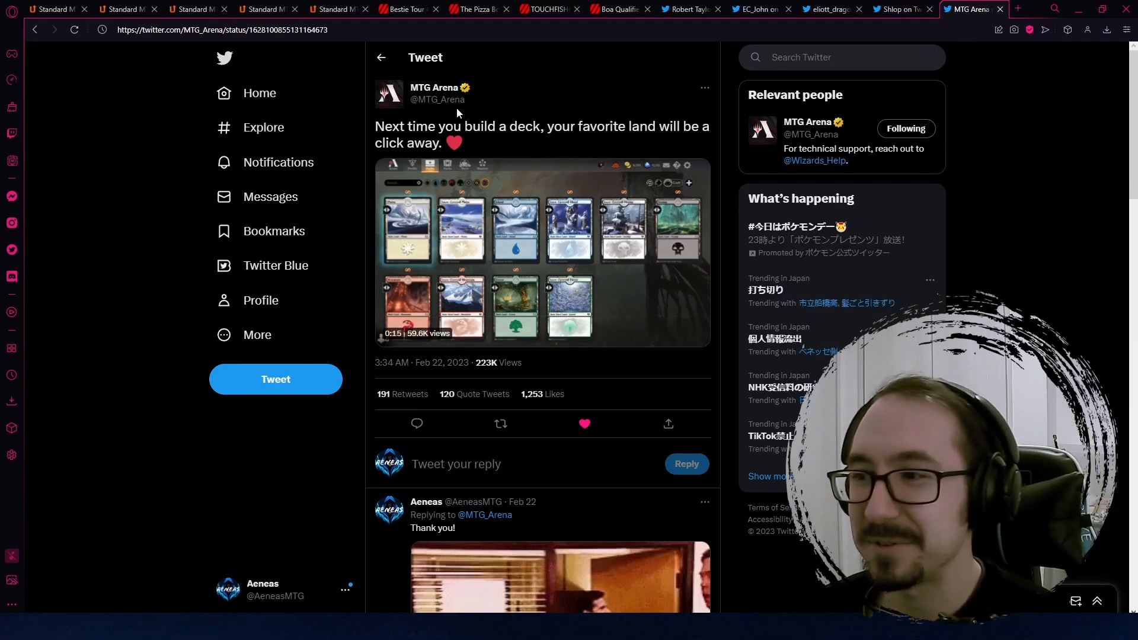
click(543, 252)
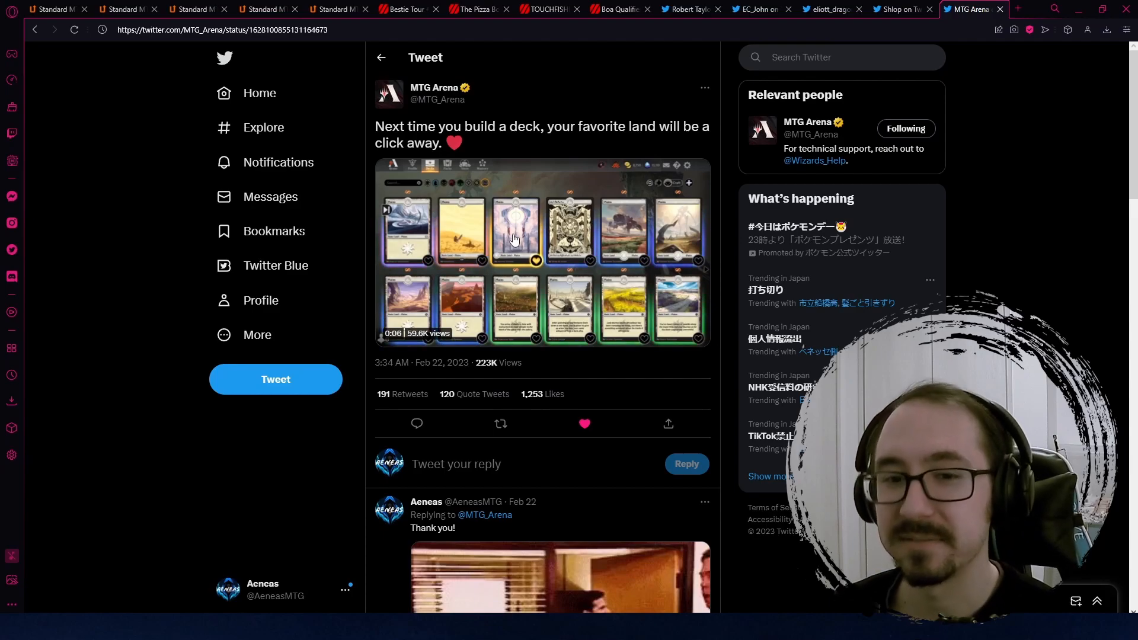
click(515, 257)
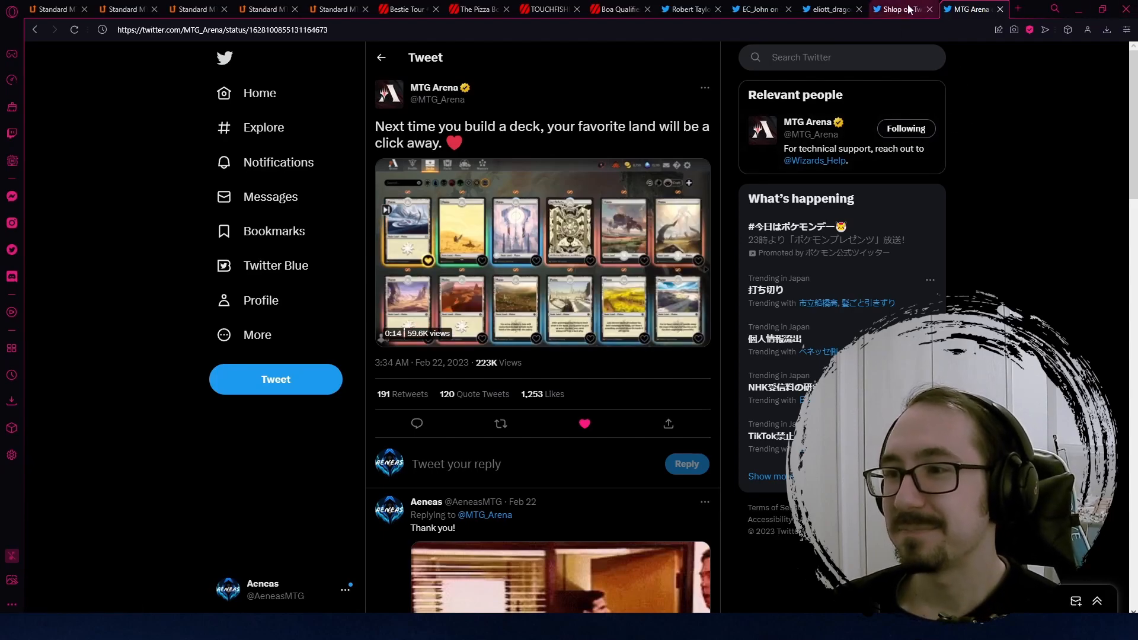
mouse_move(905, 9)
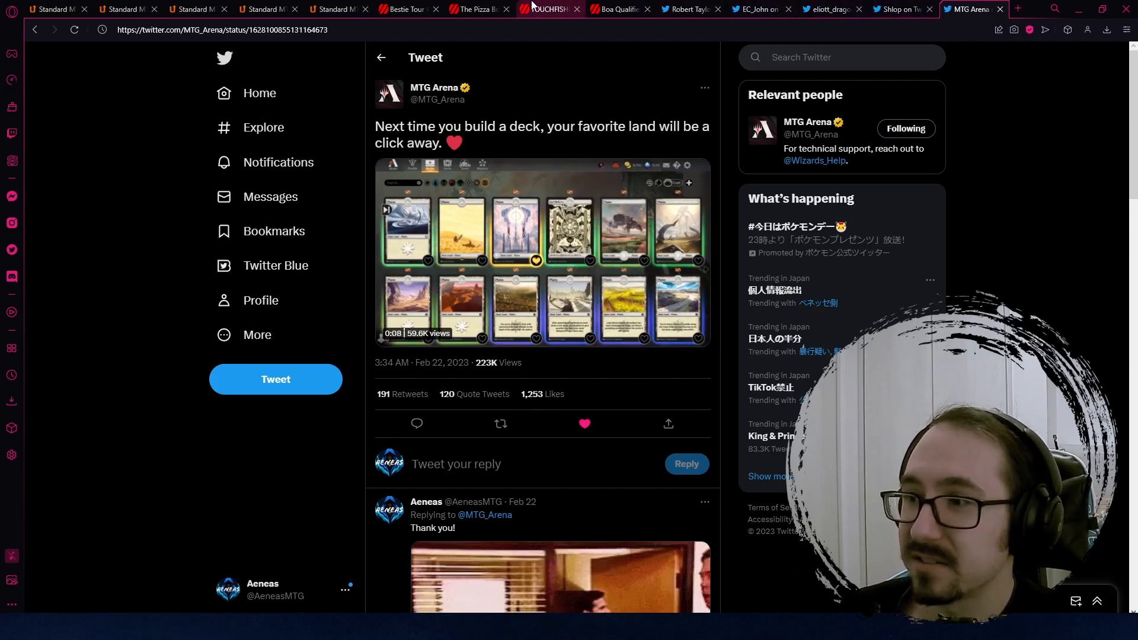
Look through Bestie Tour, Pizza Box Open, TOUCHFISH and Boa Qualifier standings, ending on the Azorius Control-won event.
click(403, 10)
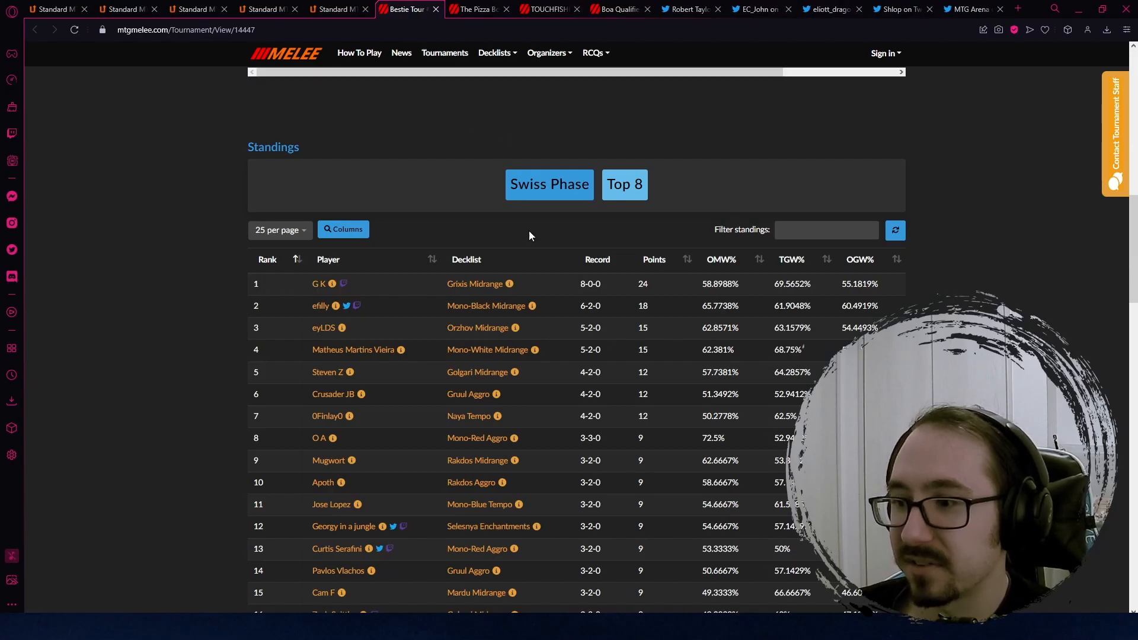
click(477, 9)
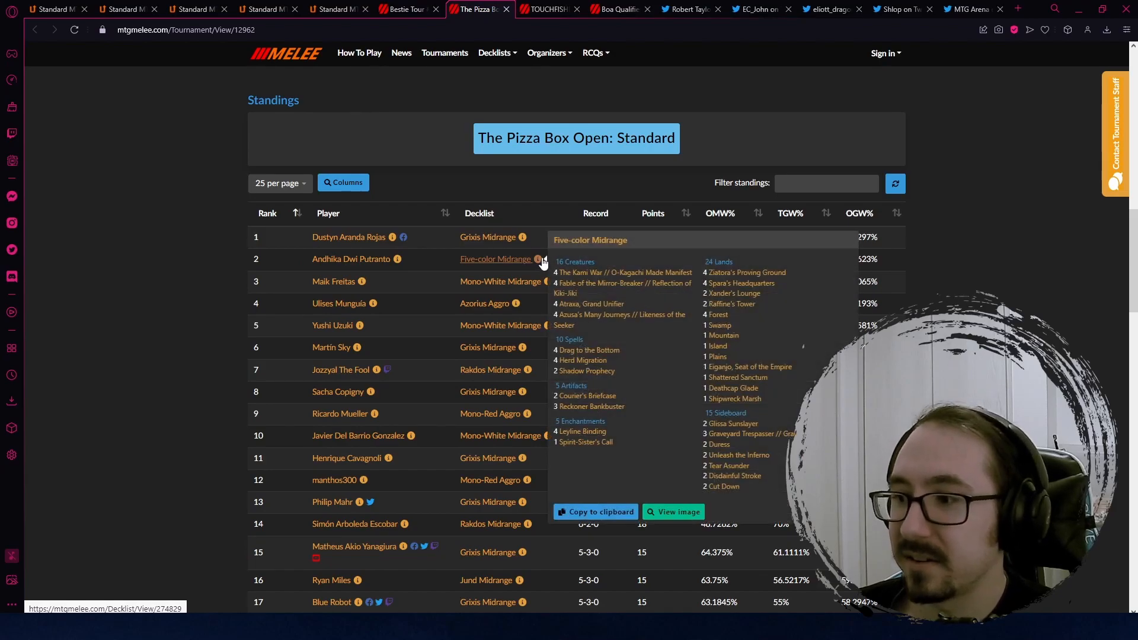
mouse_move(605, 320)
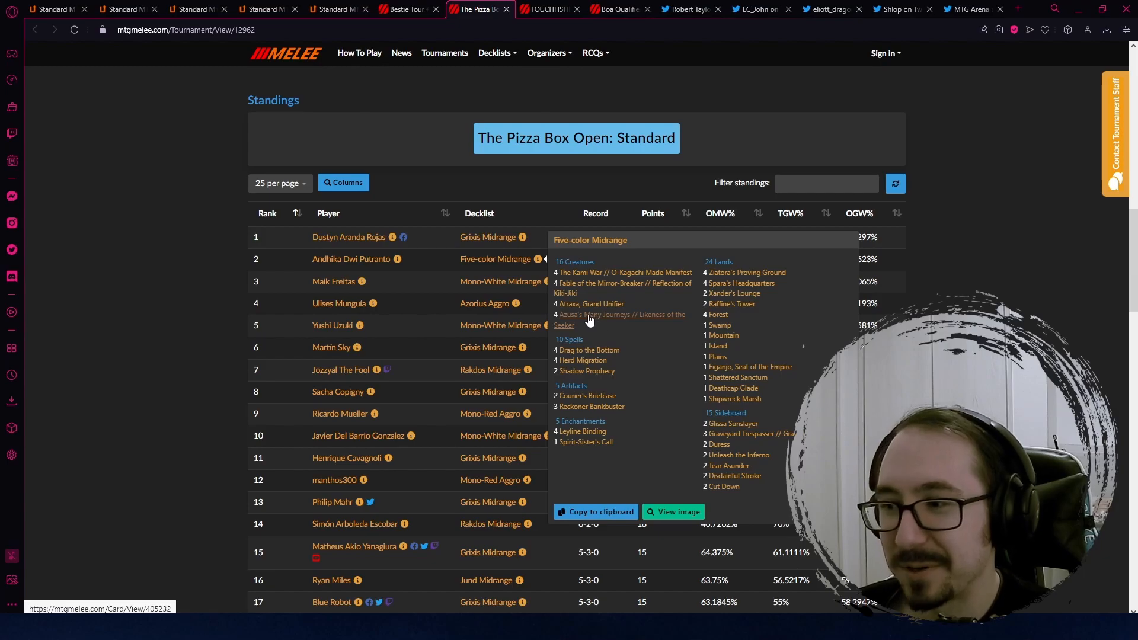
mouse_move(557, 263)
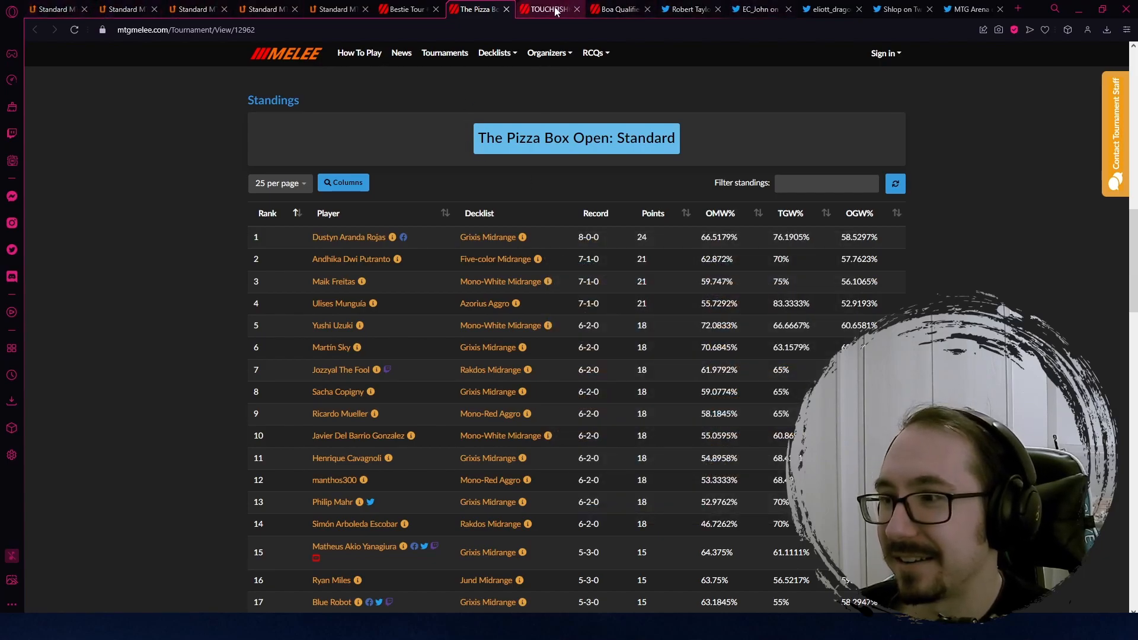
click(545, 10)
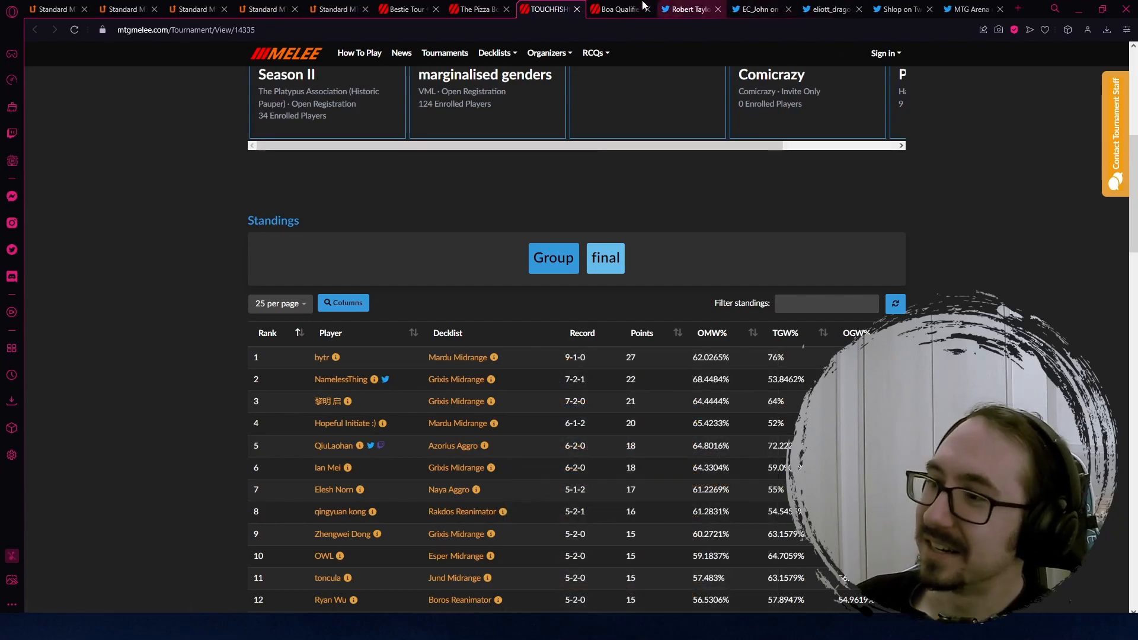
click(617, 9)
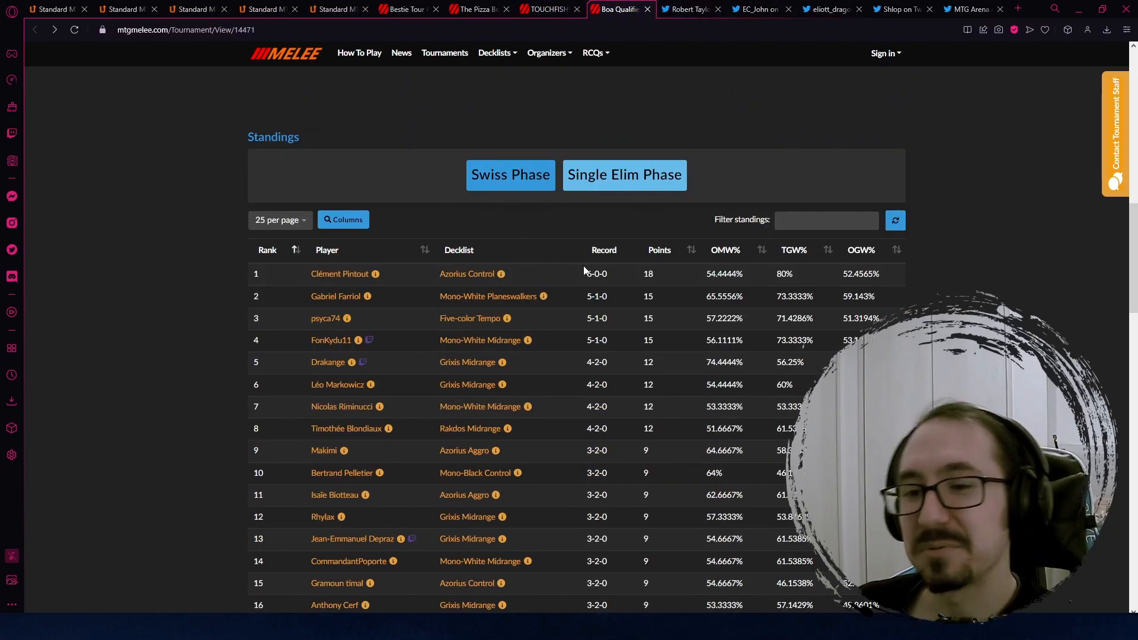